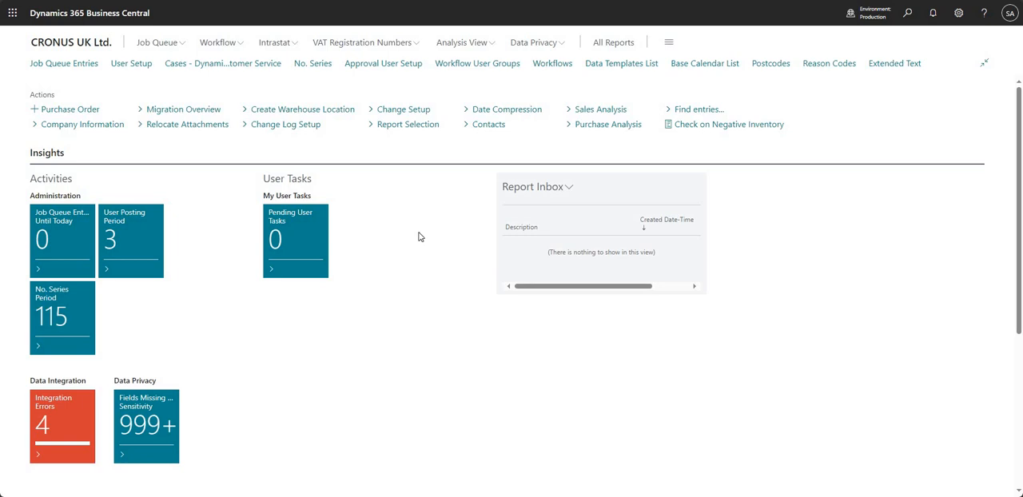
pyautogui.moveTo(959, 13)
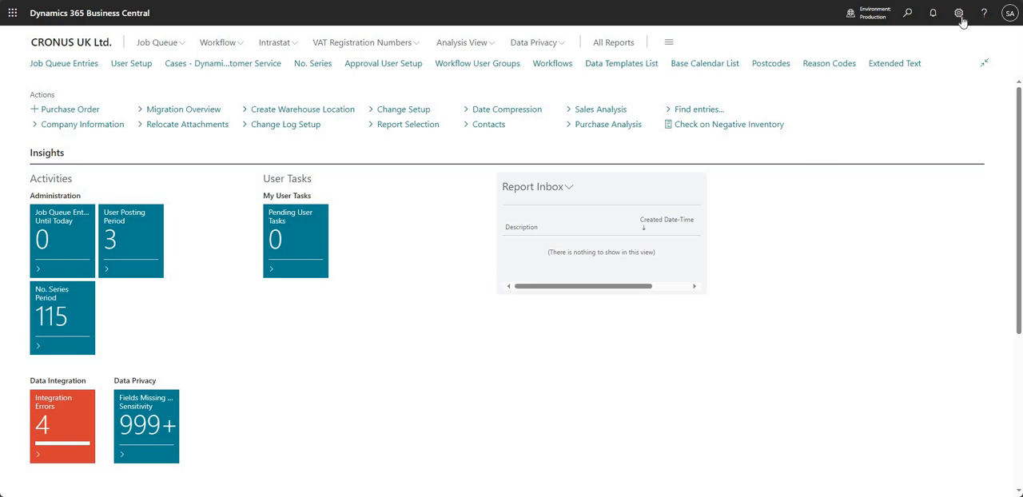
# Look at the personal user settings and close them without saving changes.
pyautogui.click(959, 13)
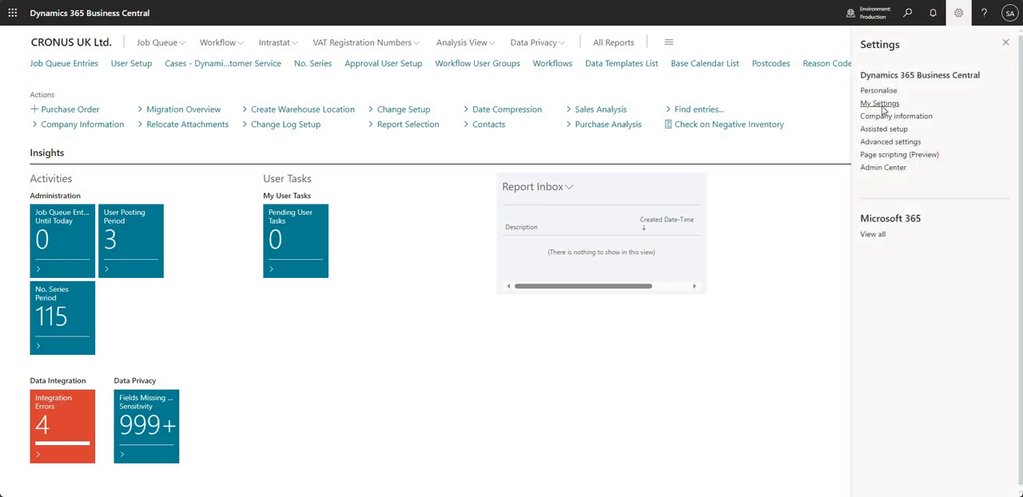
pyautogui.click(879, 102)
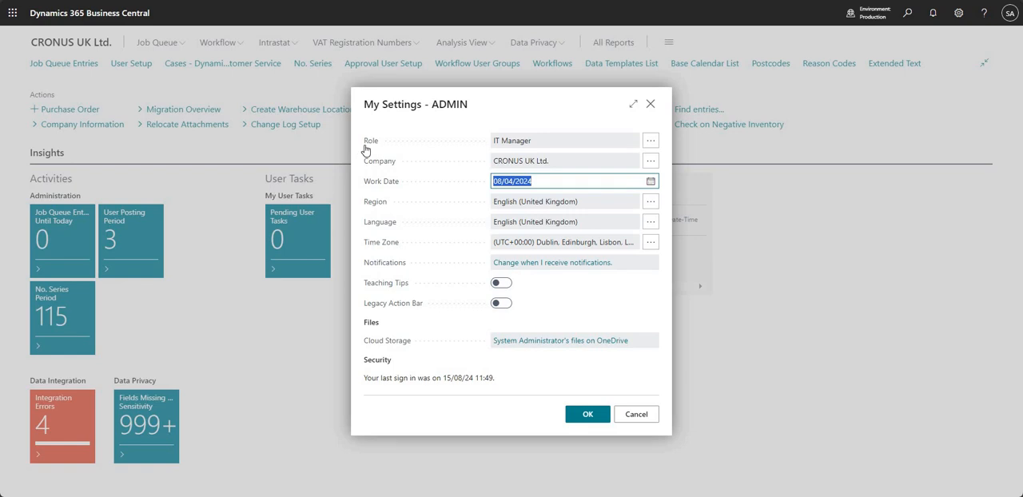
pyautogui.click(559, 141)
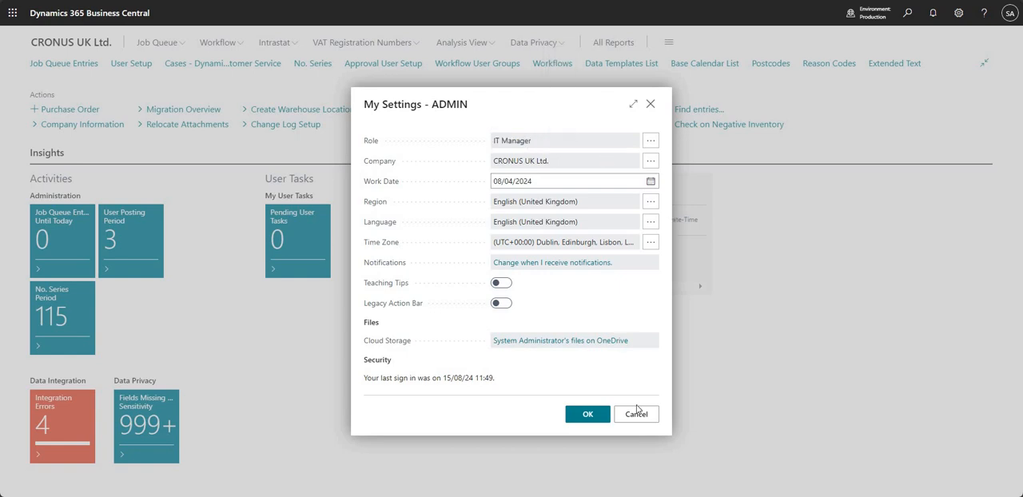
pyautogui.click(636, 414)
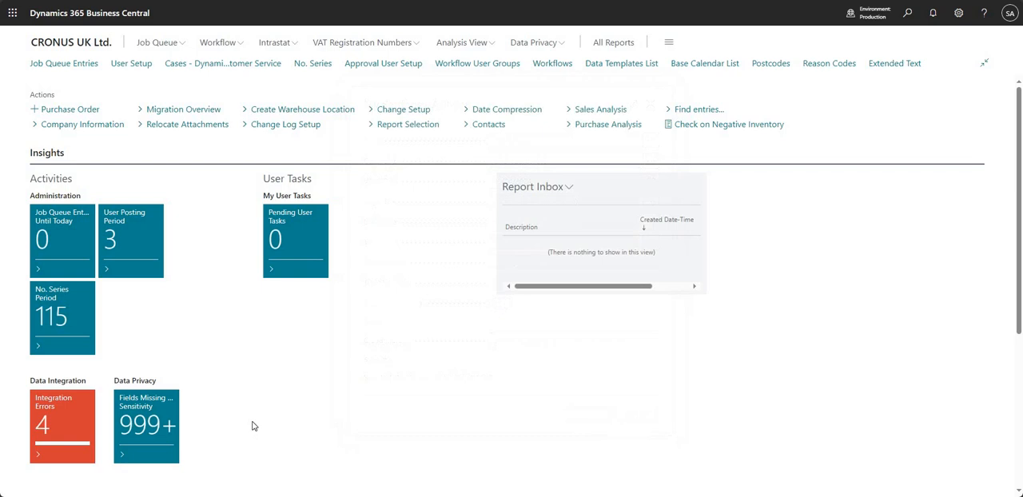
# Expand the Data Privacy menu on the home page navigation bar.
pyautogui.scroll(-3)
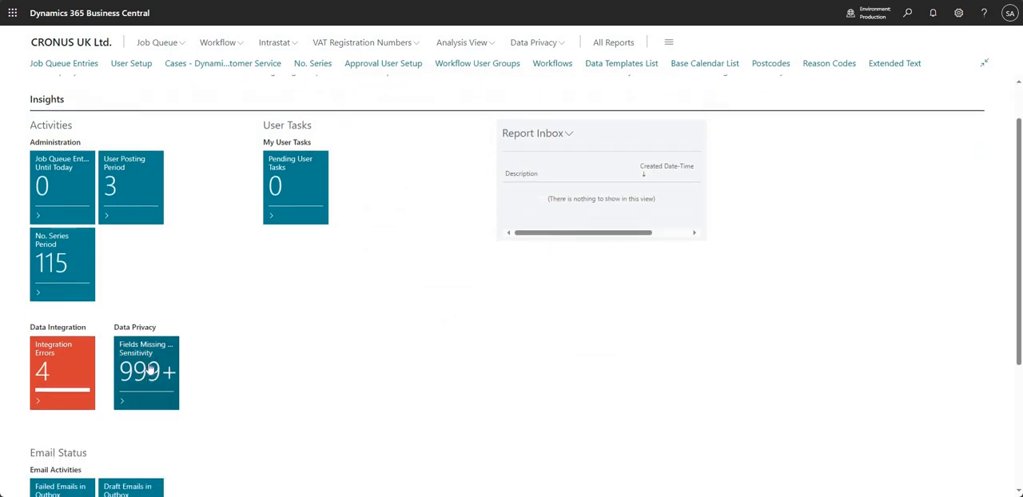
pyautogui.moveTo(147, 371)
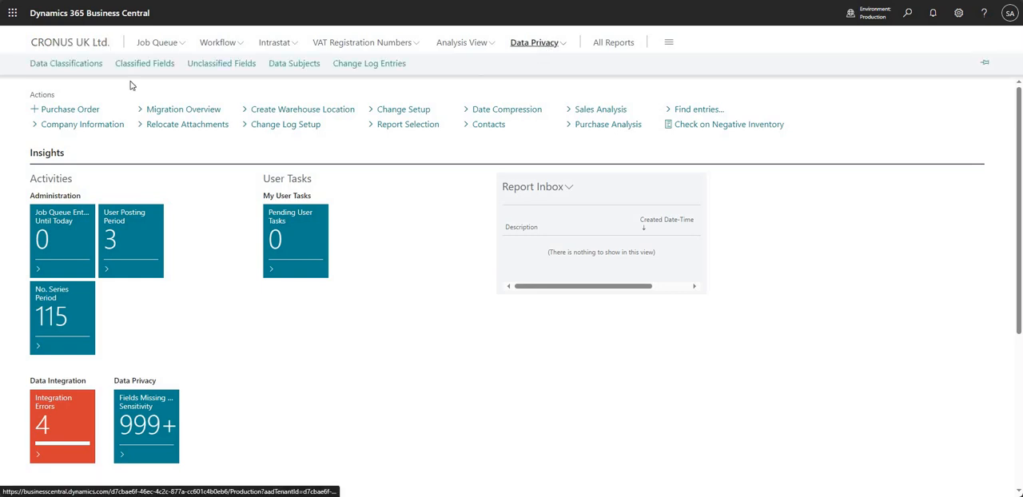
pyautogui.click(294, 64)
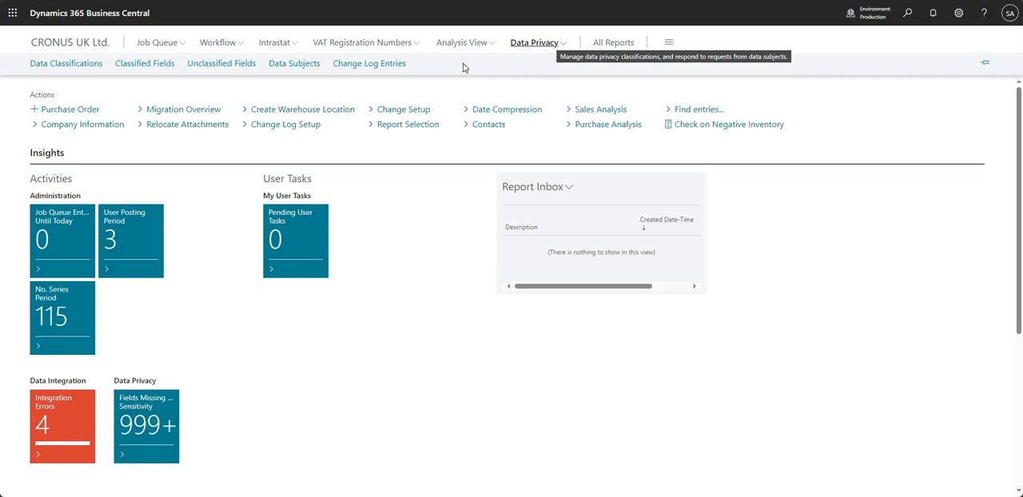
pyautogui.moveTo(65, 64)
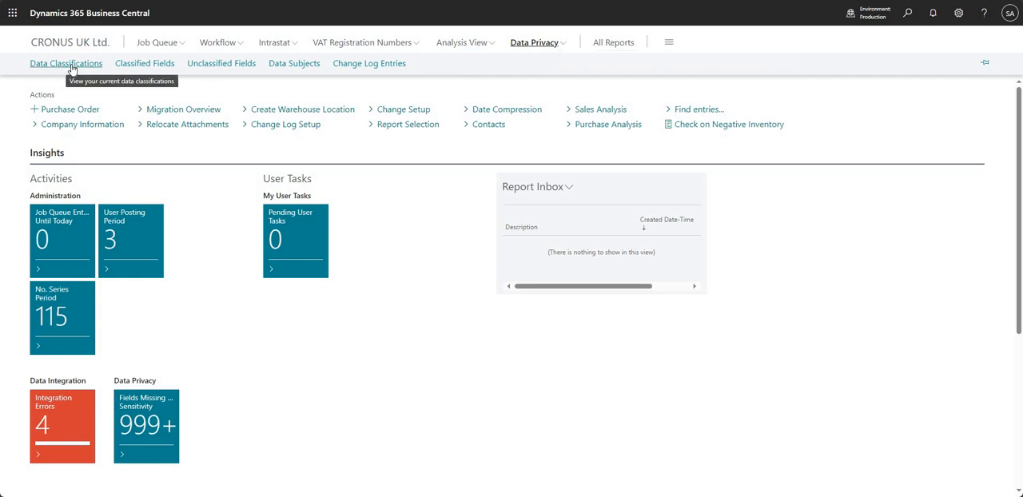
# Show the Data Classifications list with each field's sensitivity and classification.
pyautogui.click(67, 64)
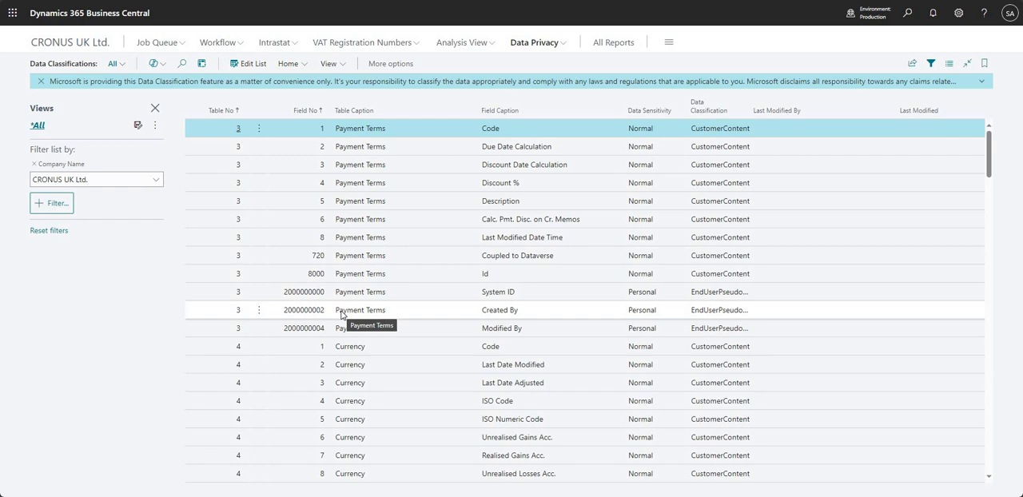
pyautogui.moveTo(383, 274)
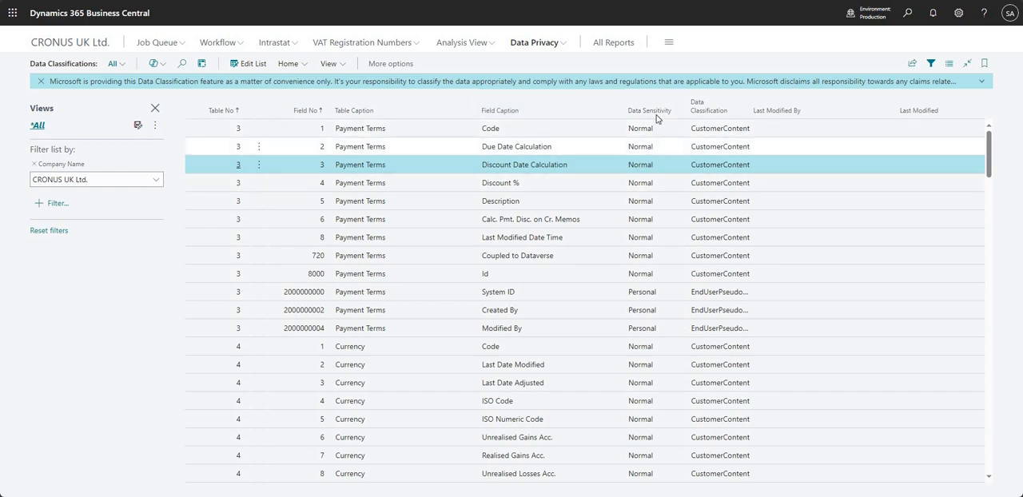
pyautogui.moveTo(652, 110)
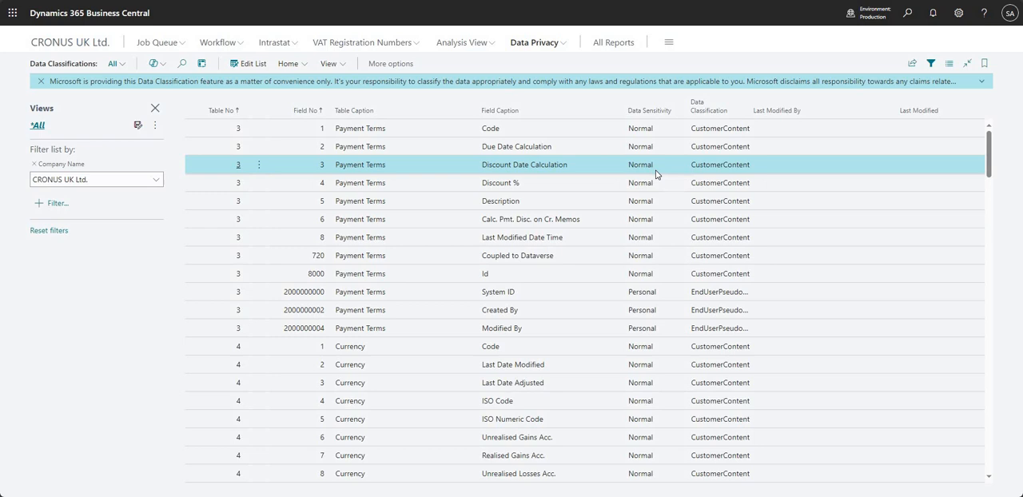
pyautogui.moveTo(653, 176)
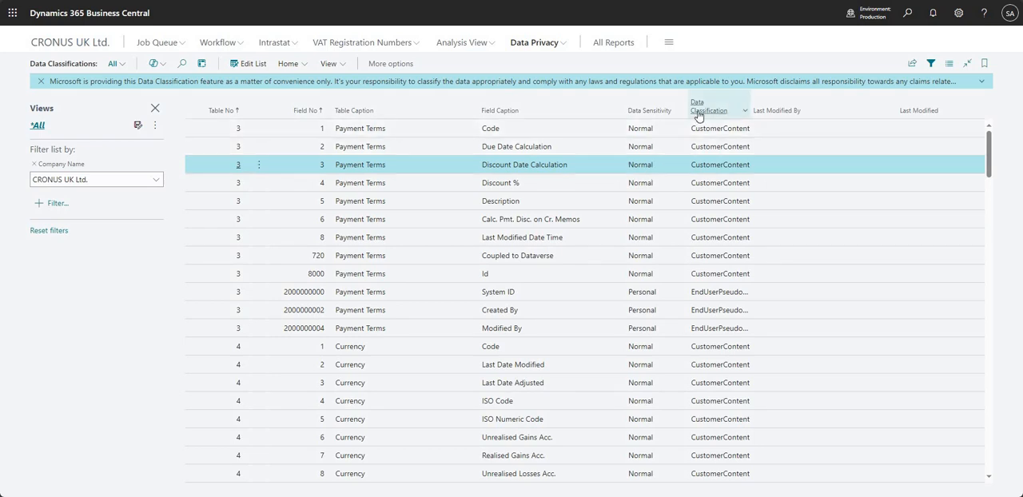
pyautogui.moveTo(710, 110)
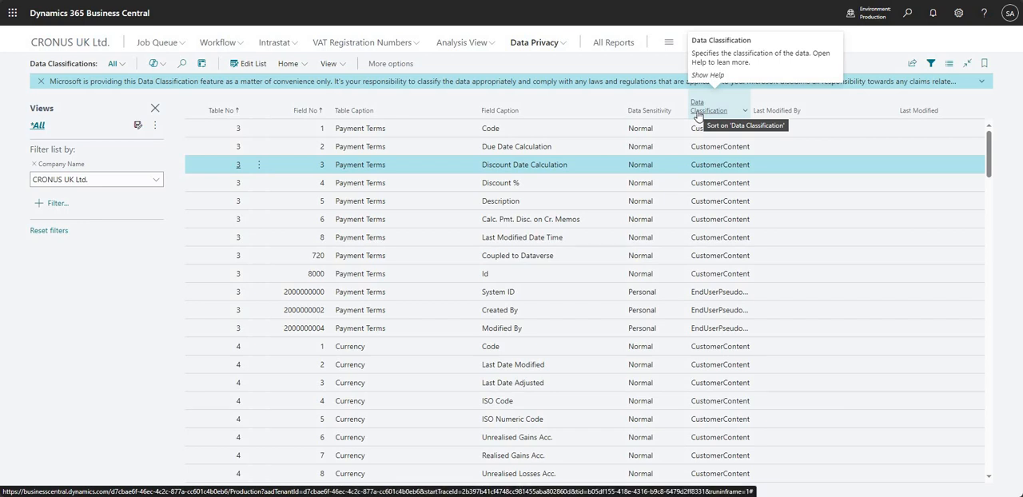
pyautogui.moveTo(802, 123)
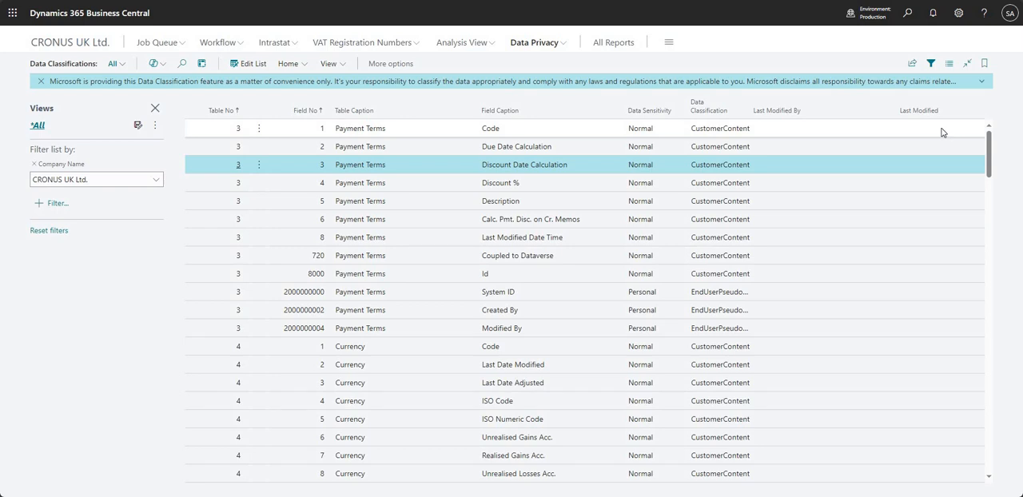
pyautogui.moveTo(930, 133)
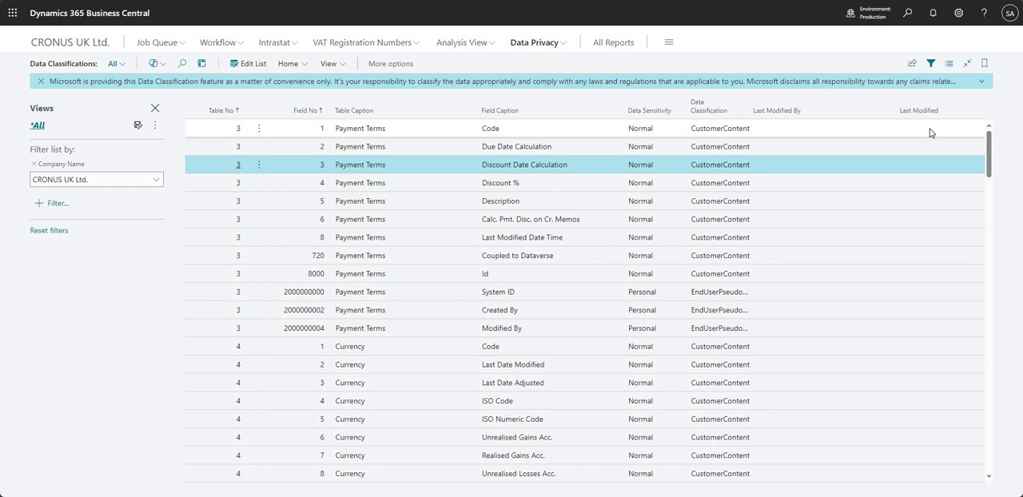
pyautogui.moveTo(860, 152)
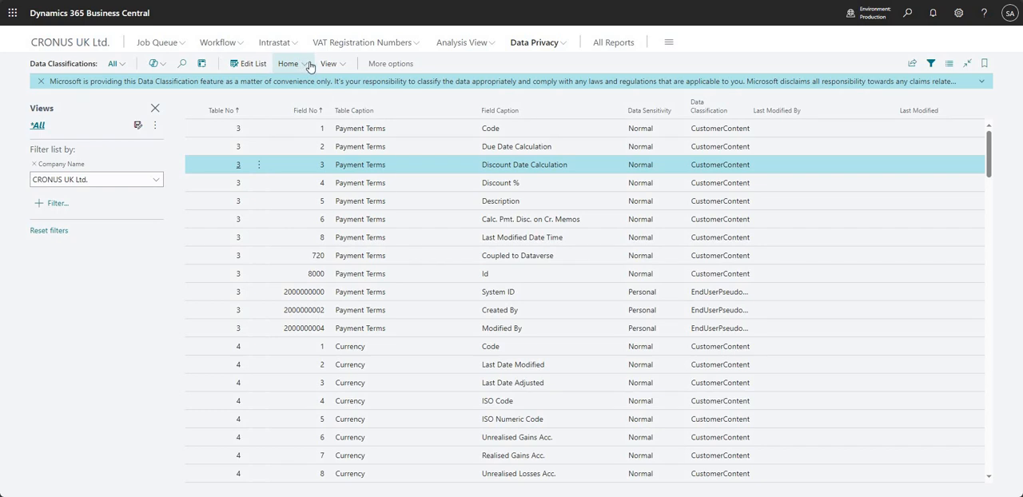
pyautogui.click(289, 64)
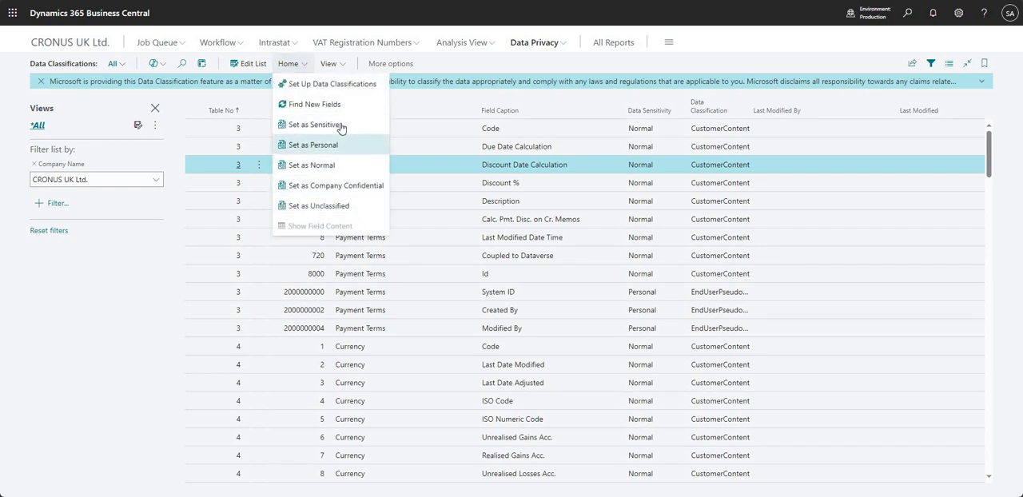
pyautogui.moveTo(319, 124)
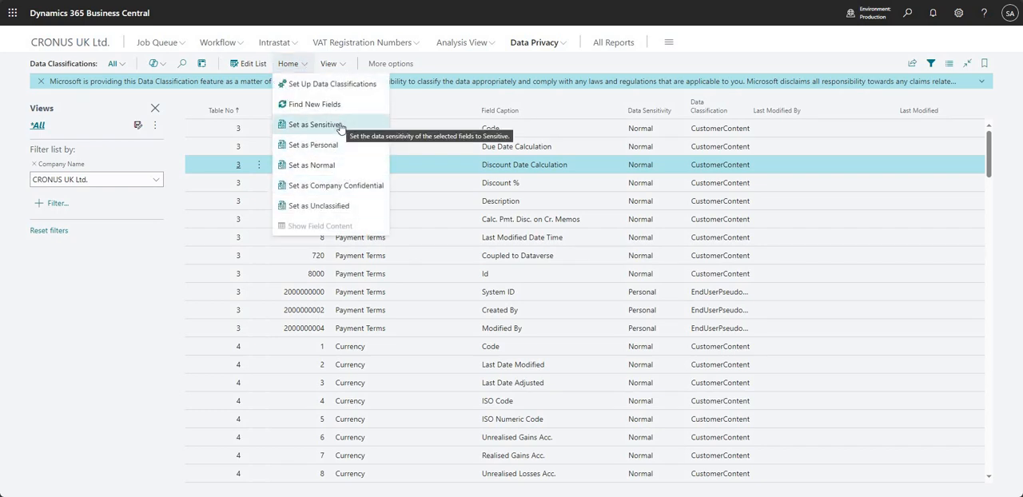
pyautogui.moveTo(478, 166)
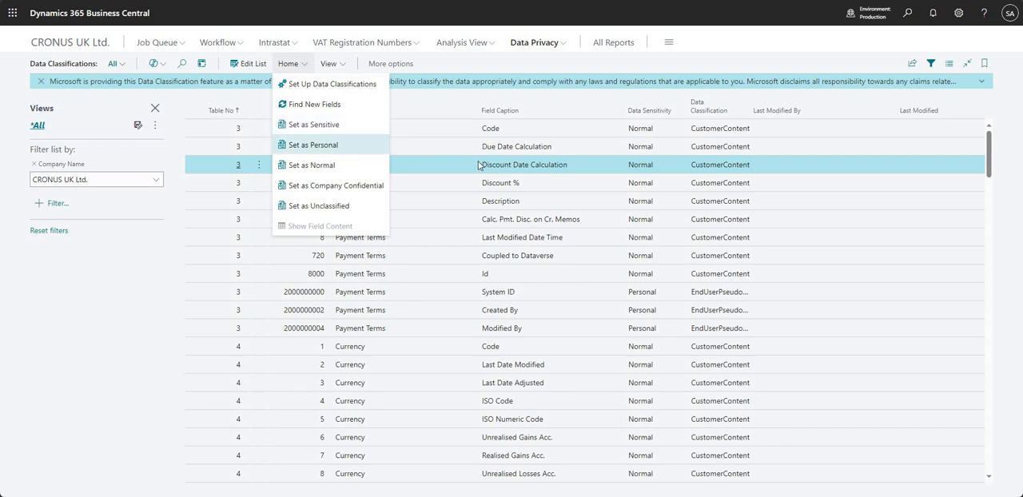
pyautogui.moveTo(313, 124)
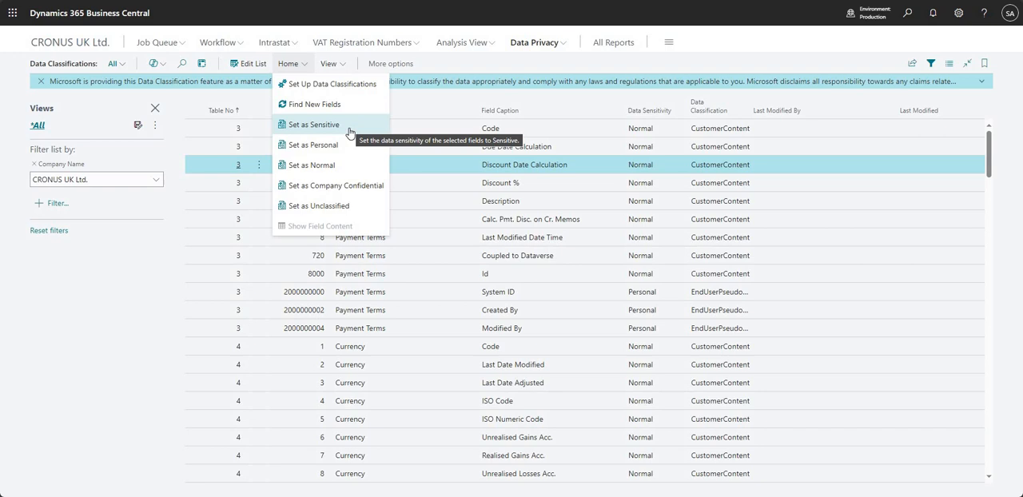
pyautogui.moveTo(350, 132)
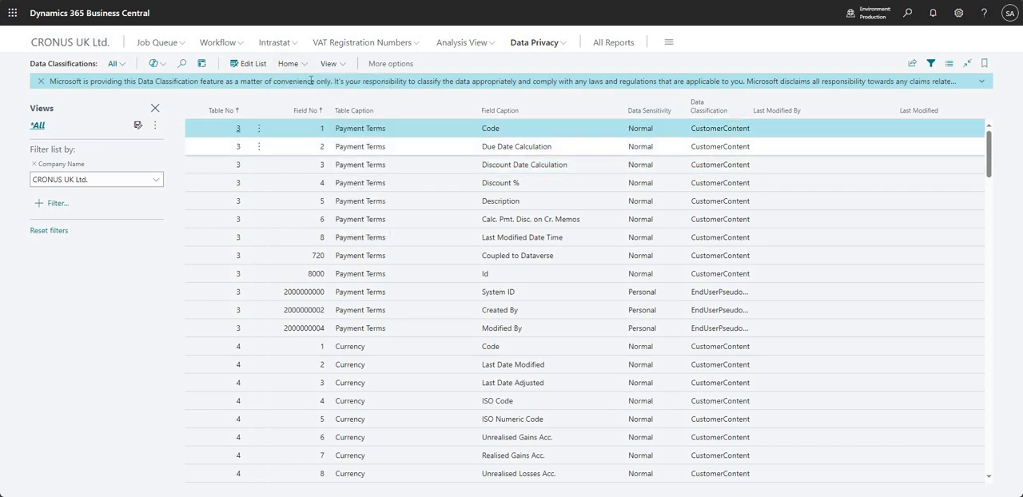
pyautogui.moveTo(344, 136)
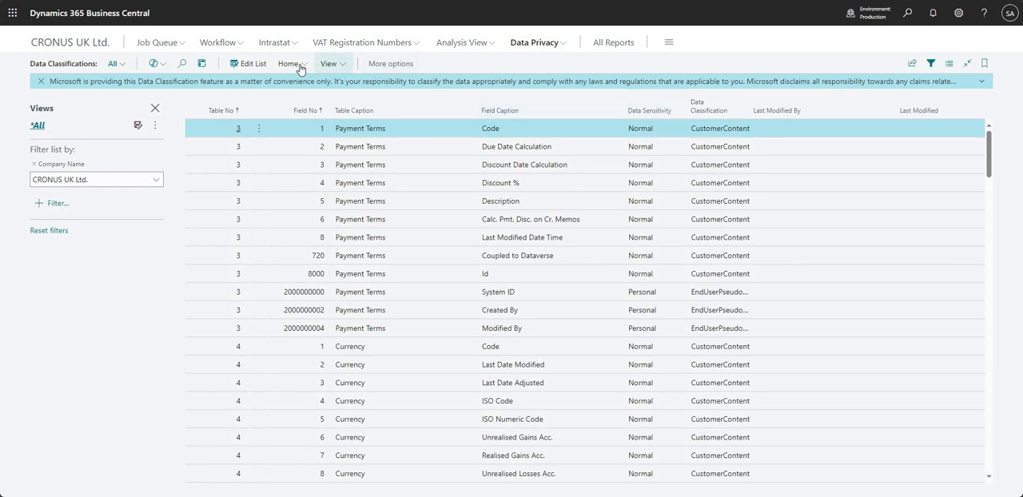
pyautogui.click(287, 64)
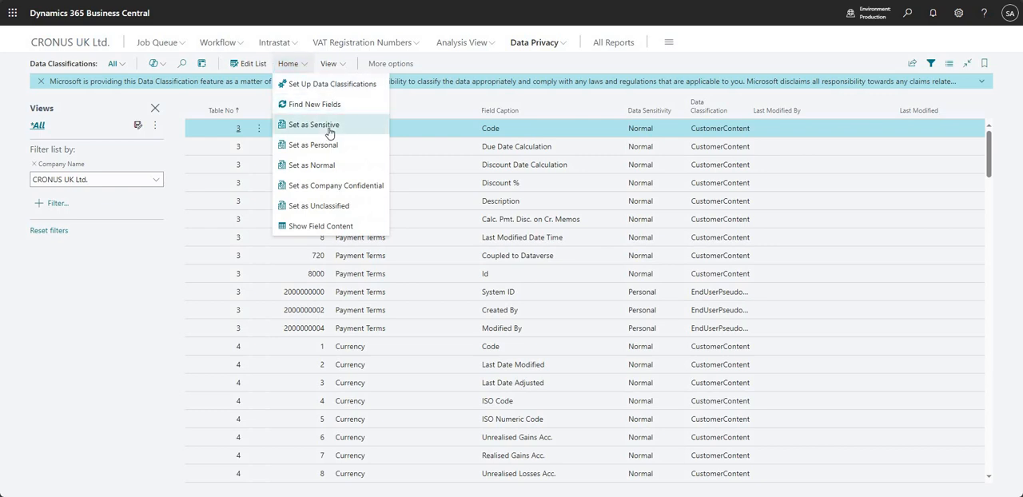
pyautogui.moveTo(313, 125)
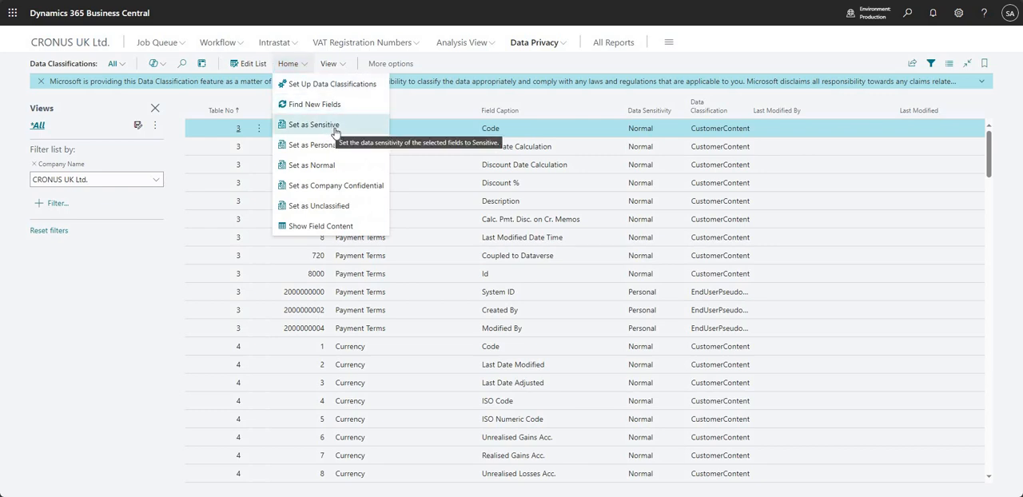
pyautogui.click(311, 125)
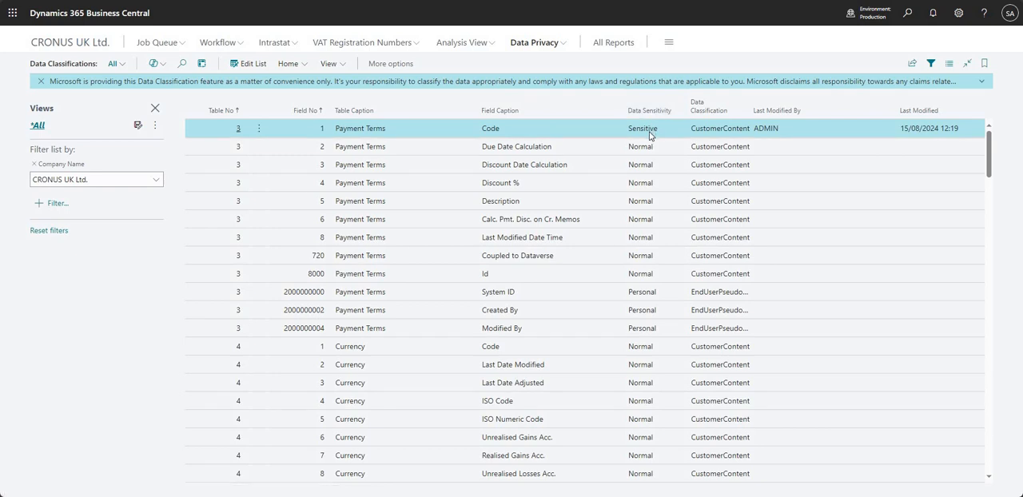
pyautogui.moveTo(643, 128)
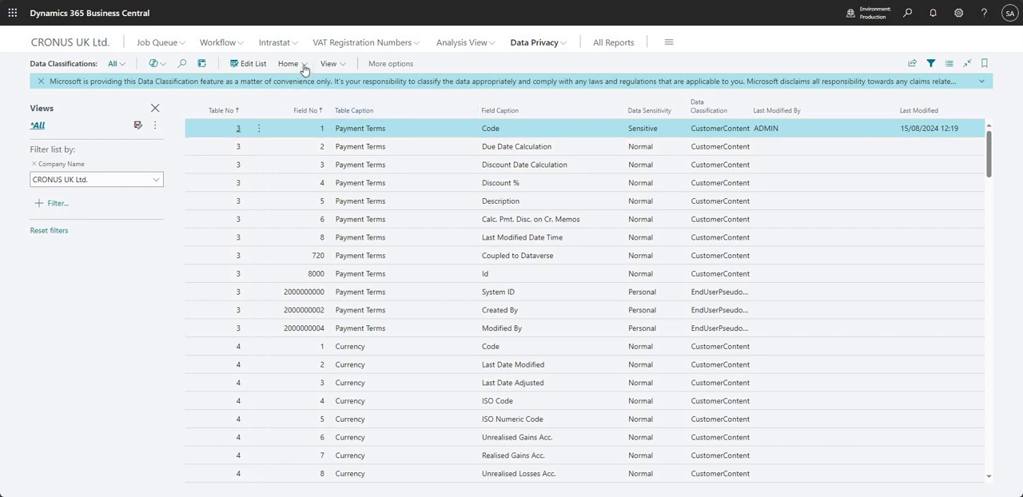
pyautogui.click(288, 64)
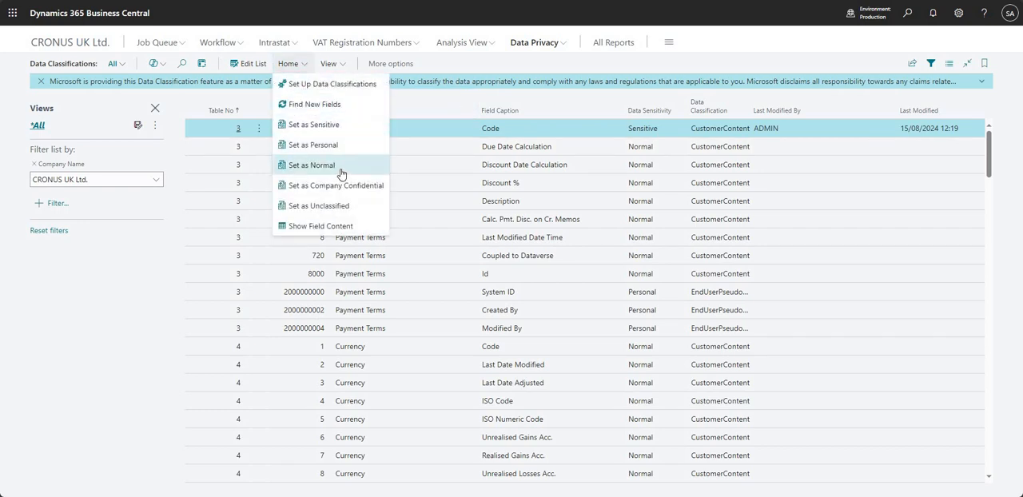
pyautogui.click(310, 165)
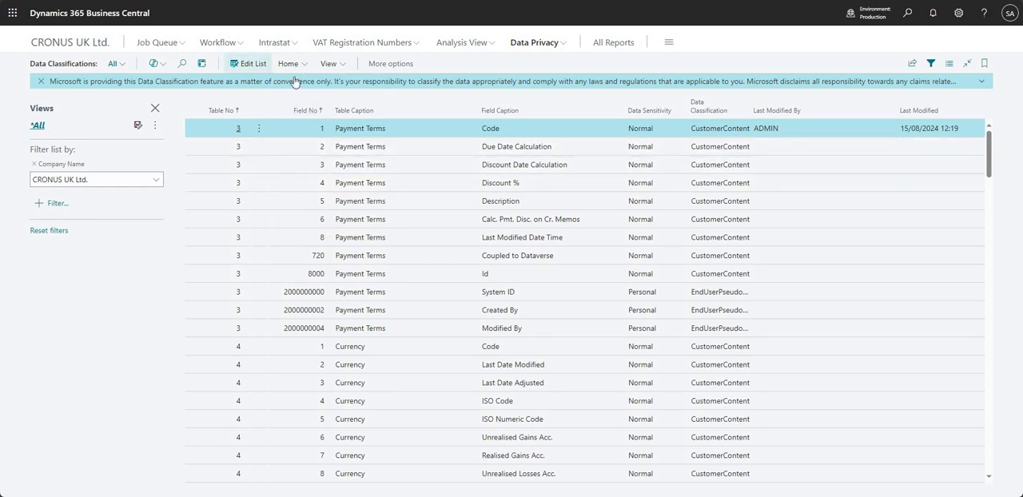
pyautogui.click(290, 64)
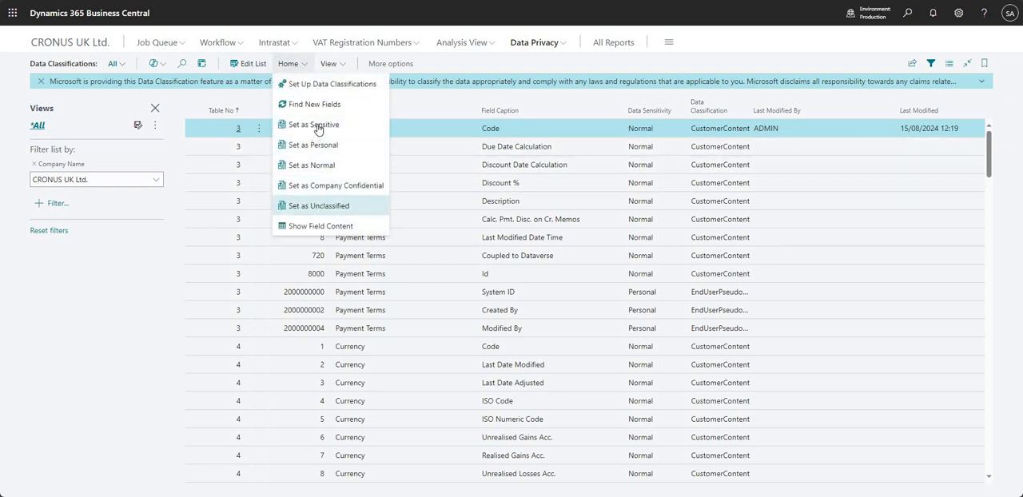
pyautogui.moveTo(310, 214)
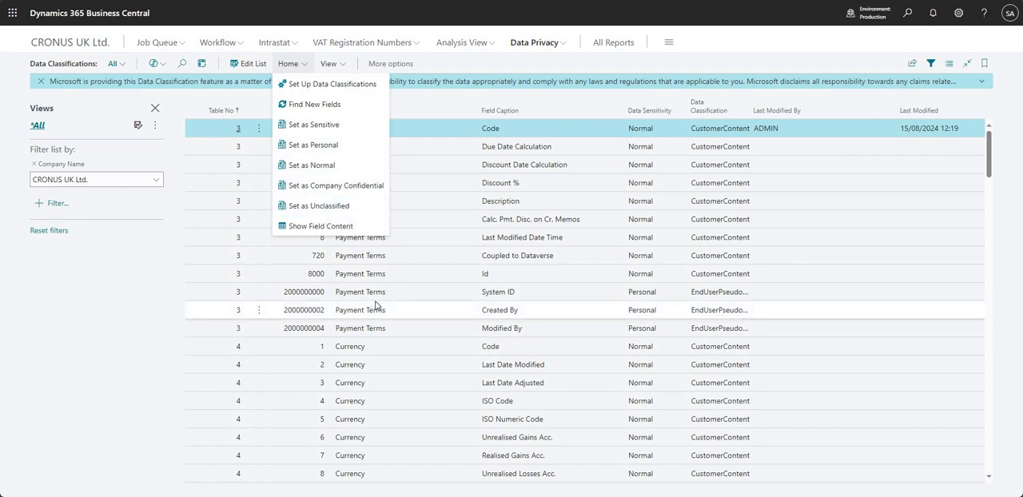
pyautogui.moveTo(328, 225)
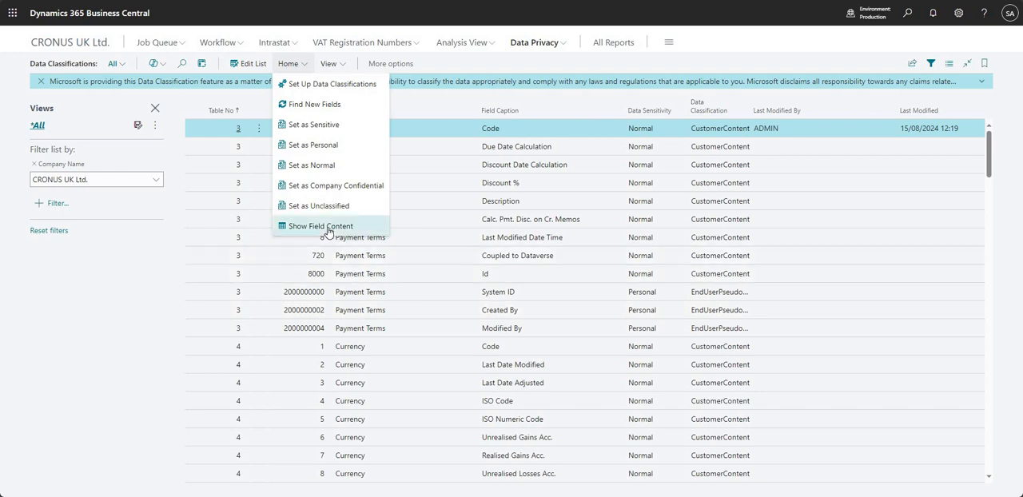
pyautogui.moveTo(487, 135)
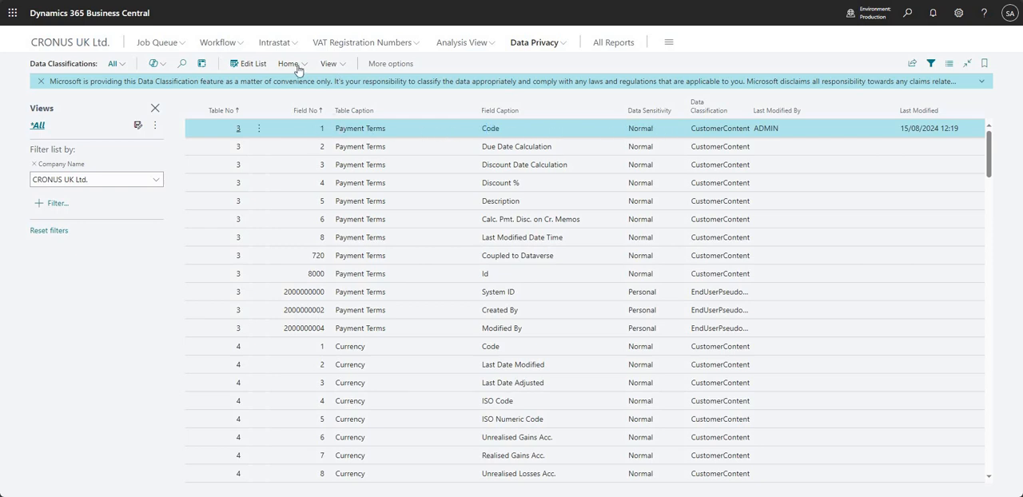
pyautogui.click(289, 64)
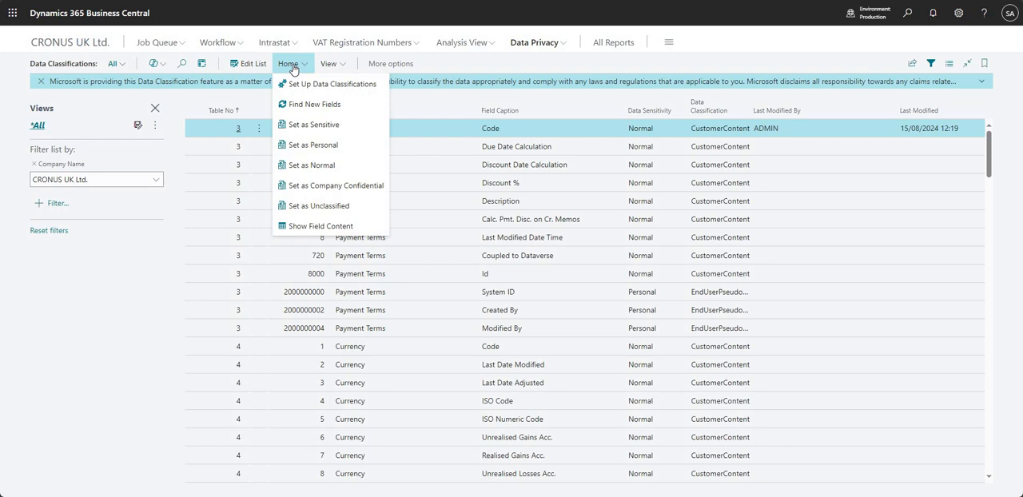
pyautogui.moveTo(323, 225)
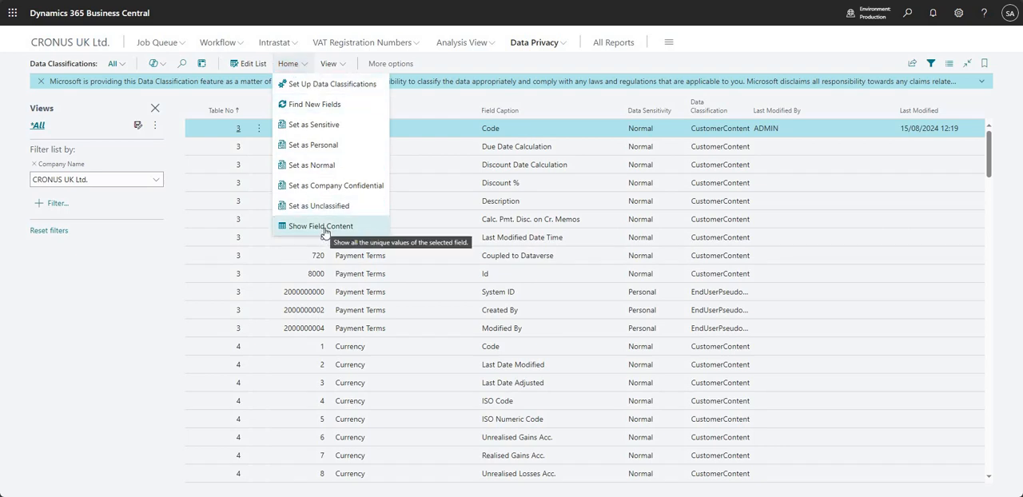
pyautogui.click(323, 226)
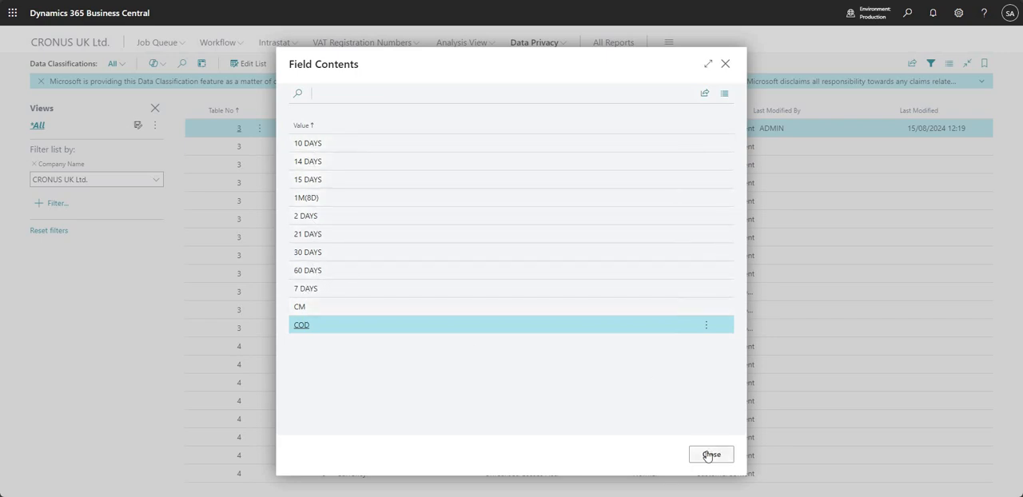
pyautogui.click(710, 453)
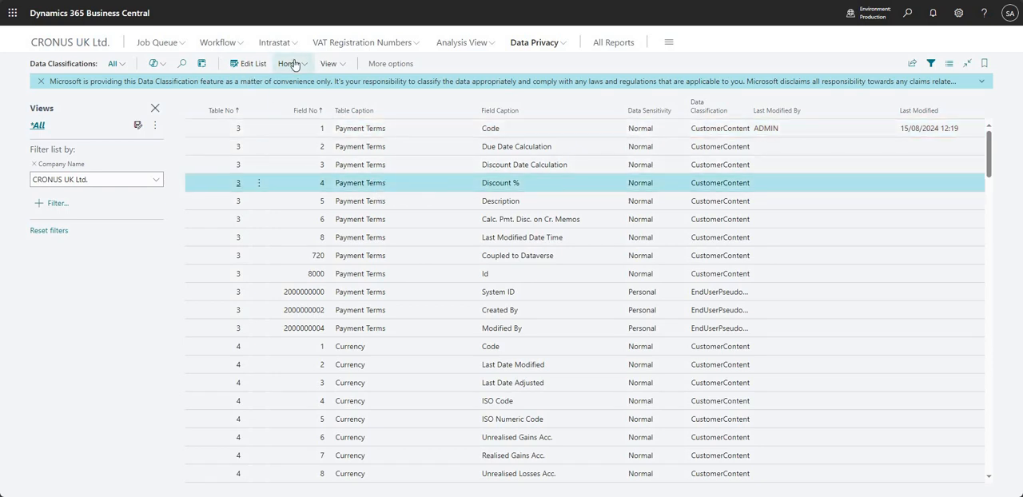
pyautogui.click(289, 64)
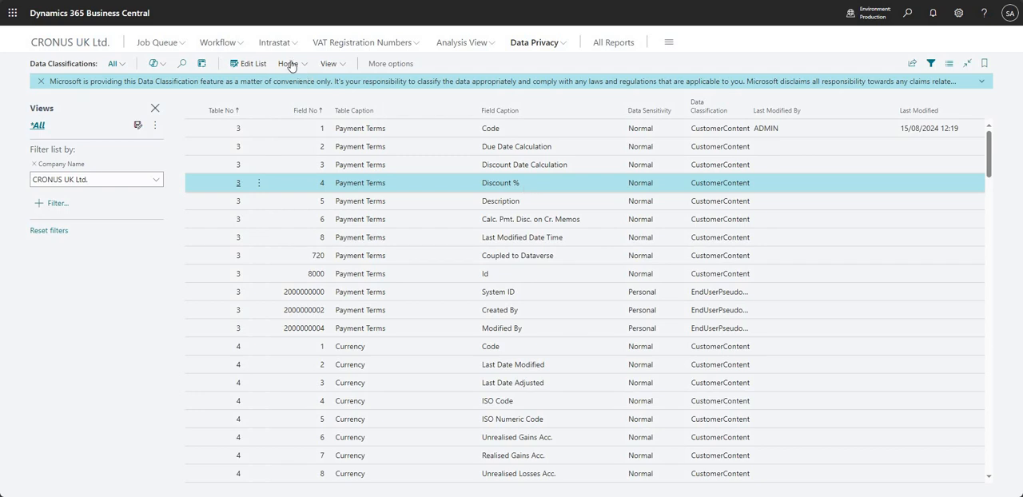
pyautogui.click(288, 64)
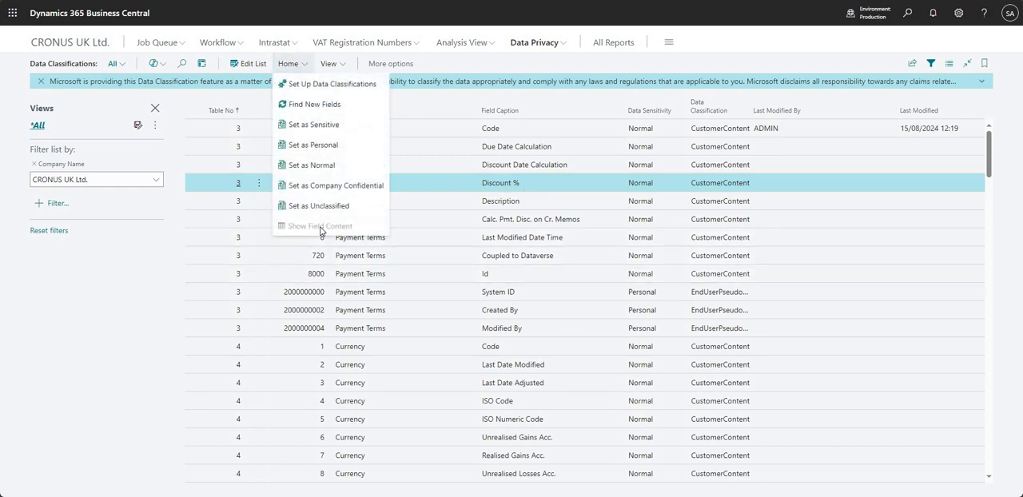
pyautogui.moveTo(319, 225)
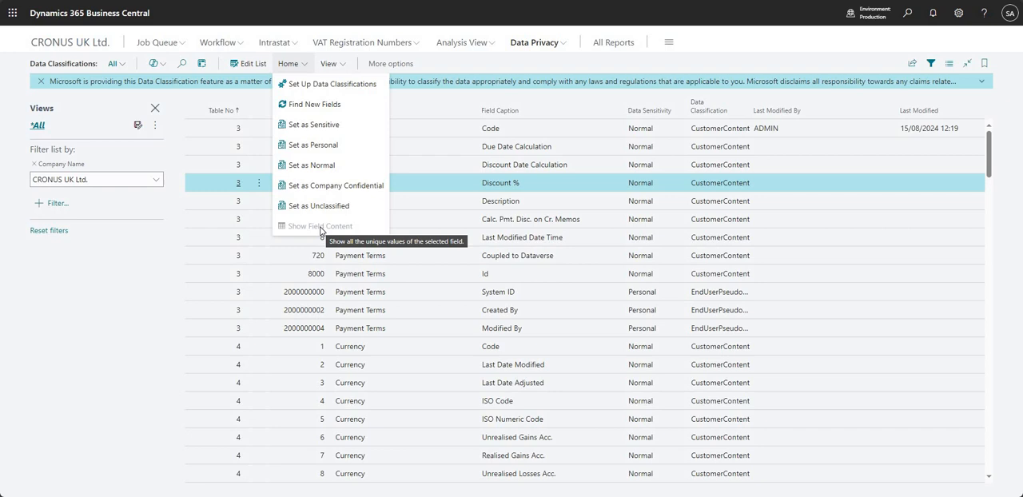
pyautogui.moveTo(383, 265)
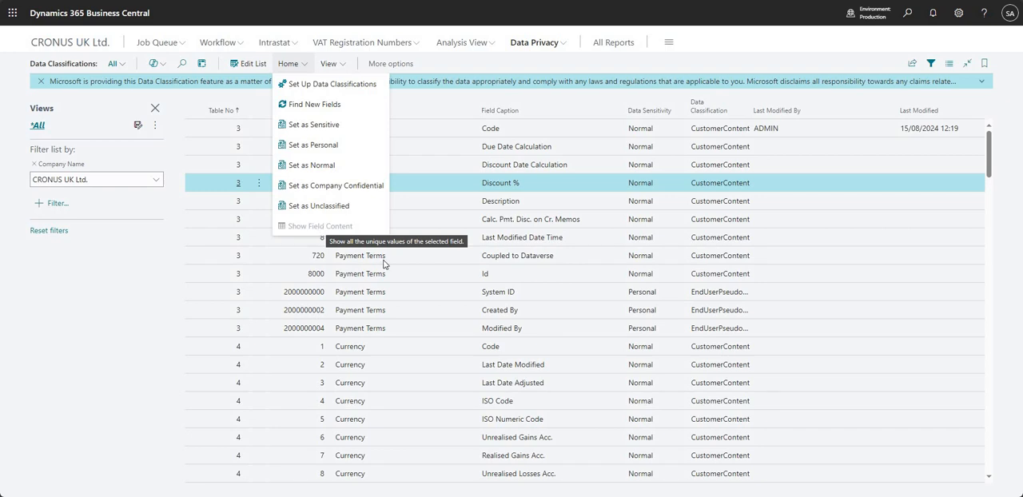
pyautogui.moveTo(350, 104)
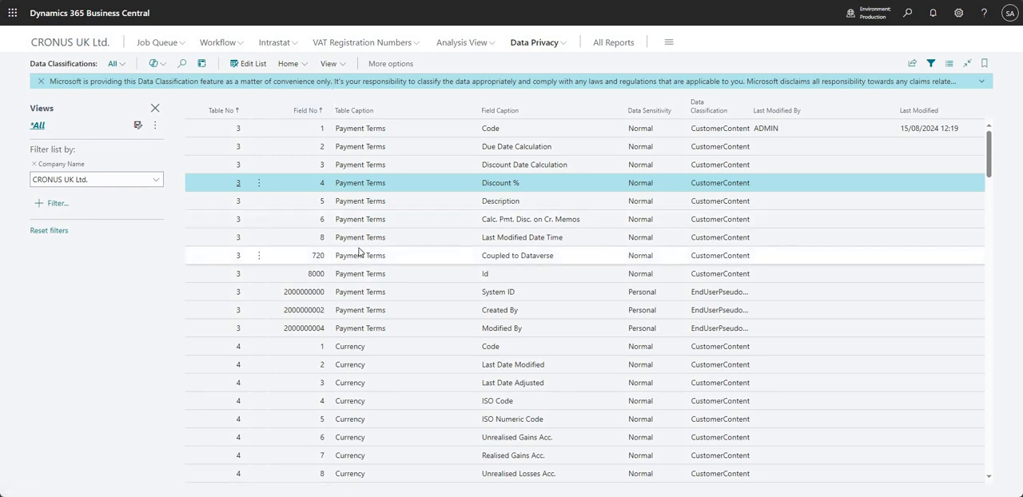
pyautogui.moveTo(291, 138)
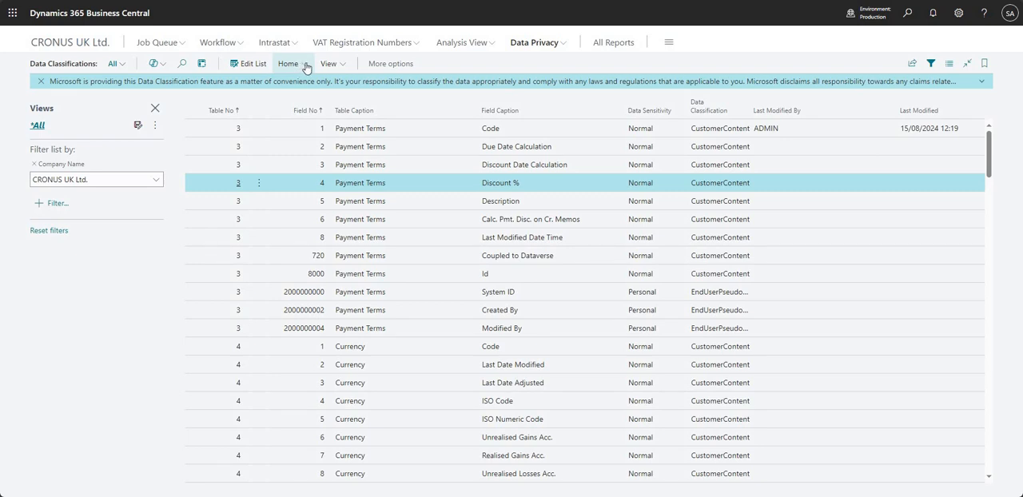
# Select the Code, Due Date Calculation, Discount Date Calculation and Discount % rows together.
pyautogui.click(289, 63)
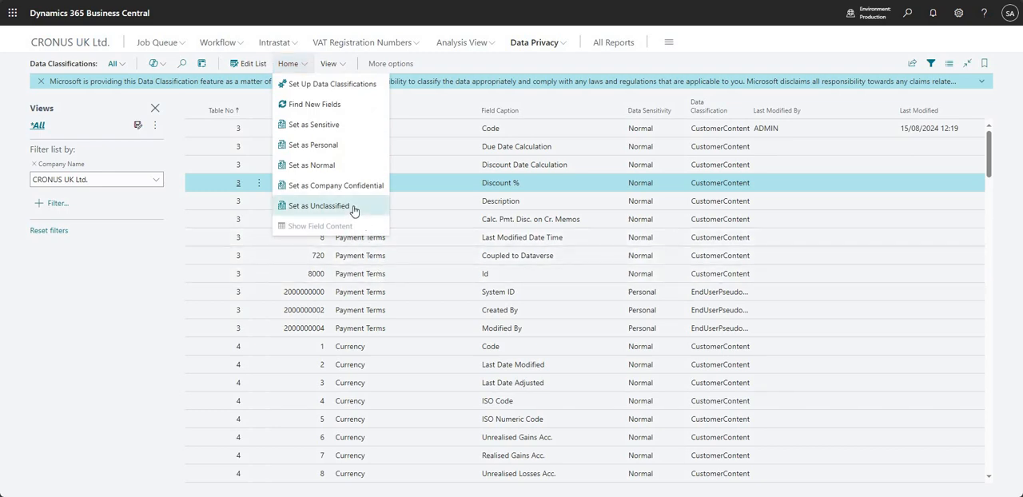
pyautogui.moveTo(352, 143)
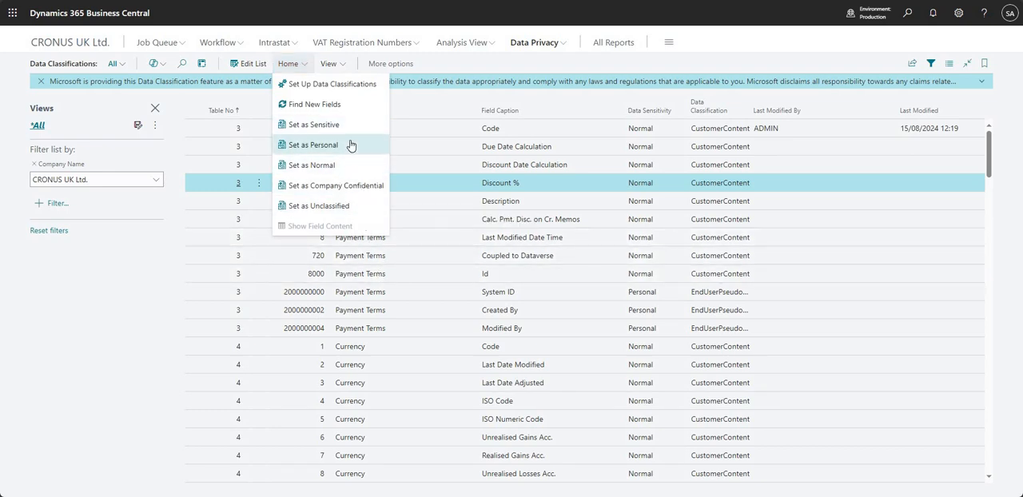
pyautogui.moveTo(328, 125)
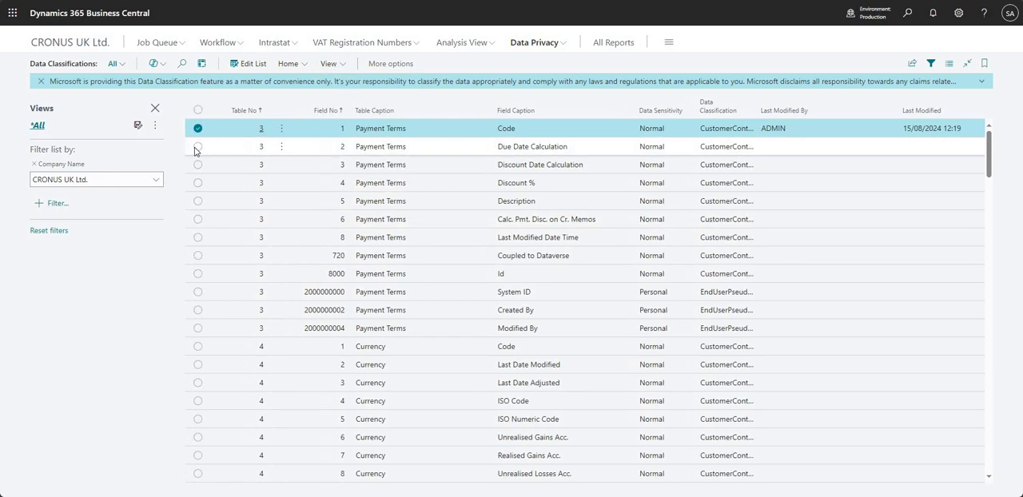
pyautogui.click(198, 163)
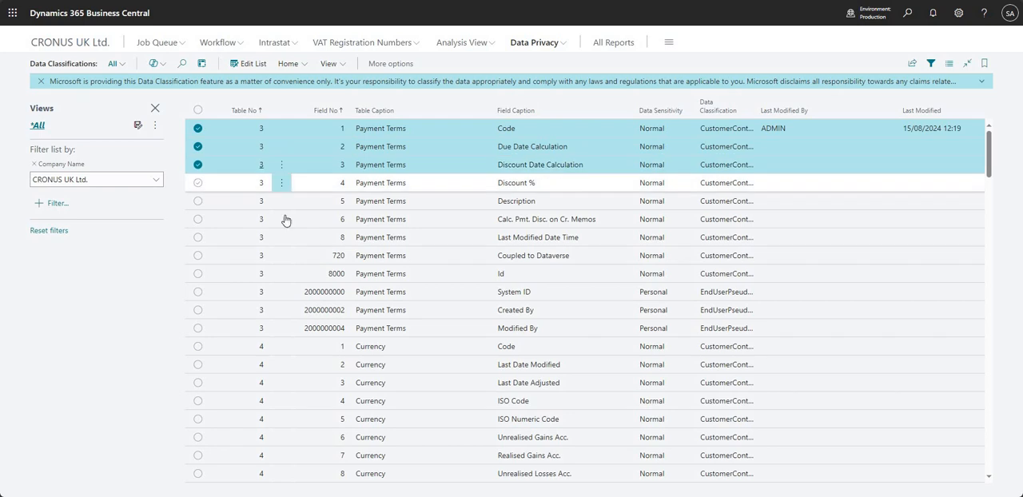
pyautogui.click(198, 182)
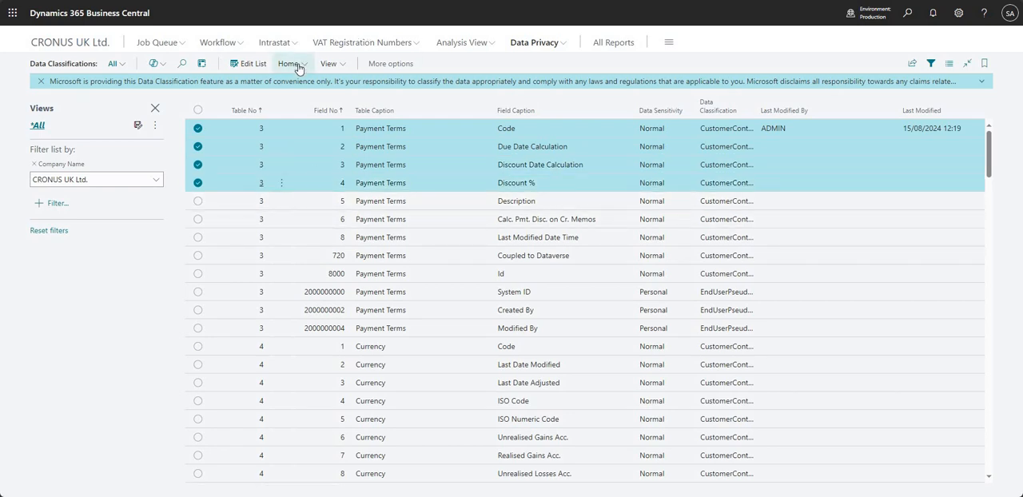
# Set the four selected fields to Sensitive, then back to Normal sensitivity.
pyautogui.click(291, 64)
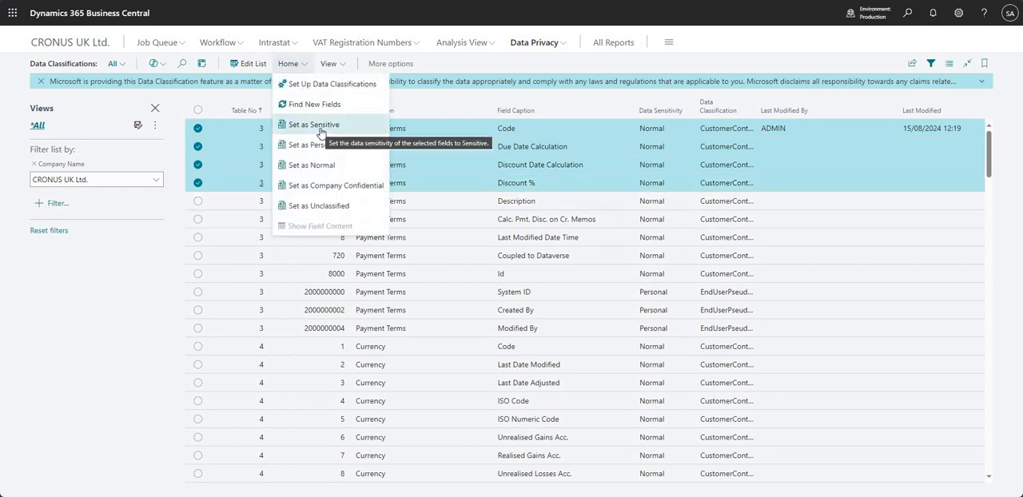
pyautogui.moveTo(661, 173)
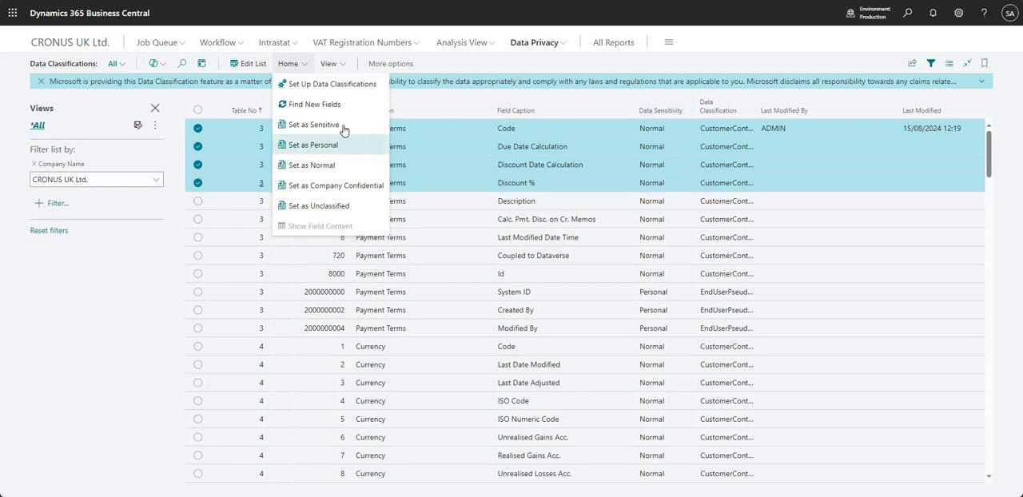
pyautogui.click(313, 125)
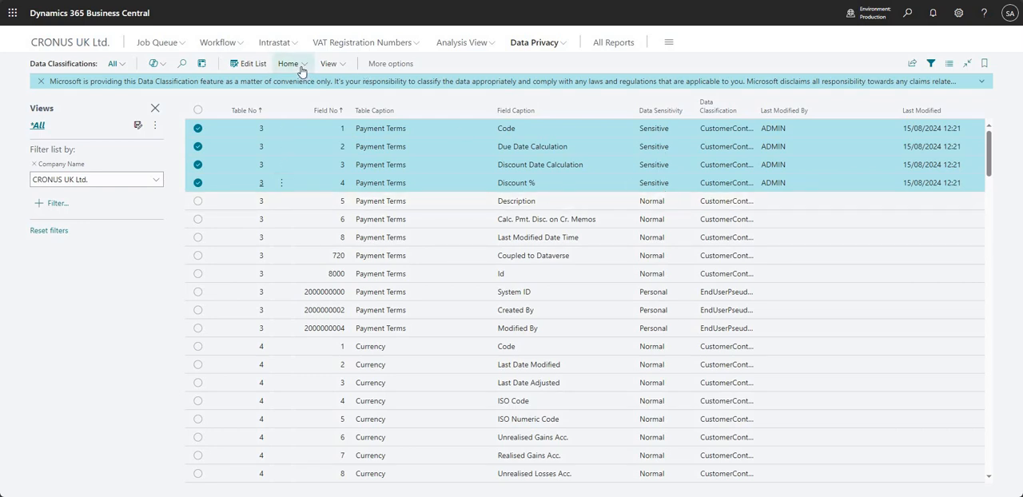
pyautogui.click(291, 64)
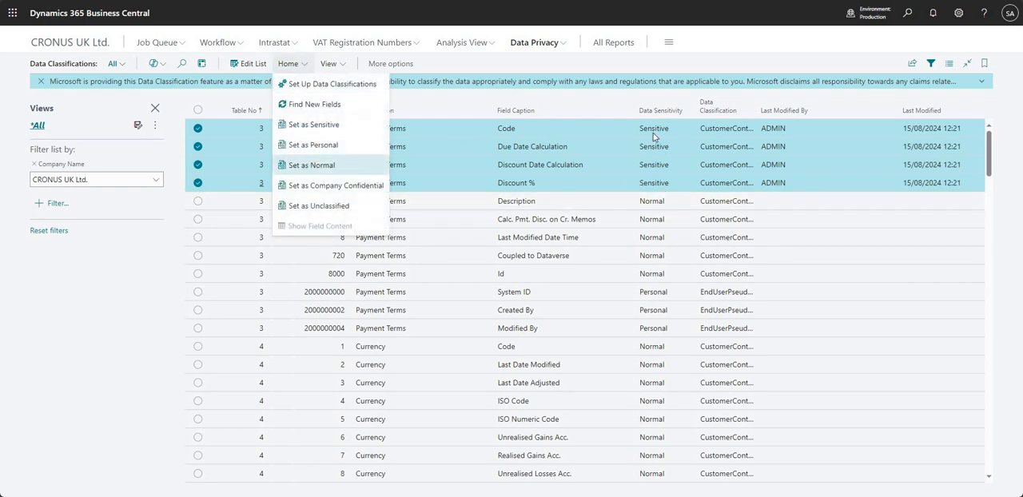
pyautogui.click(313, 164)
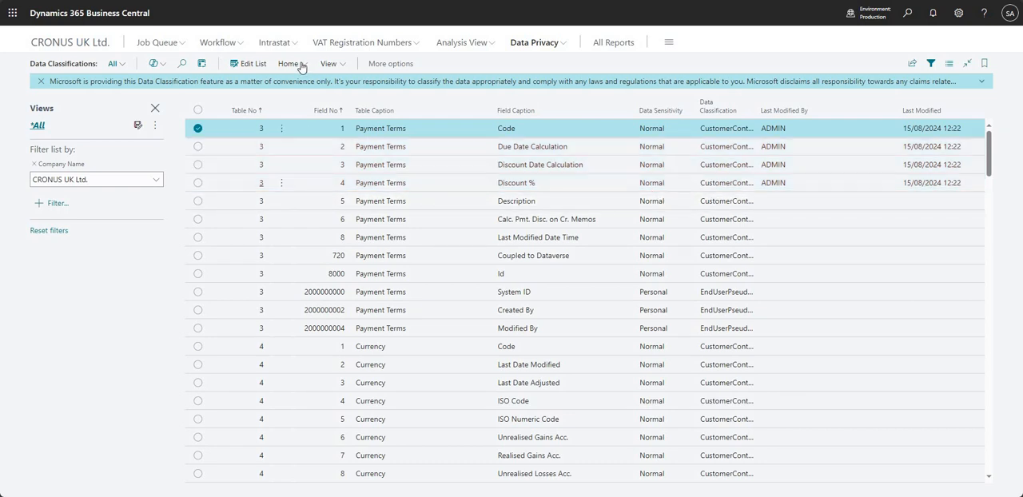
# Launch the Data Classification Assisted Setup Guide full screen on its welcome page.
pyautogui.click(289, 64)
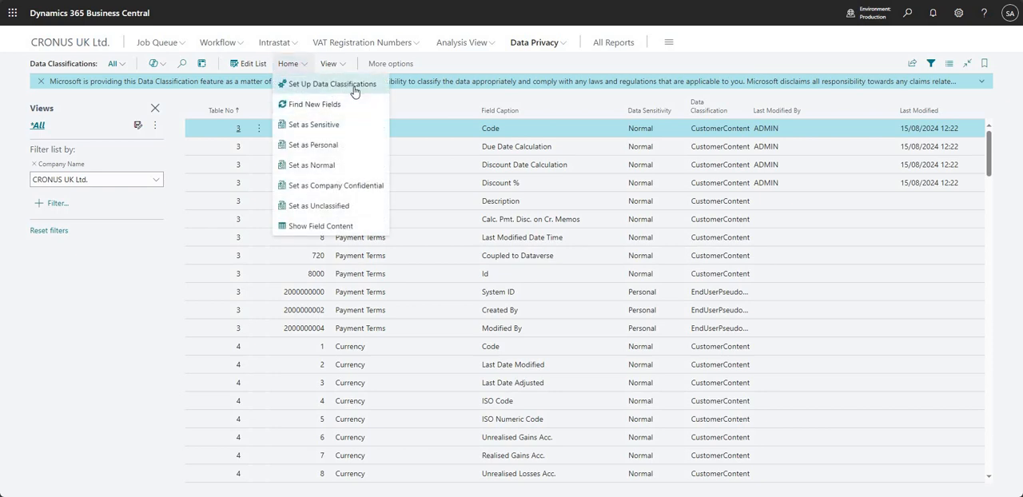
pyautogui.moveTo(355, 83)
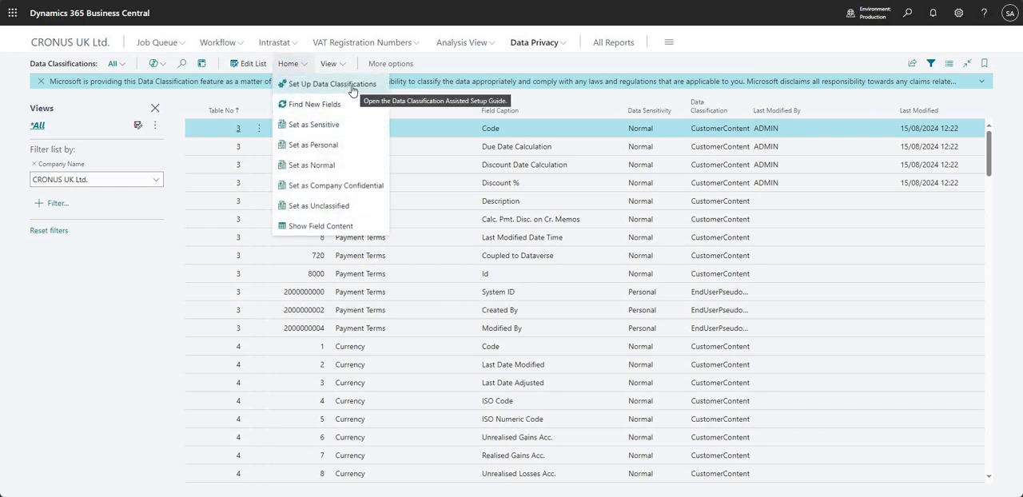
pyautogui.click(333, 83)
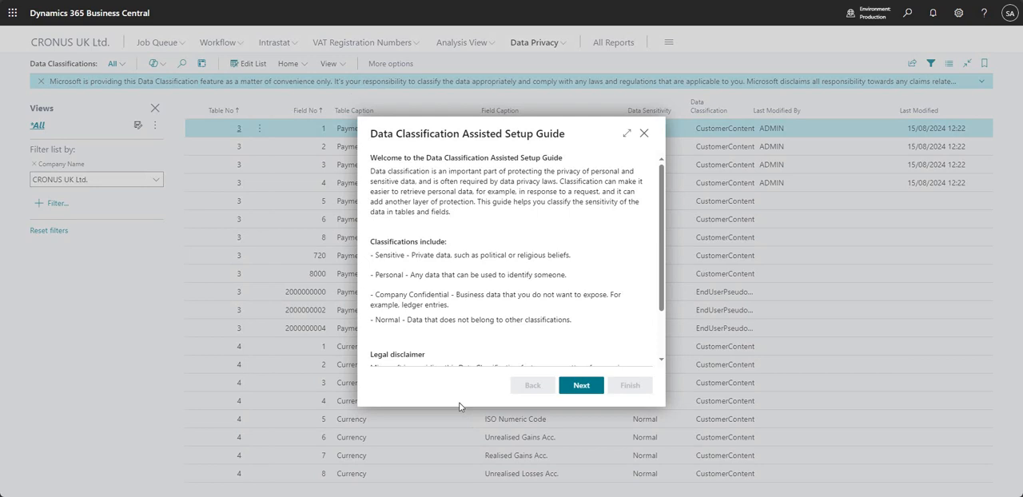
pyautogui.moveTo(396, 376)
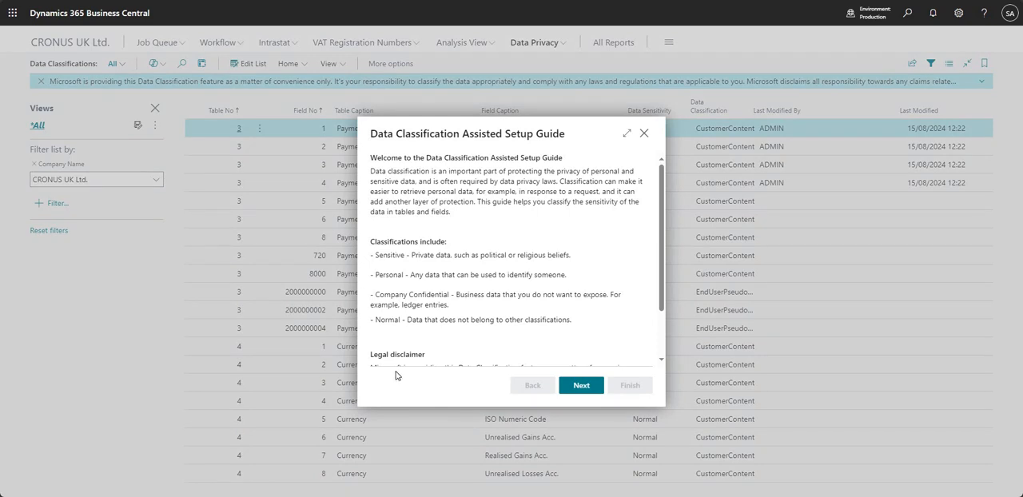
pyautogui.click(626, 134)
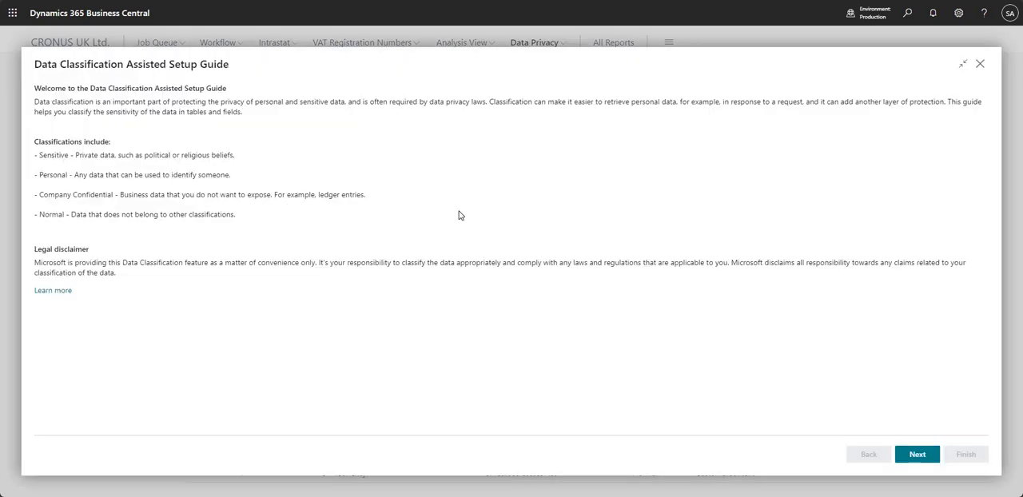
pyautogui.moveTo(185, 84)
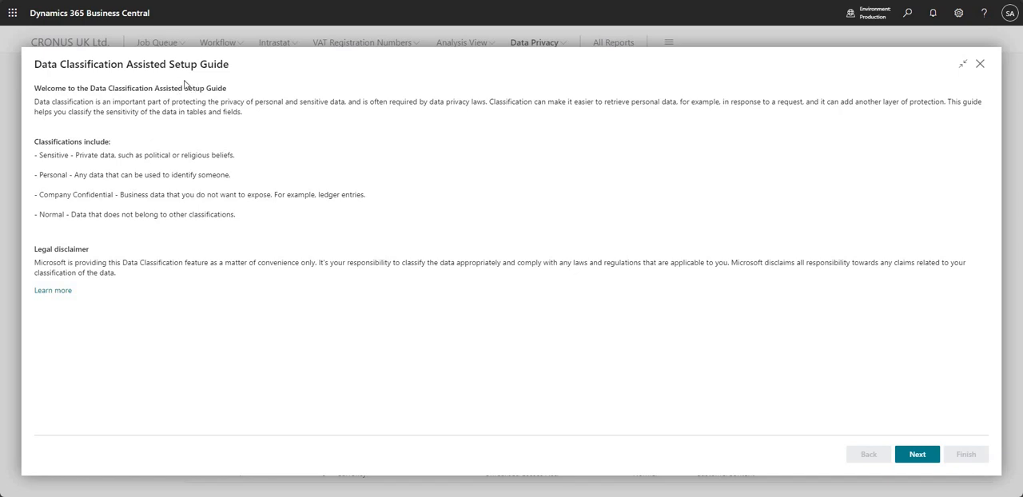
pyautogui.moveTo(86, 107)
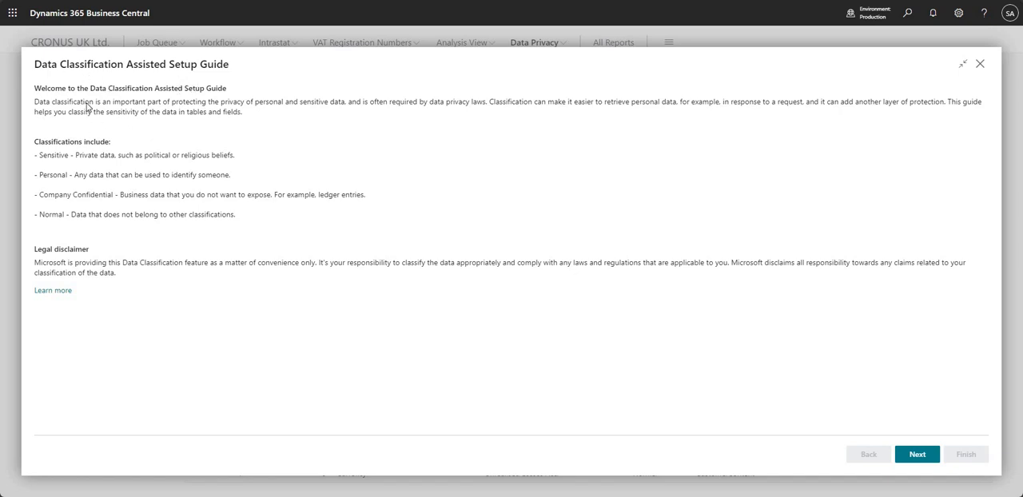
pyautogui.moveTo(115, 346)
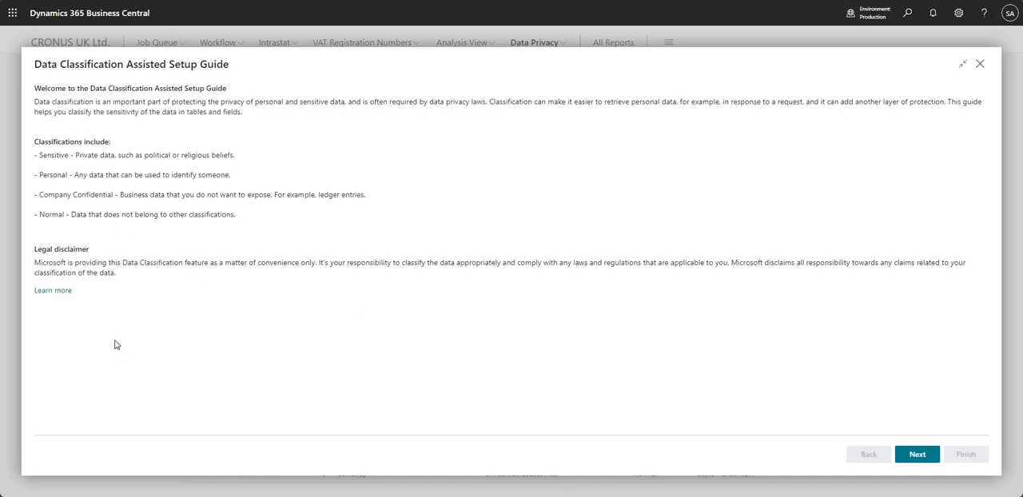
pyautogui.moveTo(99, 331)
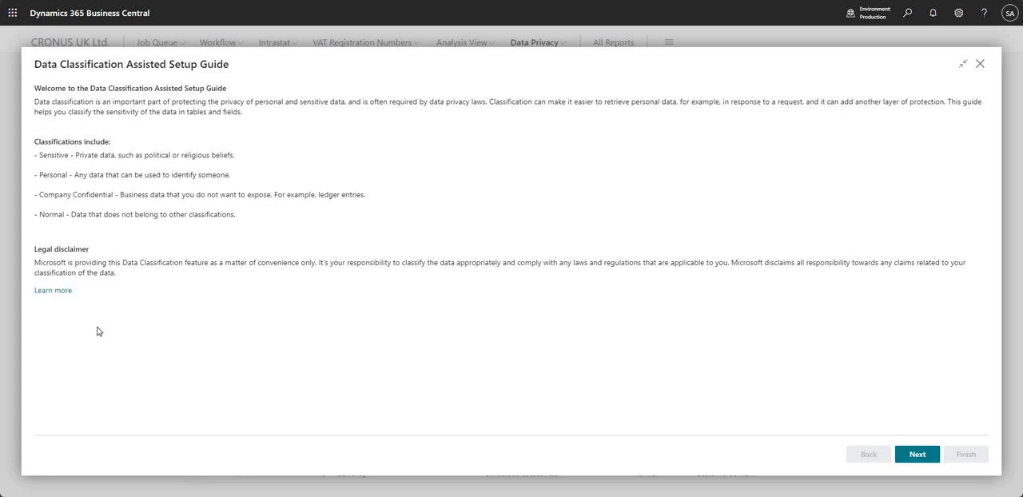
pyautogui.moveTo(71, 106)
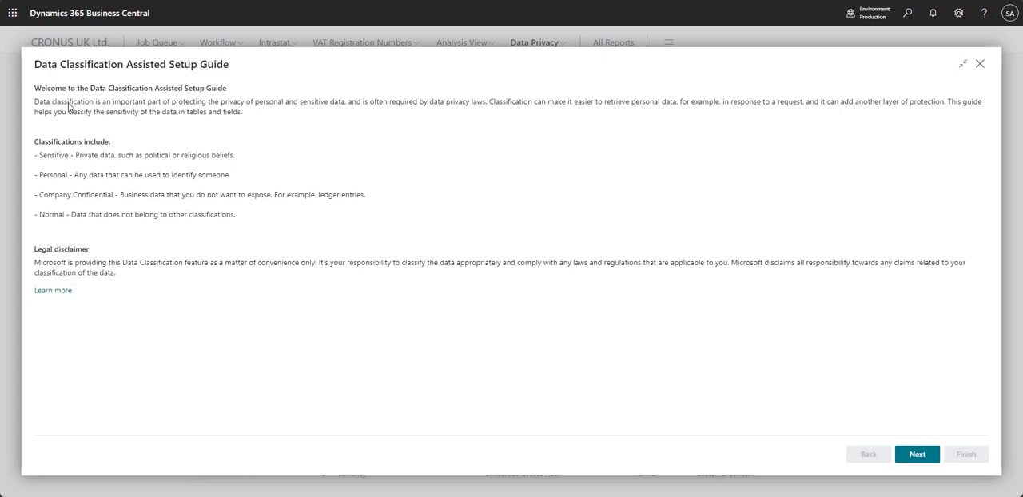
pyautogui.moveTo(80, 155)
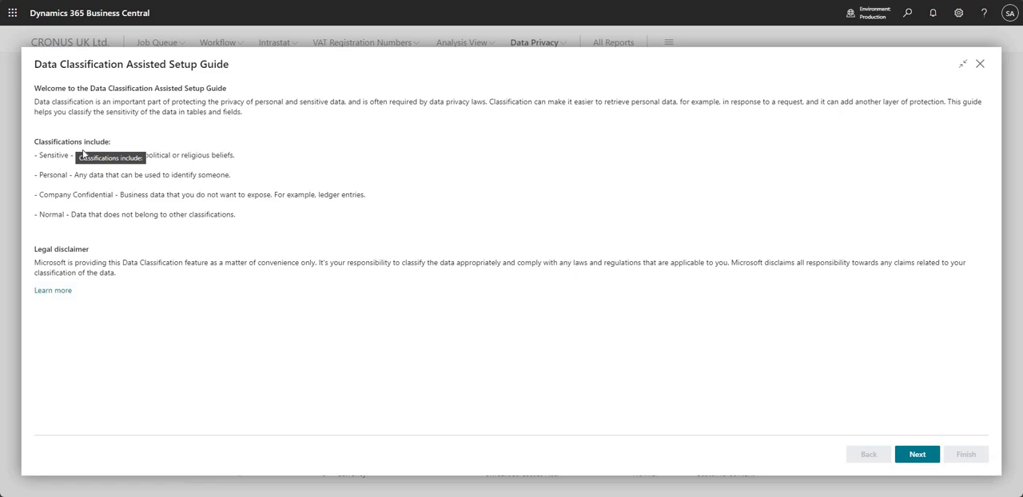
pyautogui.moveTo(69, 247)
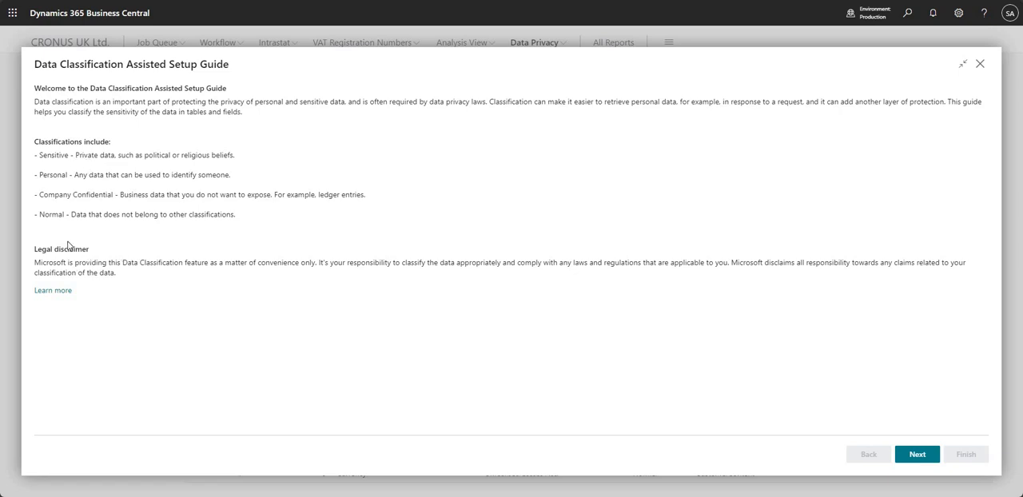
pyautogui.moveTo(36, 262); pyautogui.dragTo(115, 271)
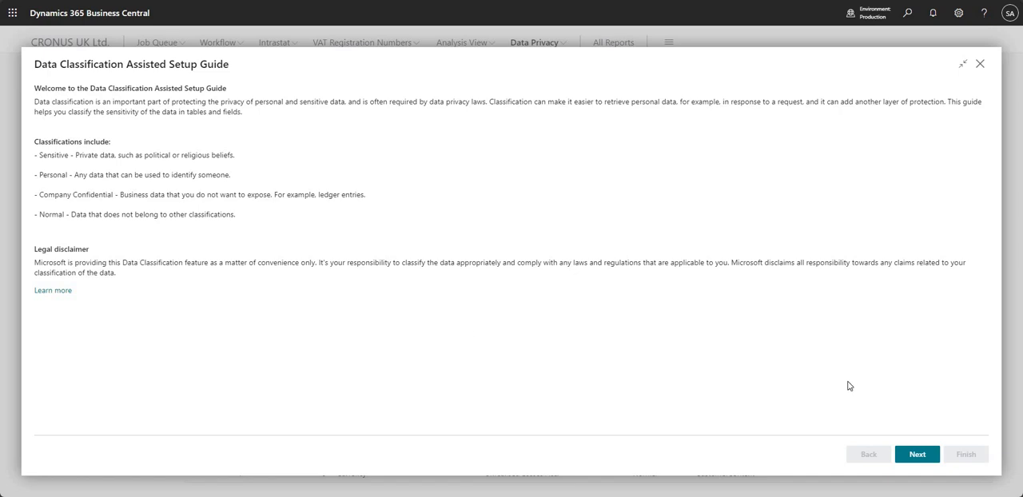
pyautogui.moveTo(926, 420)
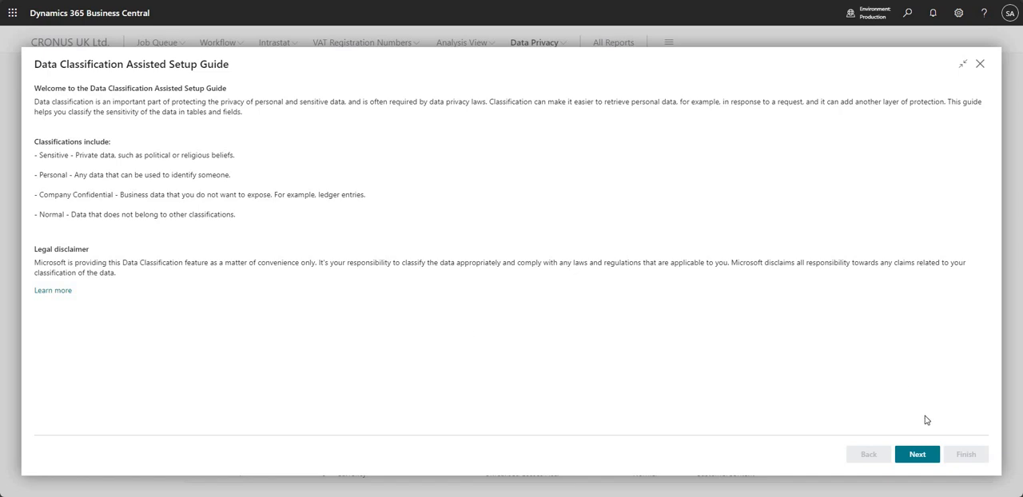
# Go to Let's Get Started and toggle Export Classification Data to Excel on, then off.
pyautogui.click(918, 454)
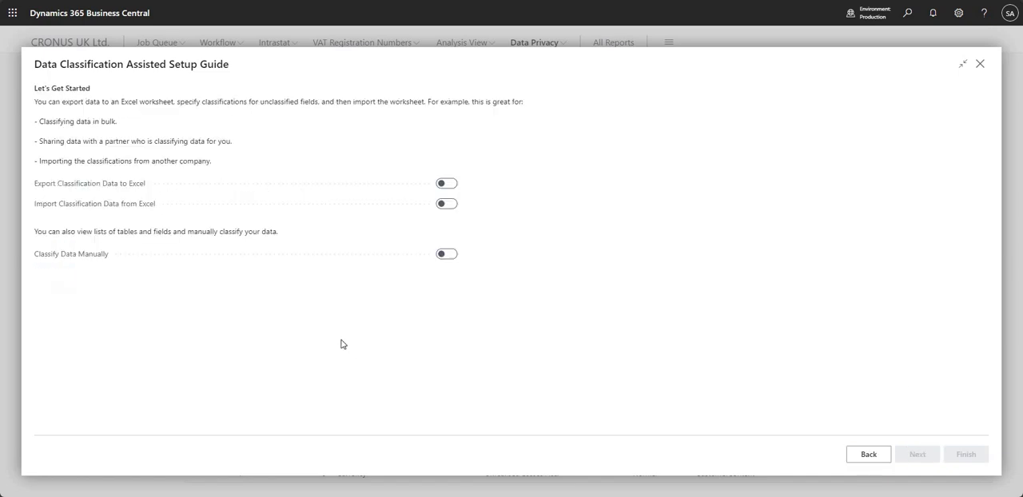
pyautogui.moveTo(107, 195)
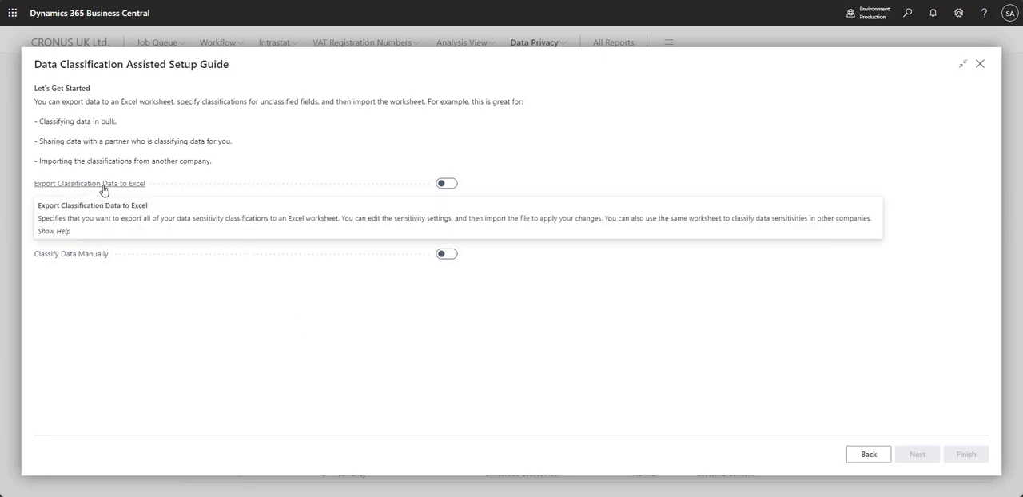
pyautogui.click(444, 182)
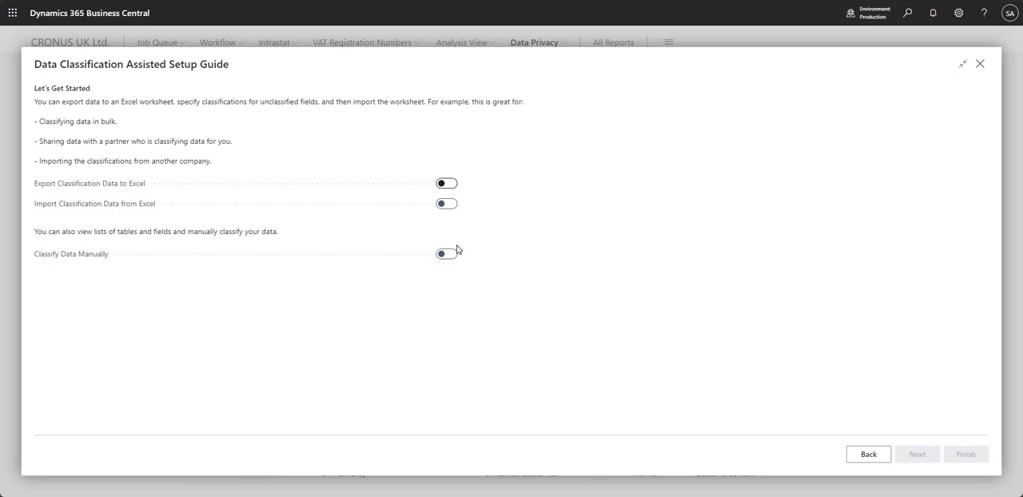
pyautogui.click(446, 182)
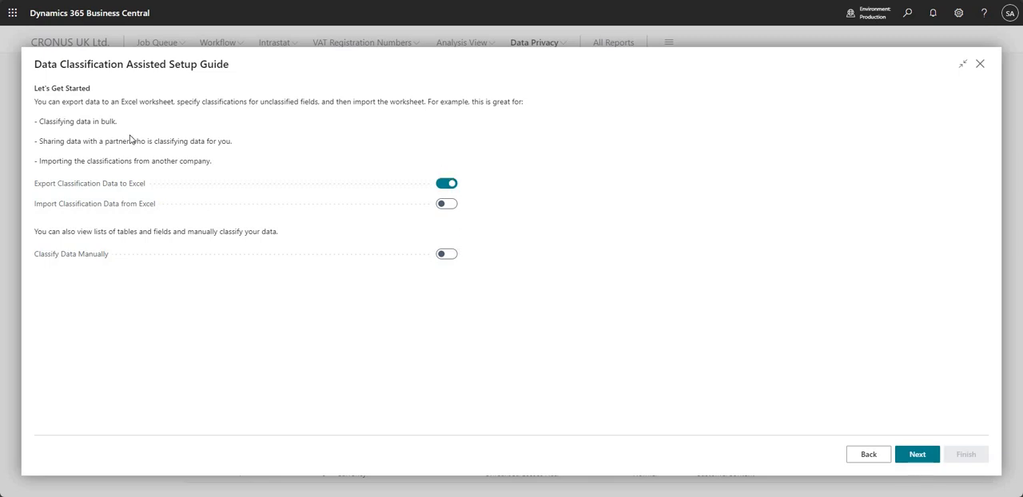
pyautogui.moveTo(49, 140); pyautogui.dragTo(191, 140)
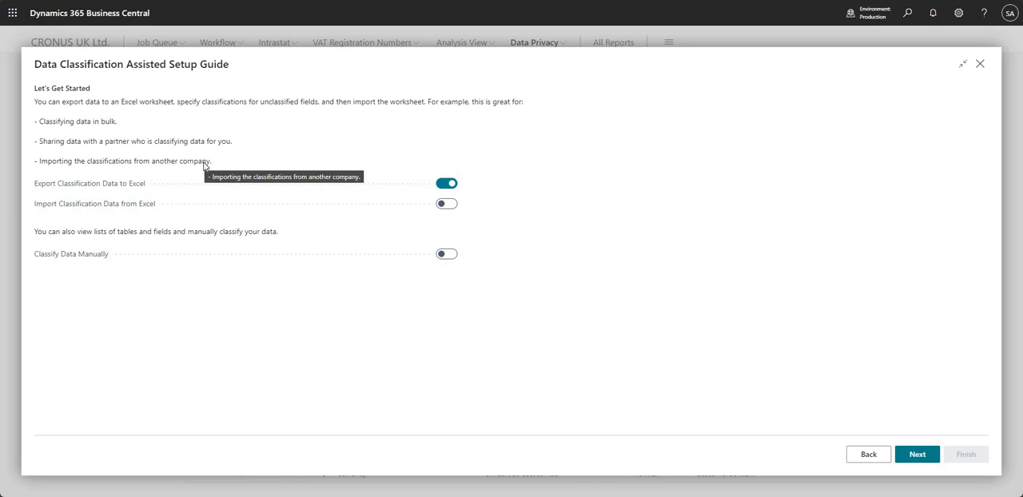
pyautogui.moveTo(201, 169)
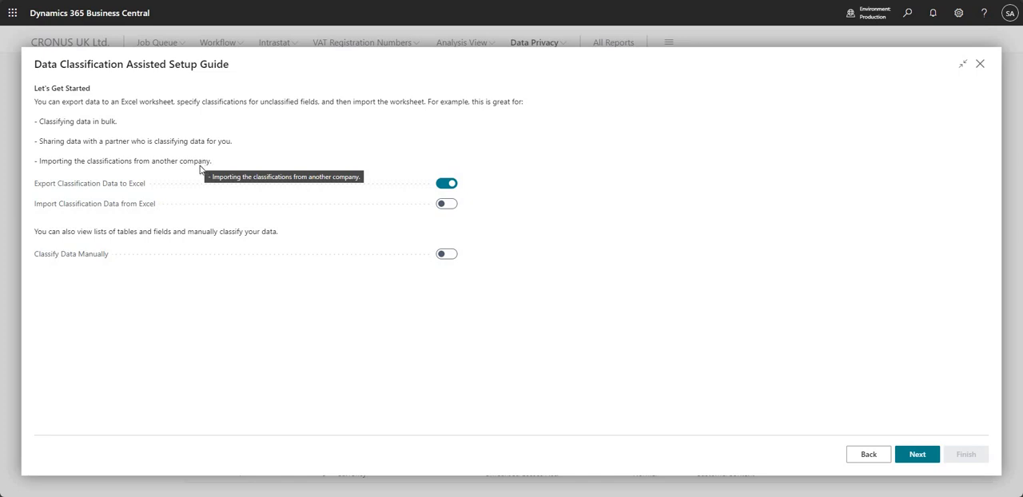
pyautogui.moveTo(413, 96)
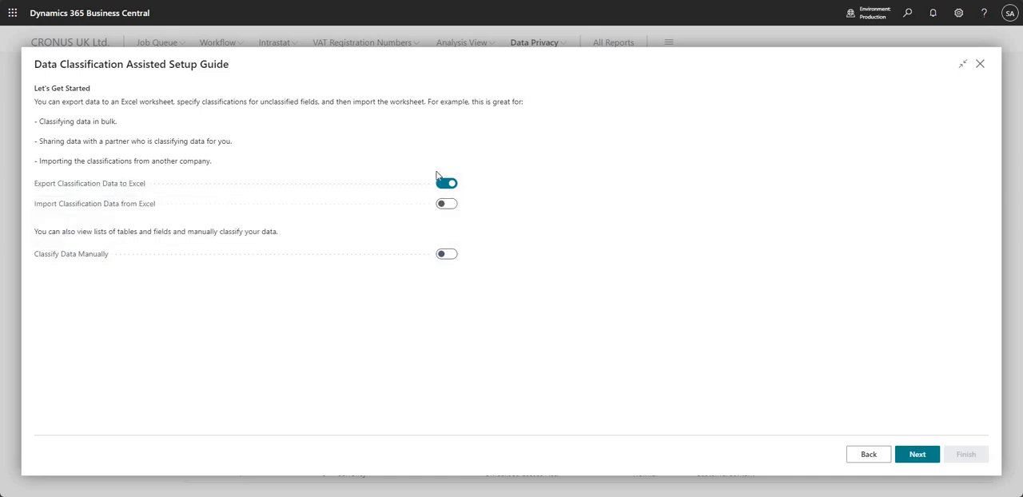
pyautogui.click(445, 203)
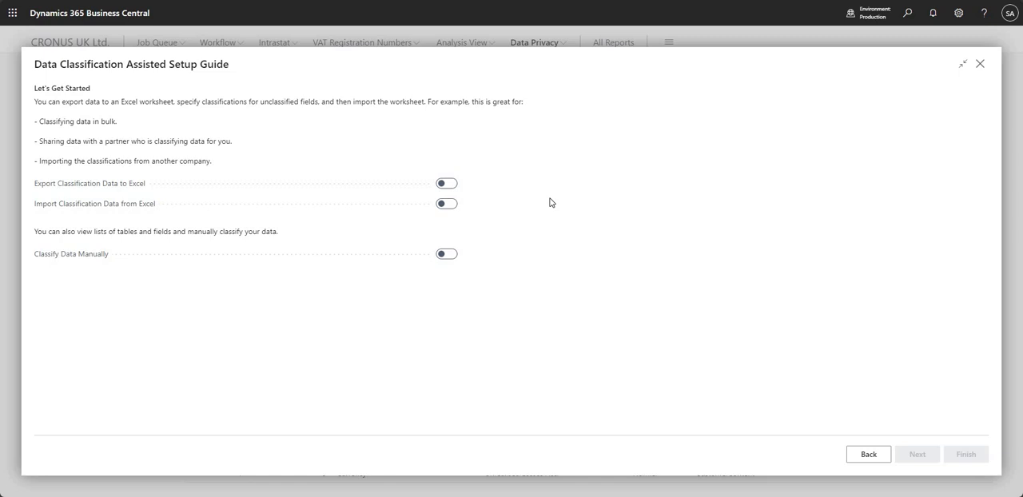
pyautogui.moveTo(562, 192)
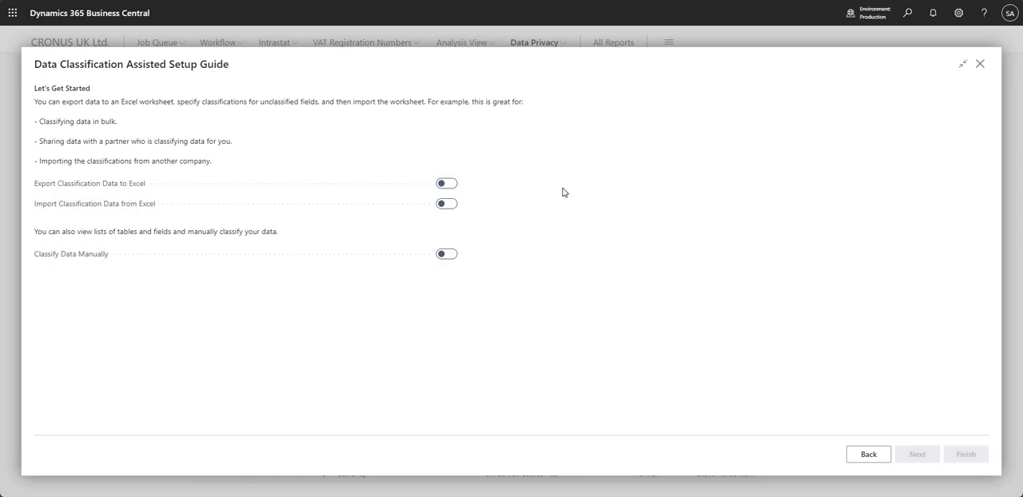
pyautogui.moveTo(562, 191)
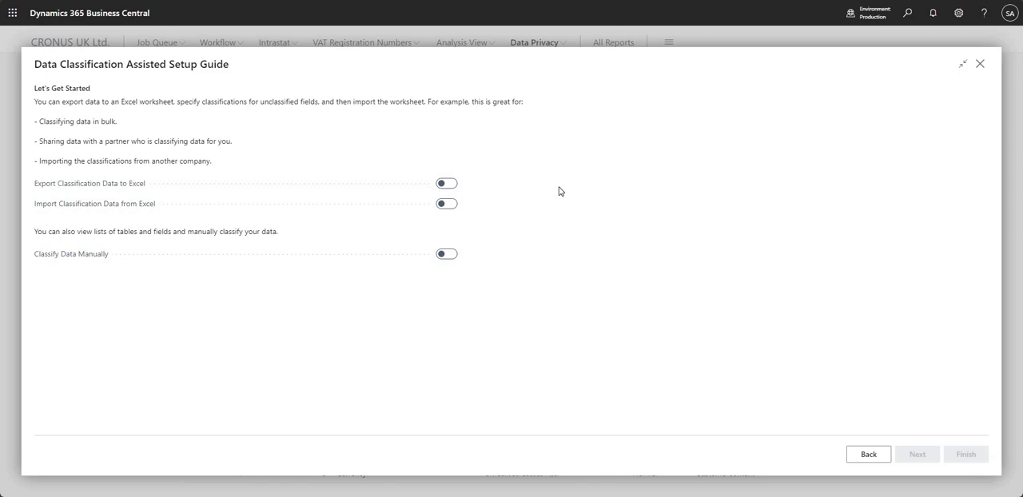
pyautogui.moveTo(513, 198)
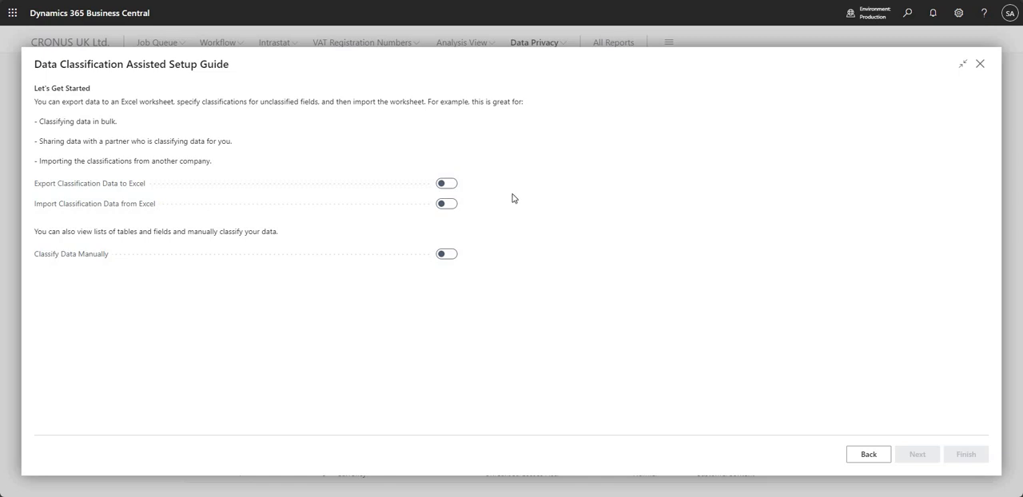
pyautogui.moveTo(537, 240)
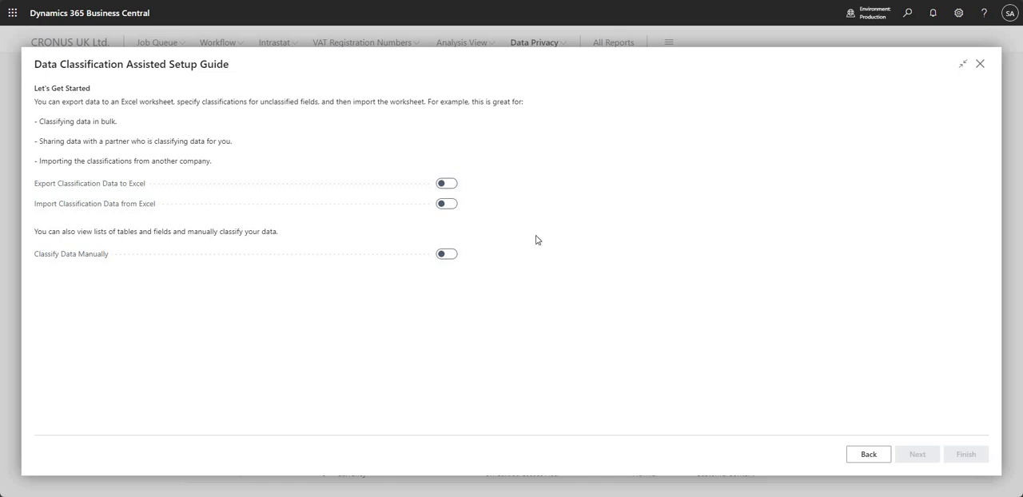
pyautogui.moveTo(201, 248)
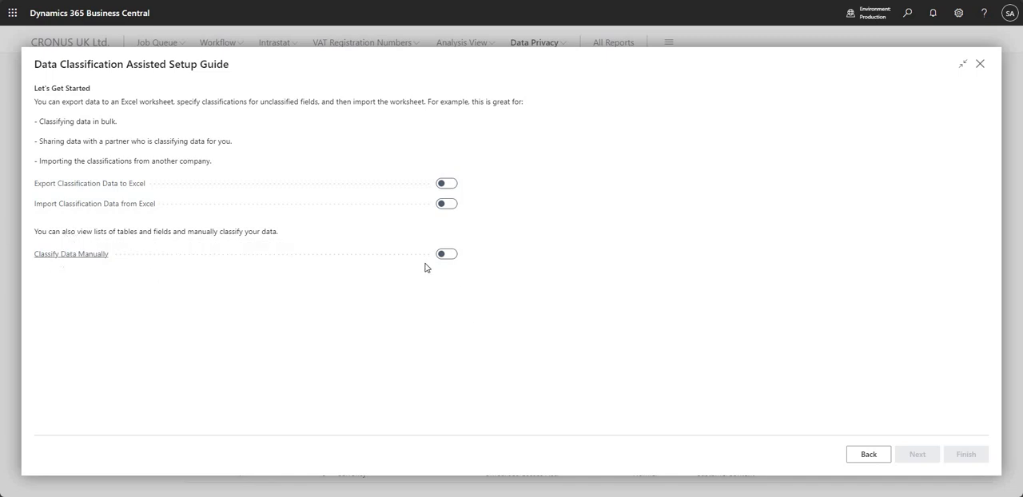
# On the bulk-classification page keep posting data Company Confidential and template data Normal.
pyautogui.click(445, 252)
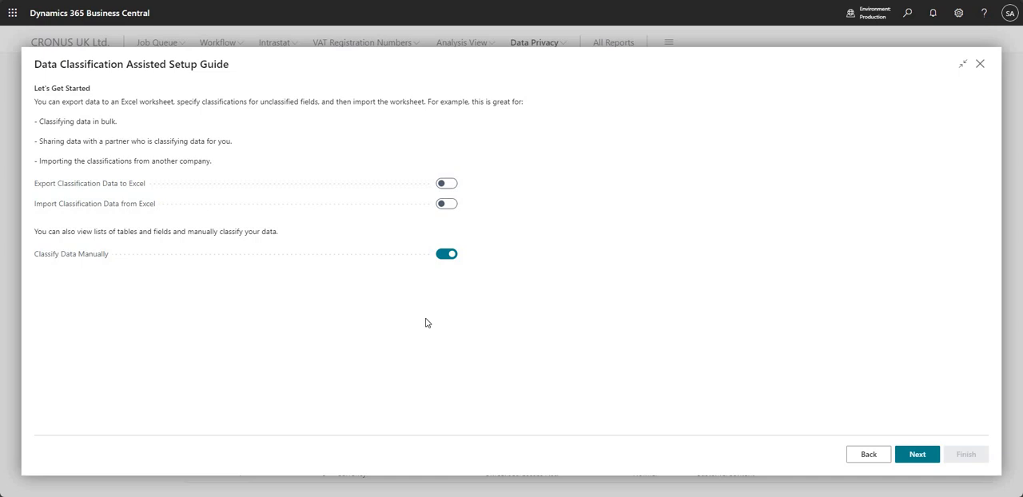
pyautogui.moveTo(917, 454)
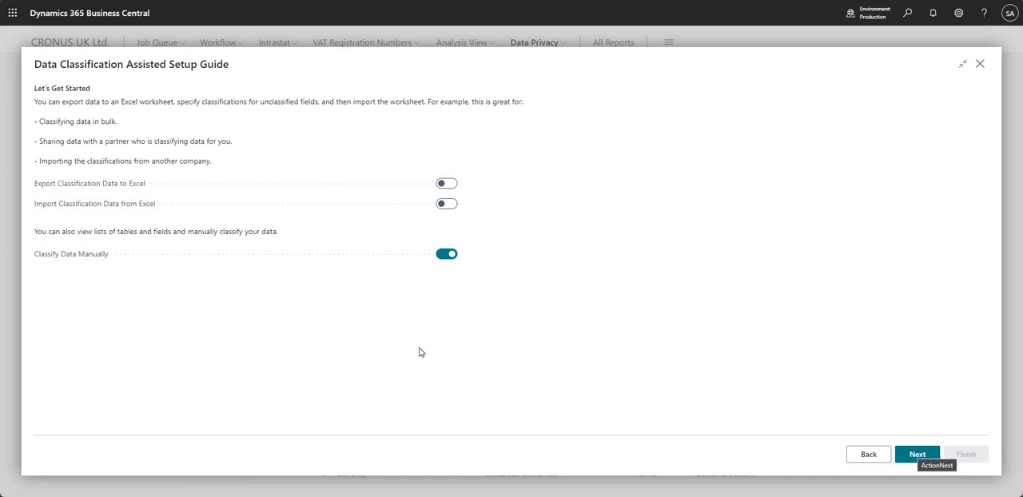
pyautogui.click(918, 454)
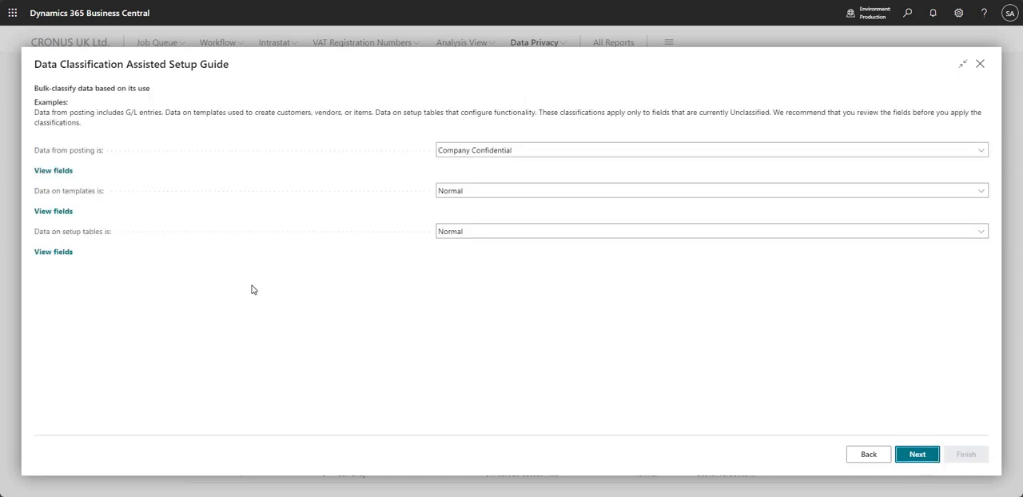
pyautogui.moveTo(171, 275)
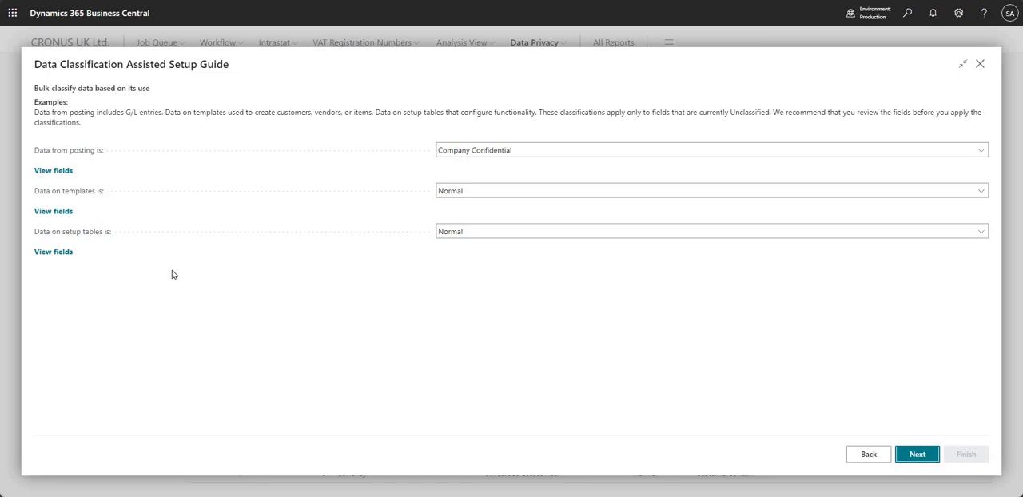
pyautogui.moveTo(83, 163)
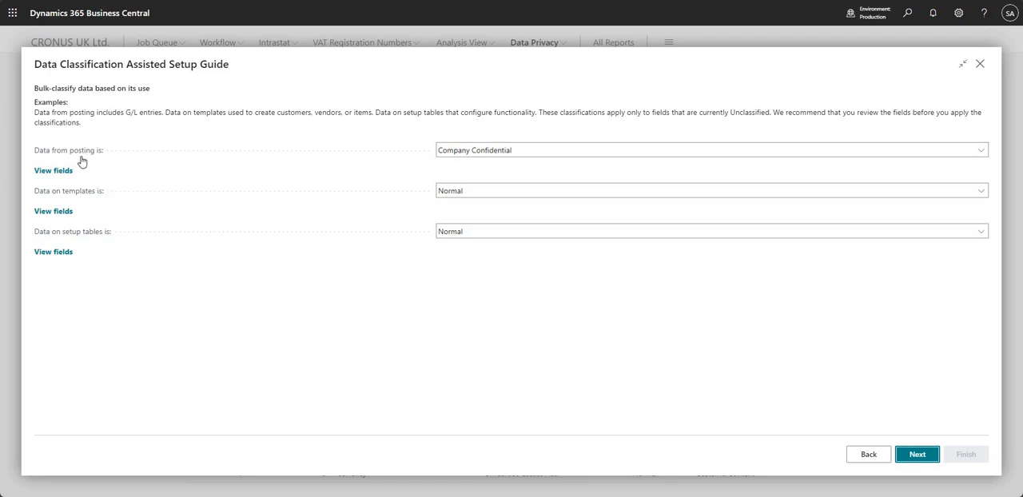
pyautogui.moveTo(68, 150)
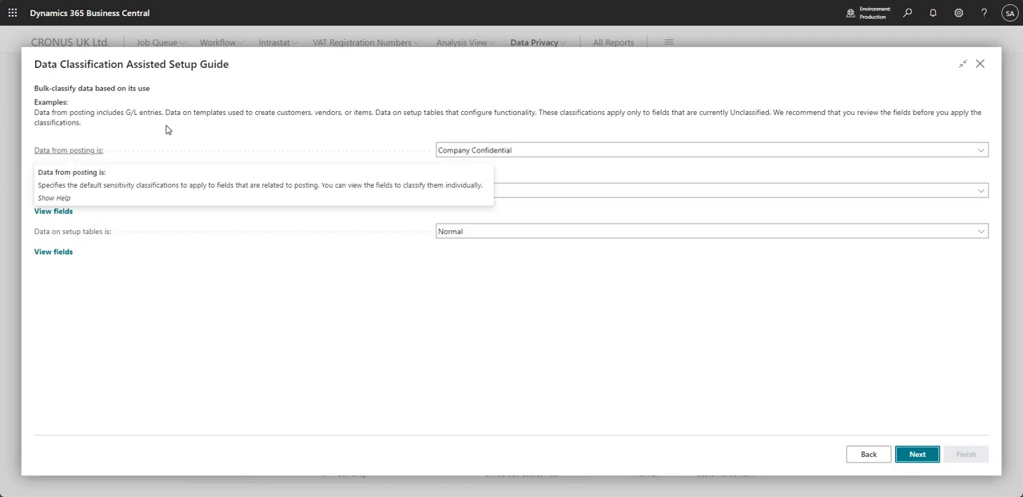
pyautogui.moveTo(123, 256)
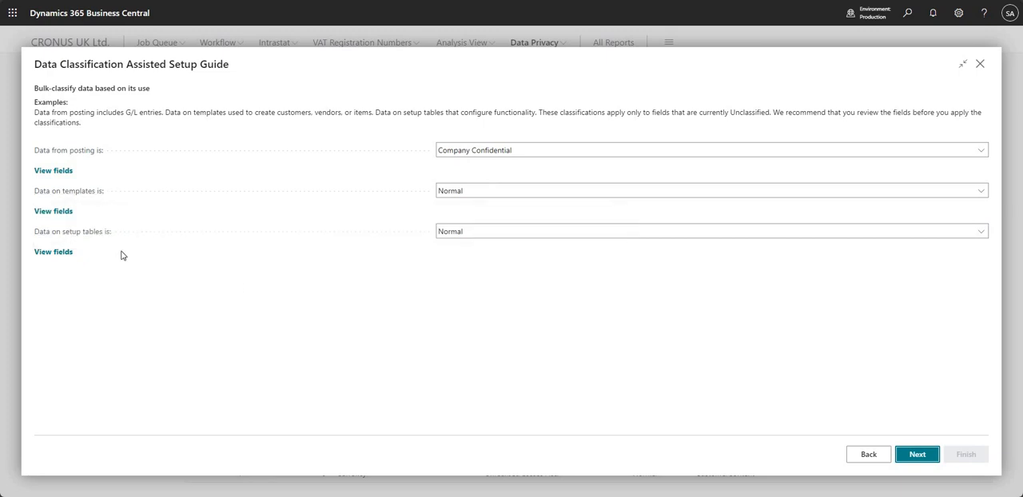
pyautogui.moveTo(135, 364)
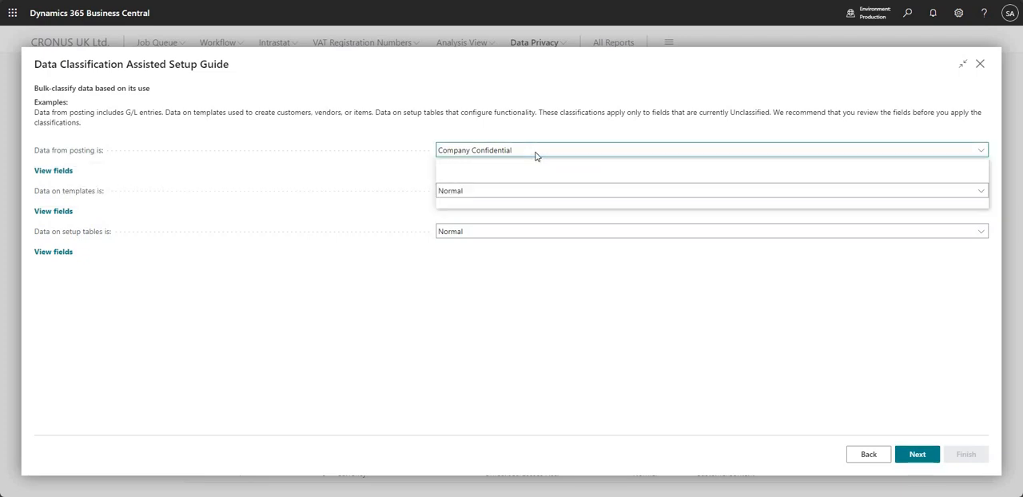
pyautogui.click(982, 150)
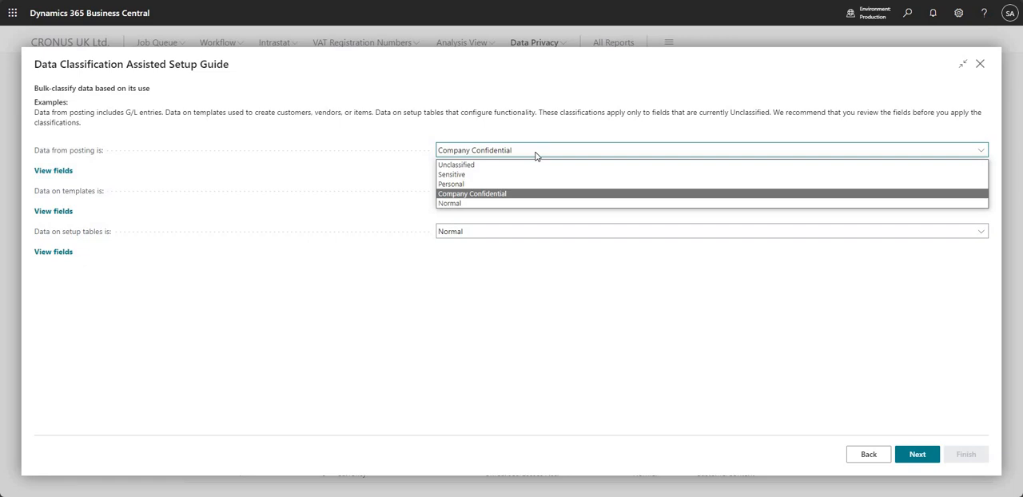
pyautogui.moveTo(90, 160)
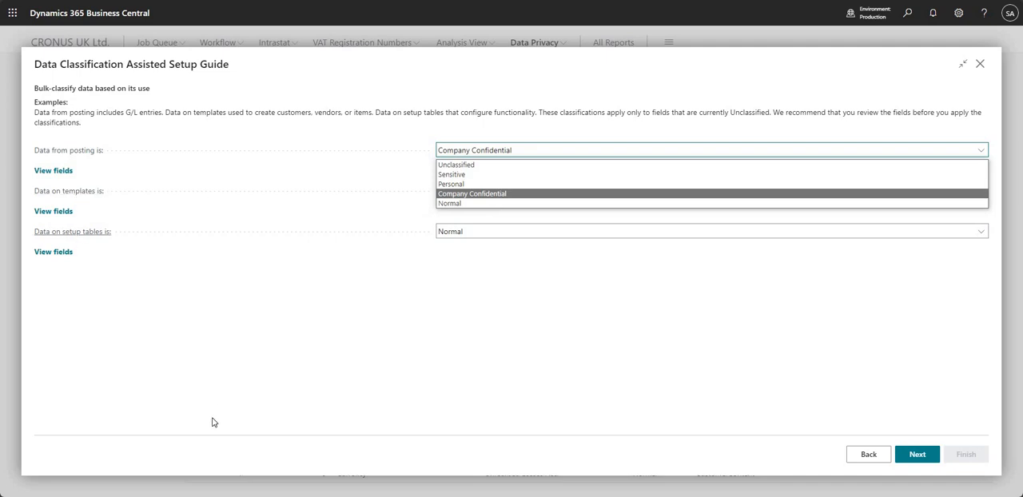
pyautogui.moveTo(489, 203)
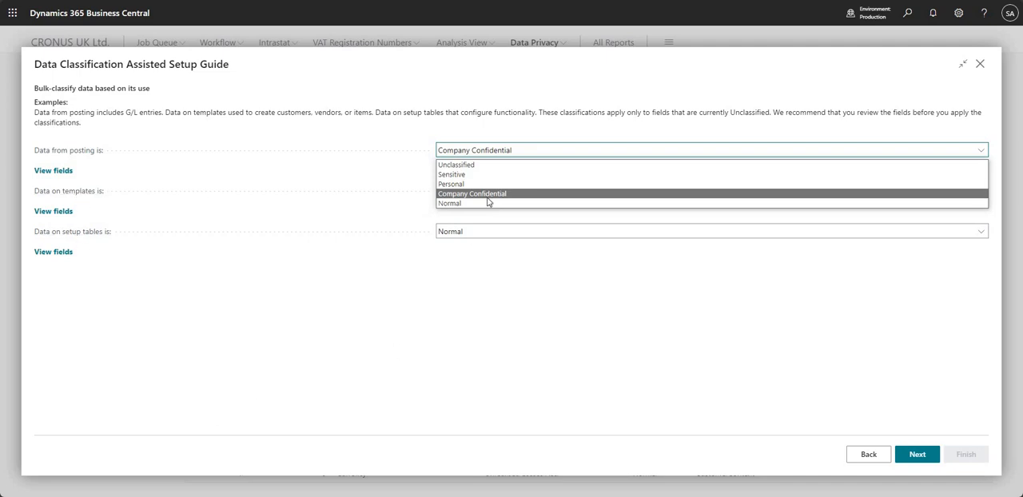
pyautogui.moveTo(464, 203)
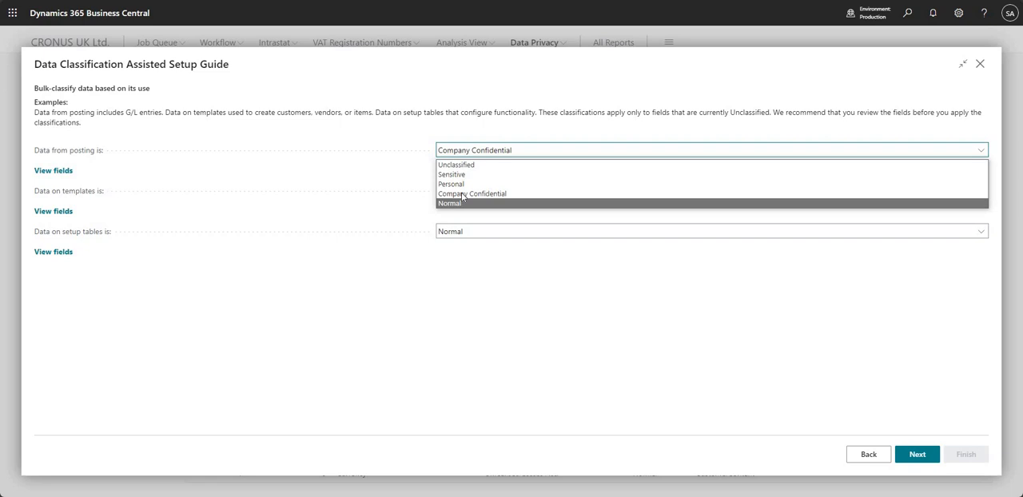
pyautogui.click(449, 203)
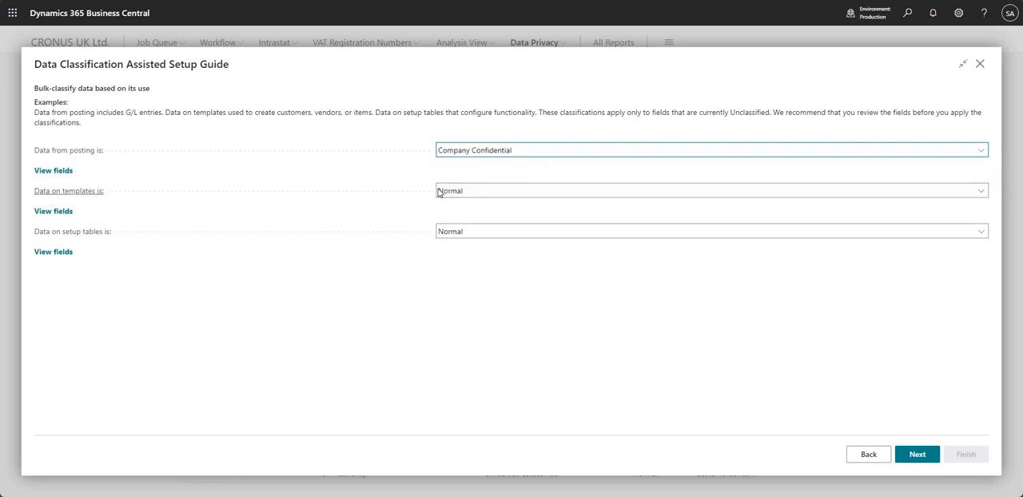
pyautogui.click(981, 190)
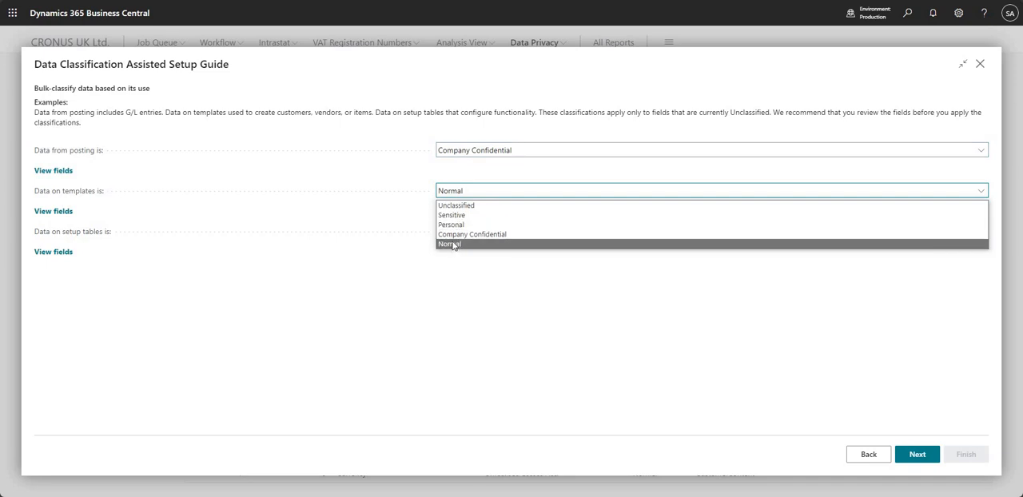
pyautogui.moveTo(444, 281)
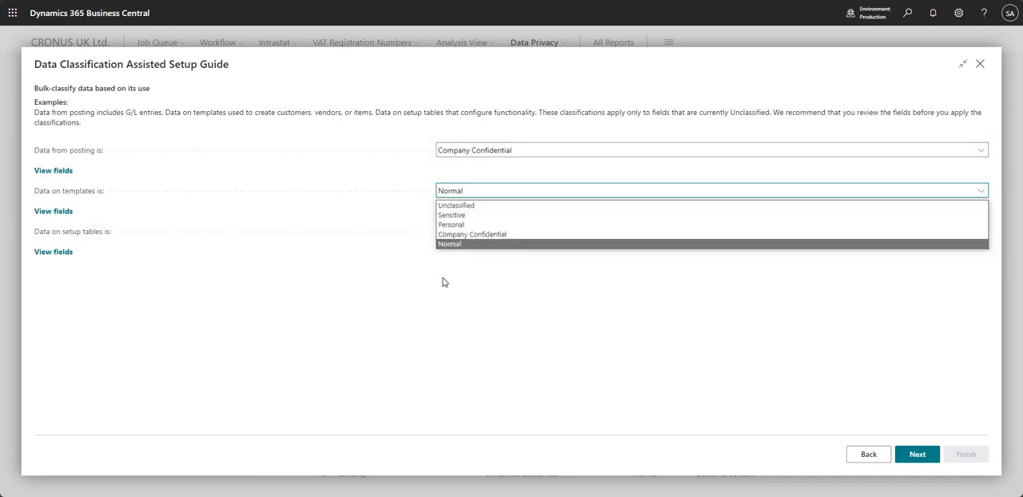
pyautogui.click(448, 243)
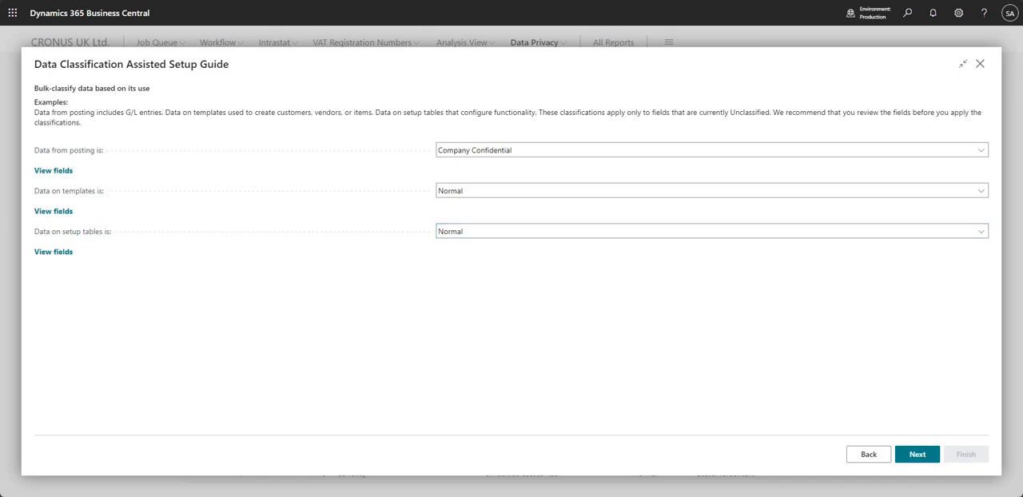
pyautogui.moveTo(52, 253)
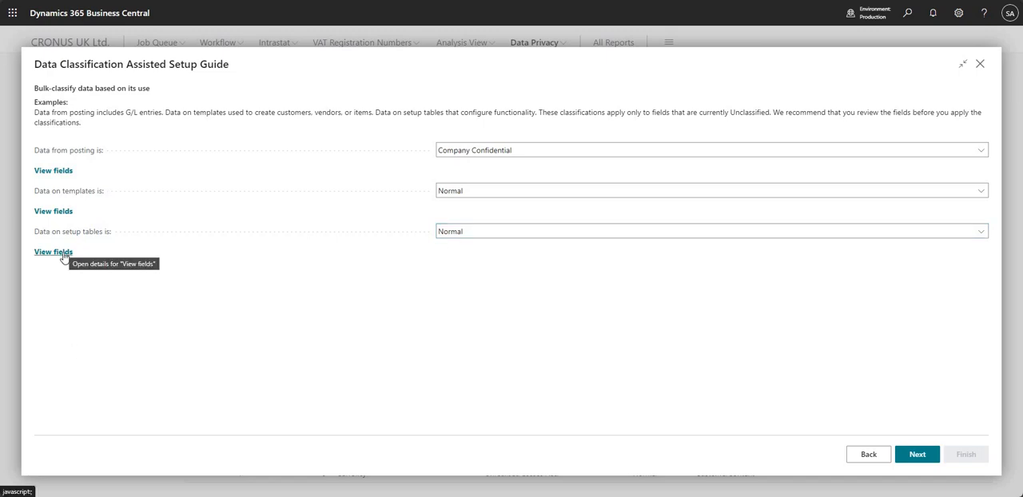
# View the fields included in setup tables, then return to the guide.
pyautogui.click(53, 253)
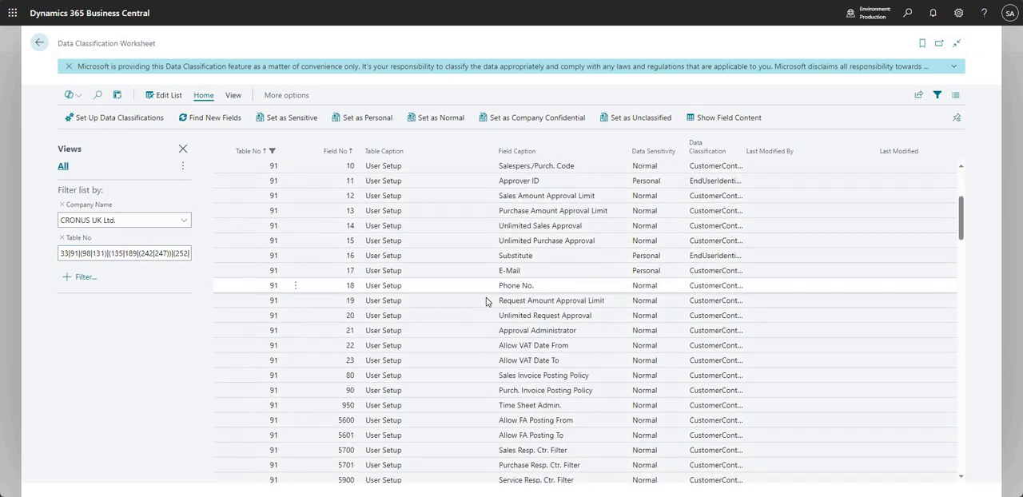
pyautogui.scroll(-3)
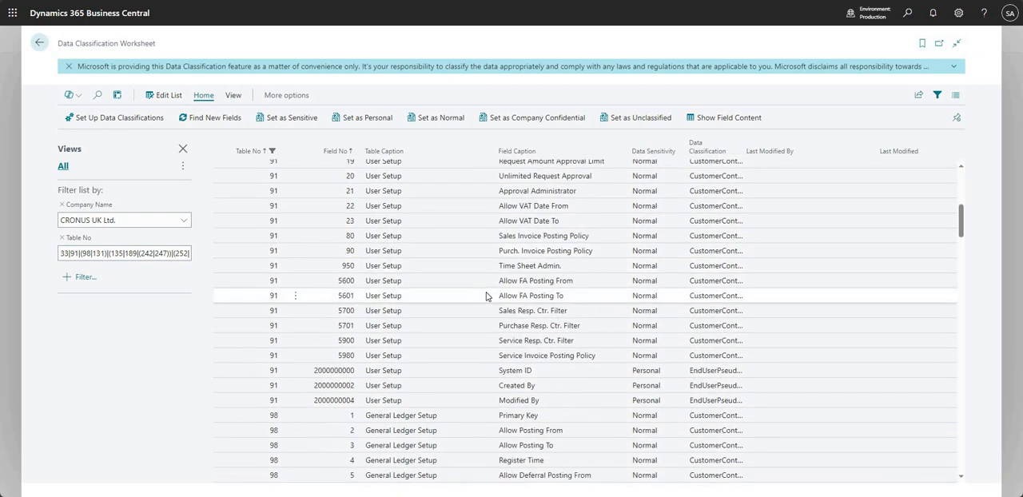
pyautogui.scroll(-3)
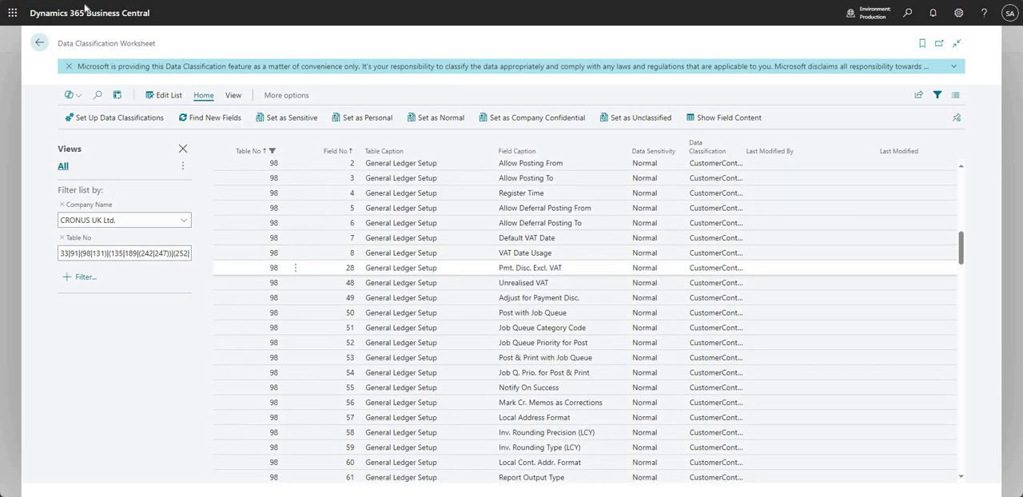
pyautogui.click(119, 118)
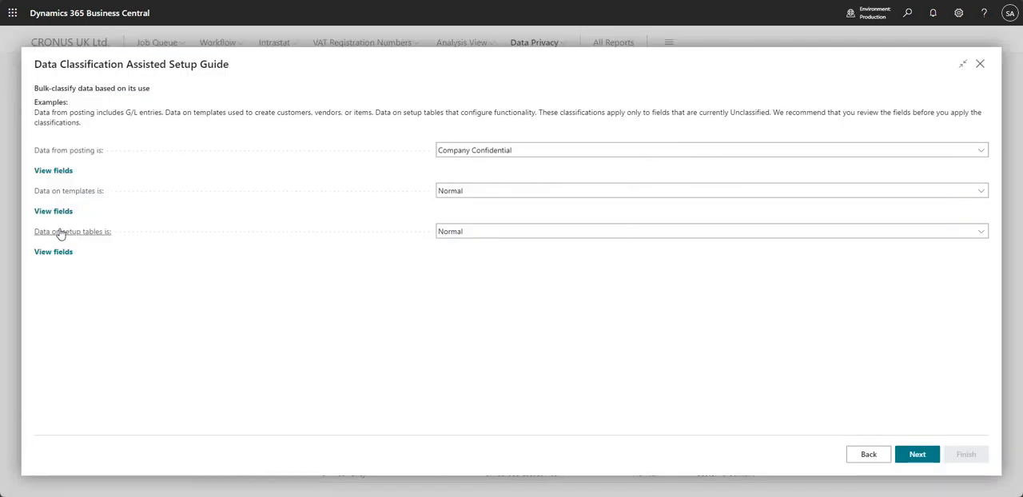
pyautogui.moveTo(403, 445)
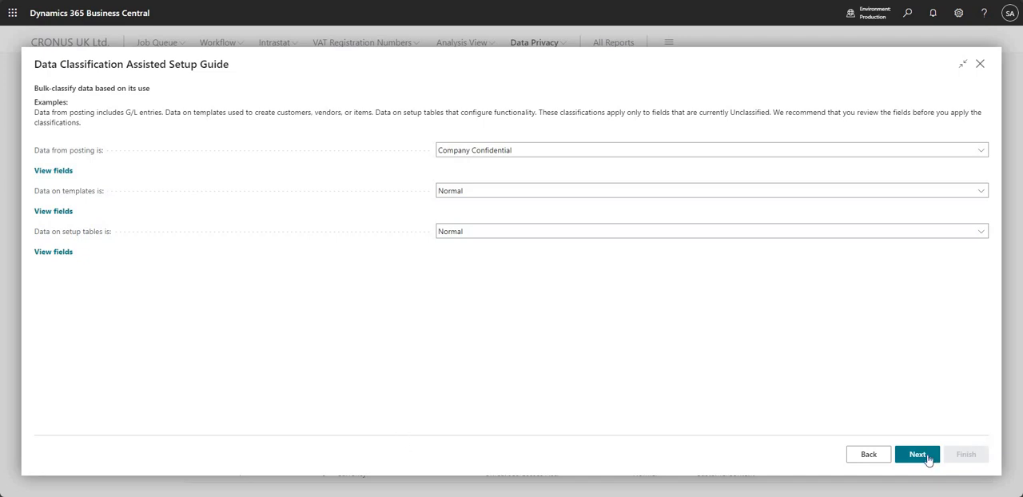
# Keep every data-subject table included with Personal sensitivity and continue to individual fields.
pyautogui.click(917, 454)
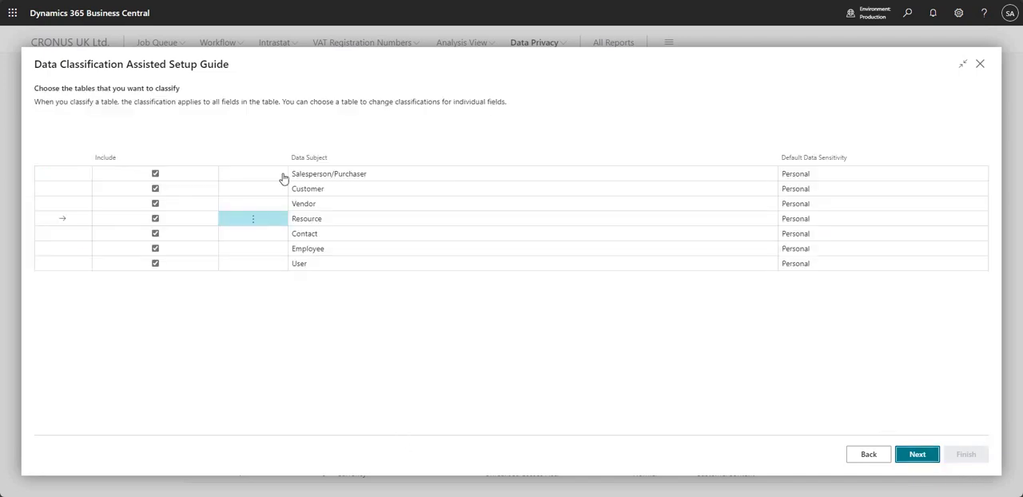
pyautogui.moveTo(76, 105)
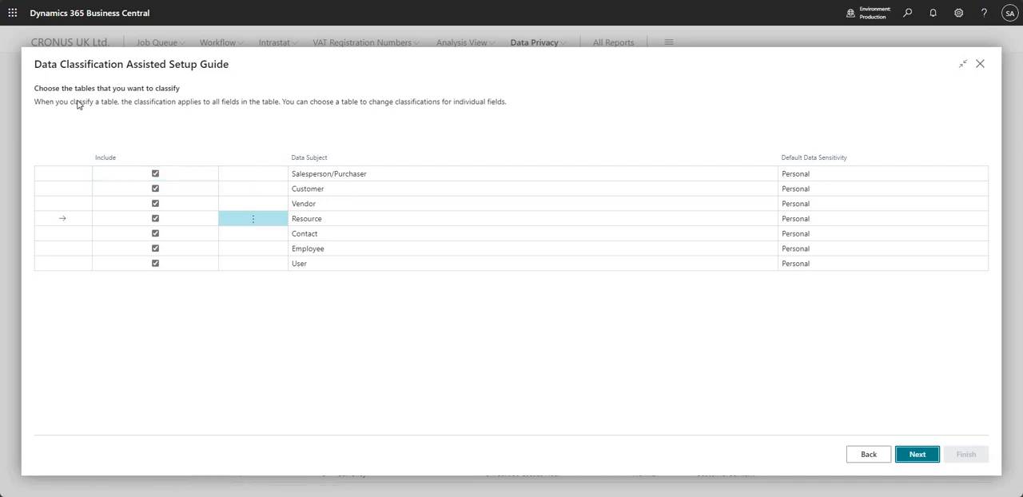
pyautogui.moveTo(67, 109)
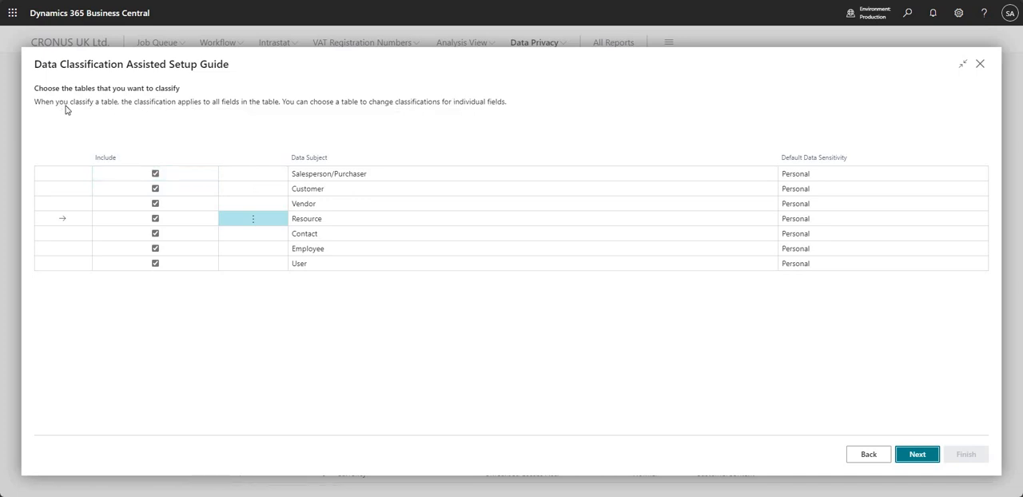
pyautogui.moveTo(153, 109)
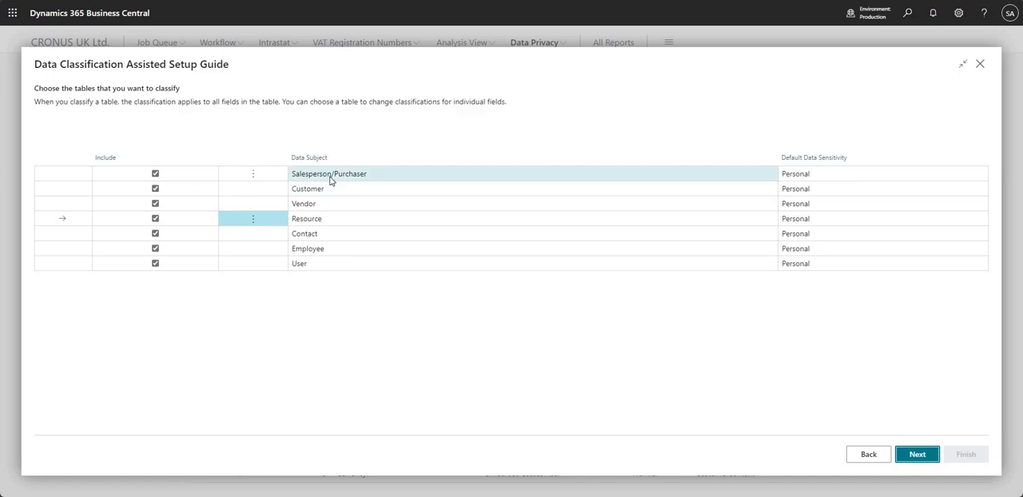
pyautogui.moveTo(335, 176)
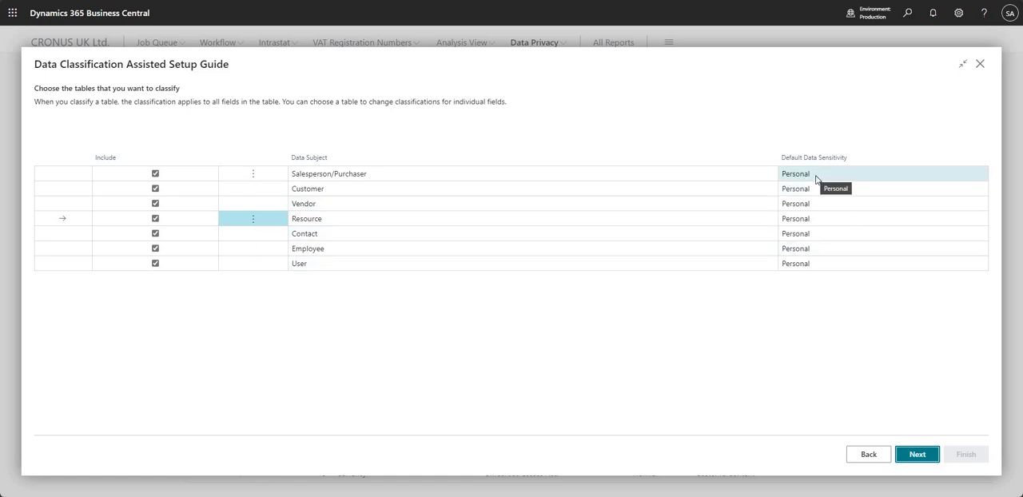
pyautogui.click(879, 172)
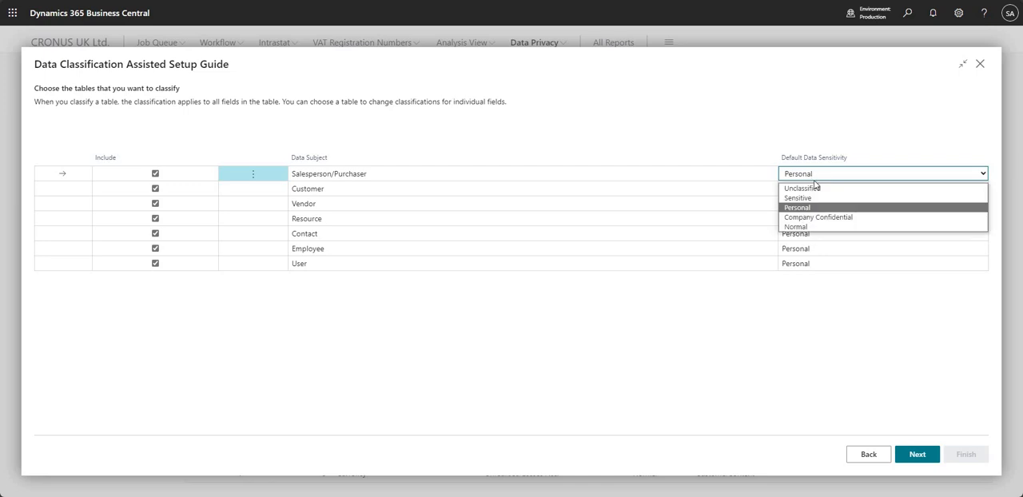
pyautogui.click(796, 207)
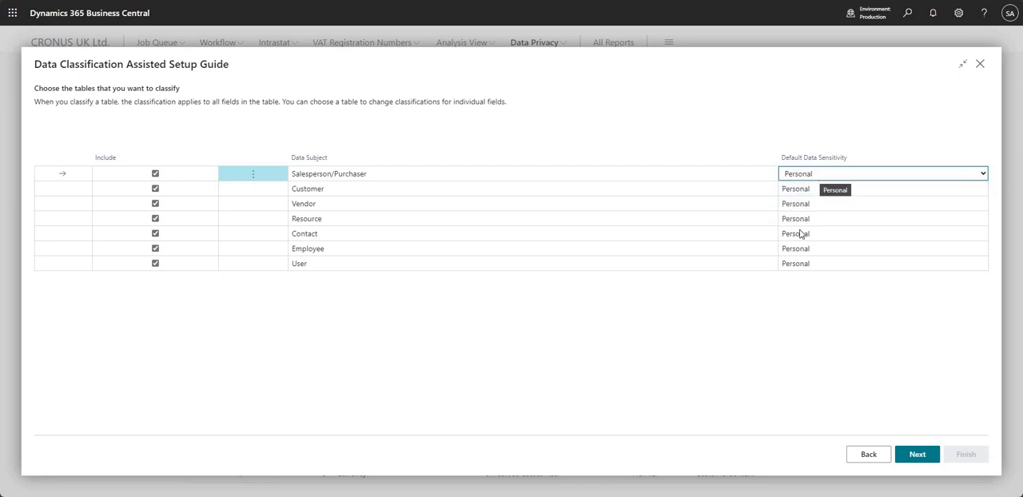
pyautogui.click(307, 189)
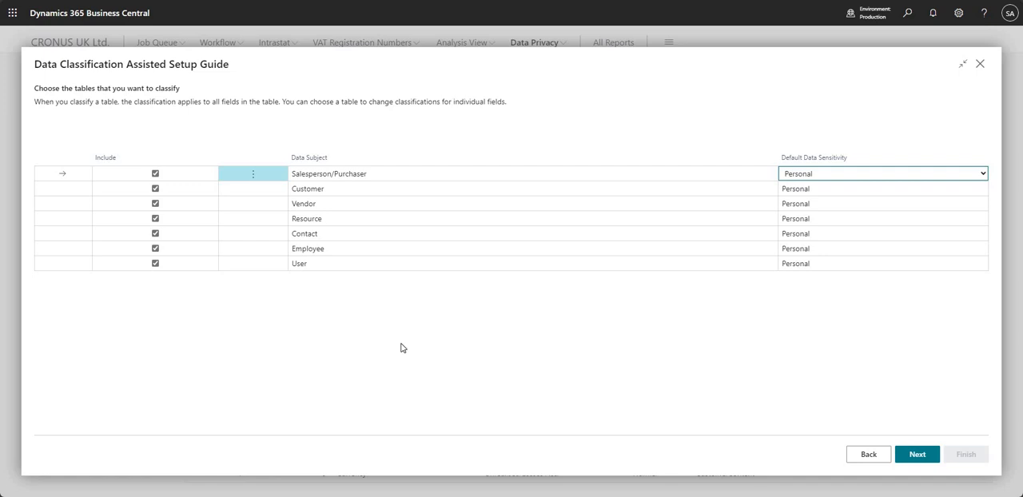
pyautogui.moveTo(783, 377)
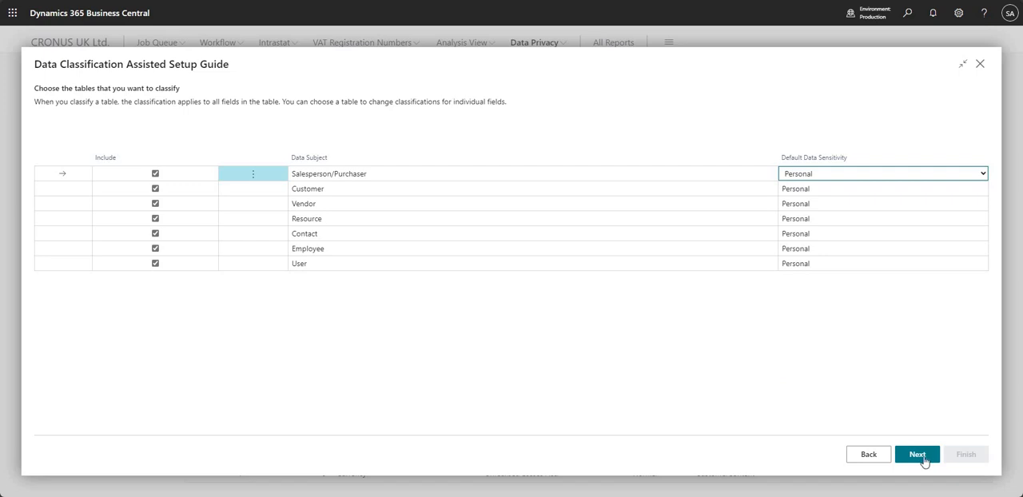
pyautogui.click(917, 454)
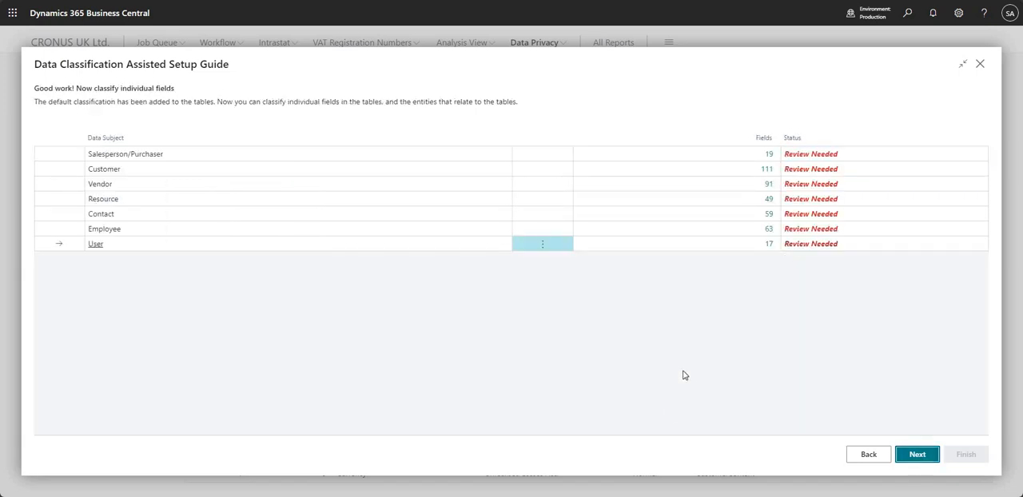
pyautogui.moveTo(611, 347)
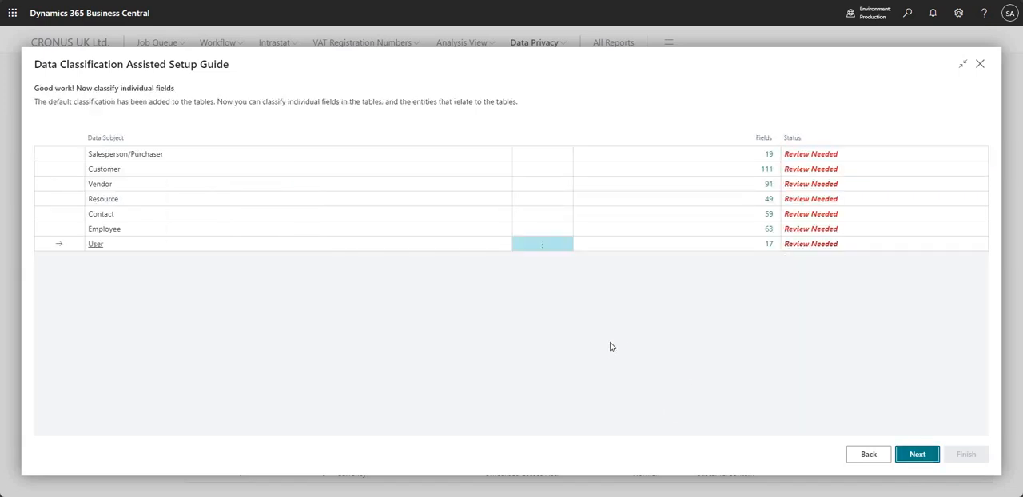
pyautogui.moveTo(586, 316)
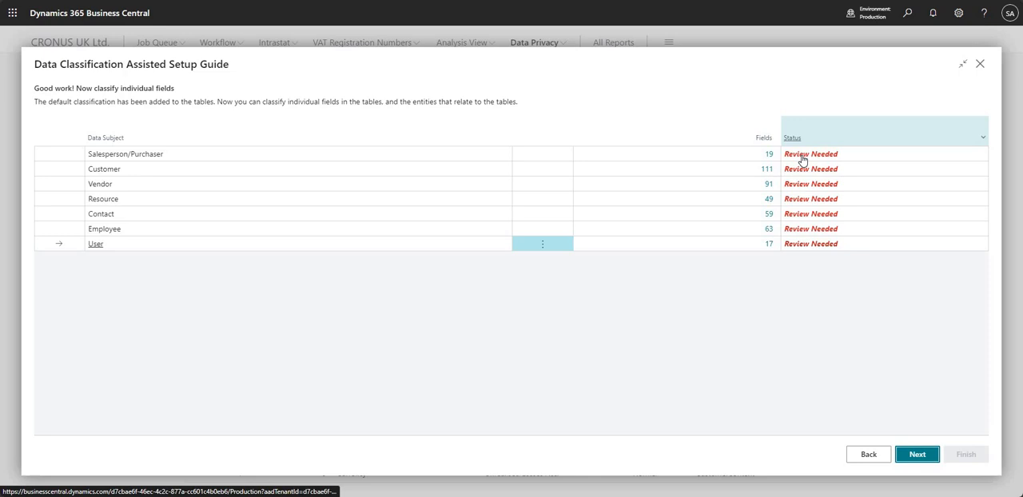
# Review the Salesperson/Purchaser Code, Name and Commission % field sensitivities in the worksheet and close it.
pyautogui.click(808, 154)
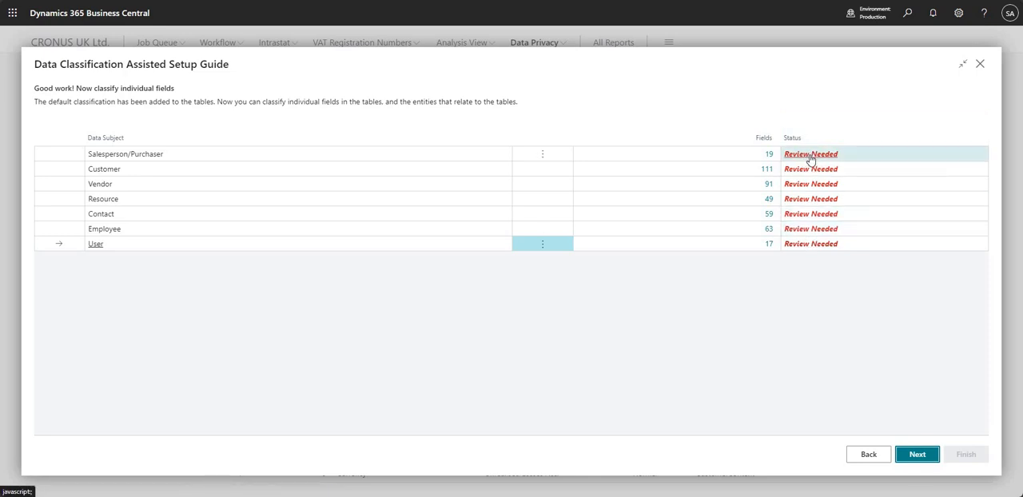
pyautogui.click(810, 153)
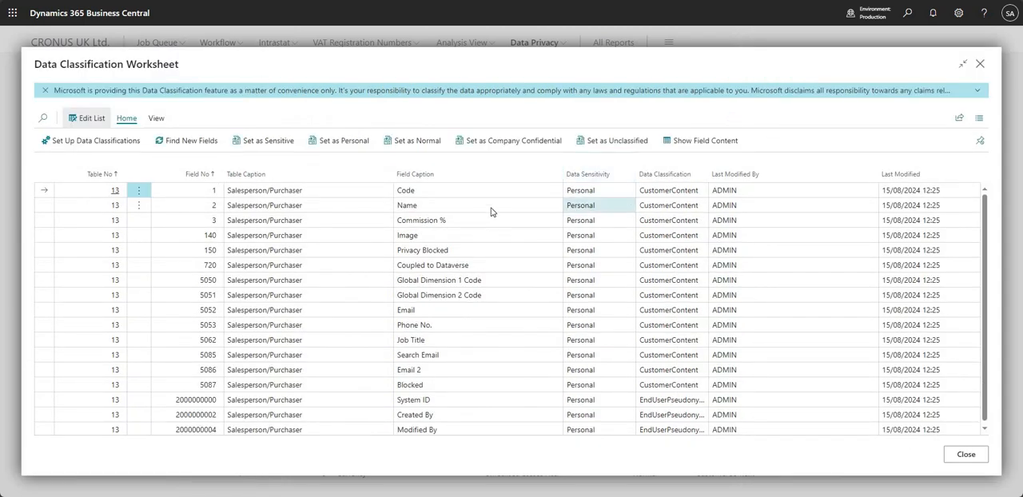
pyautogui.moveTo(606, 256)
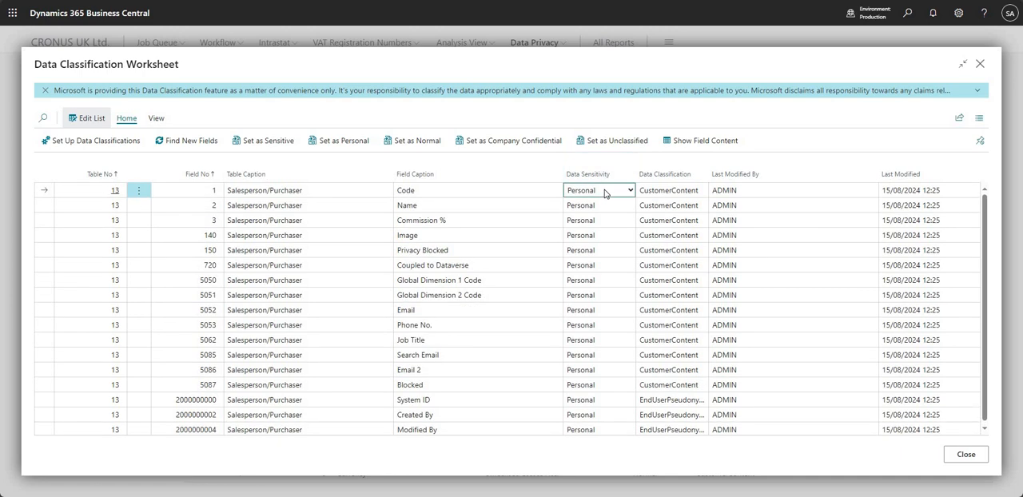
pyautogui.click(628, 190)
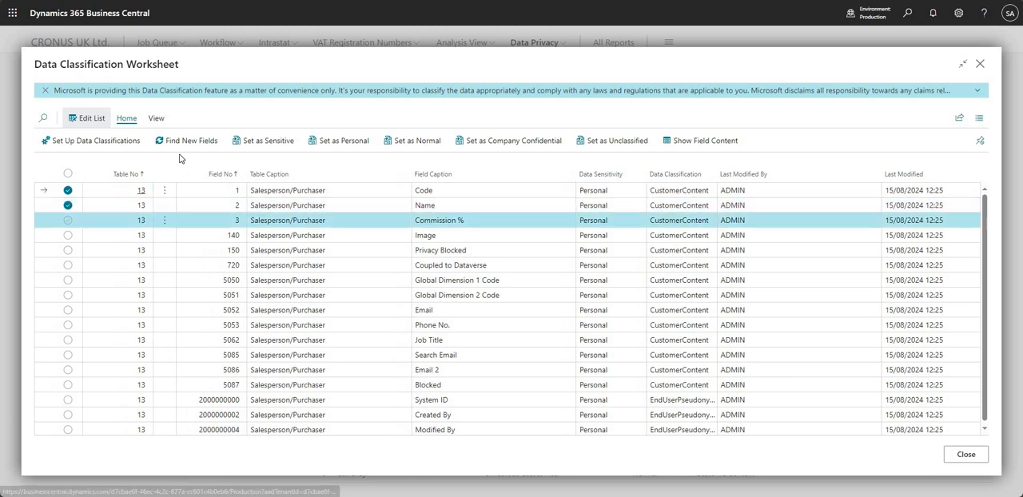
pyautogui.click(508, 141)
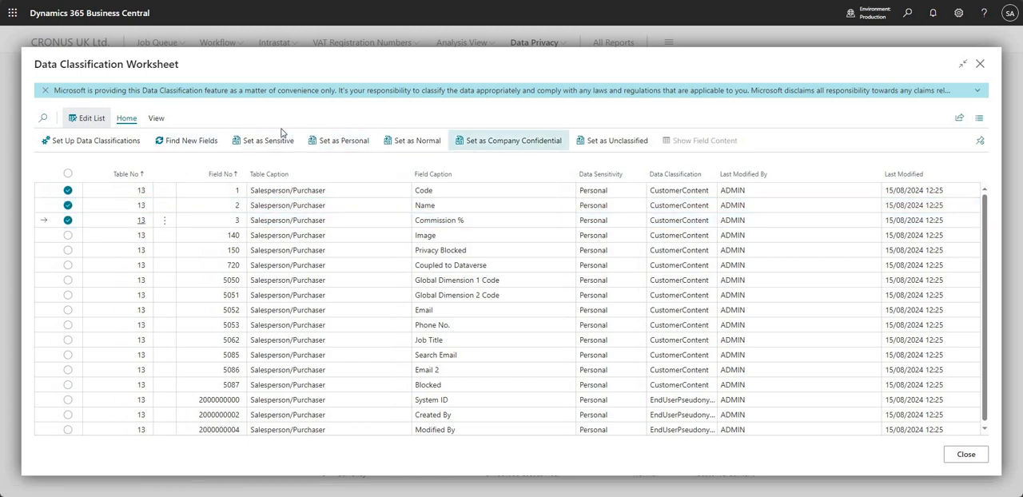
pyautogui.click(263, 141)
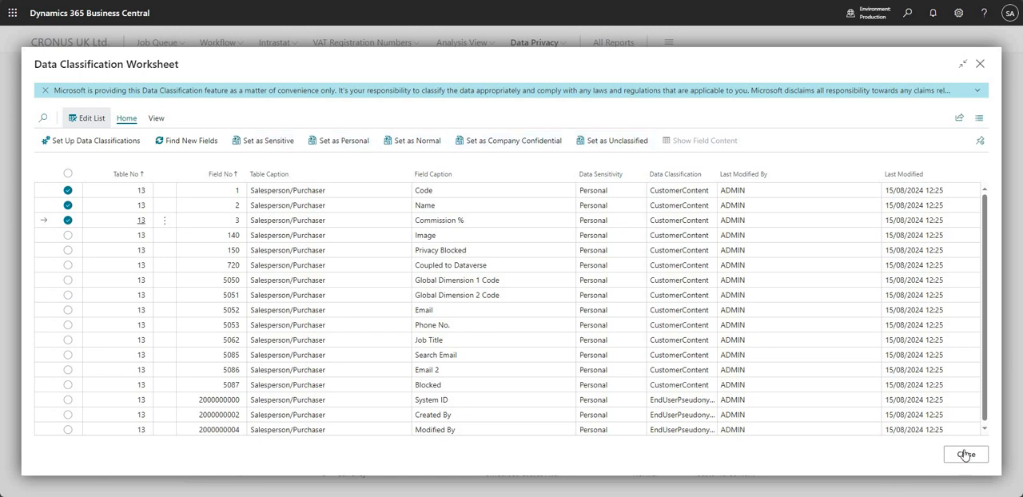
pyautogui.click(965, 454)
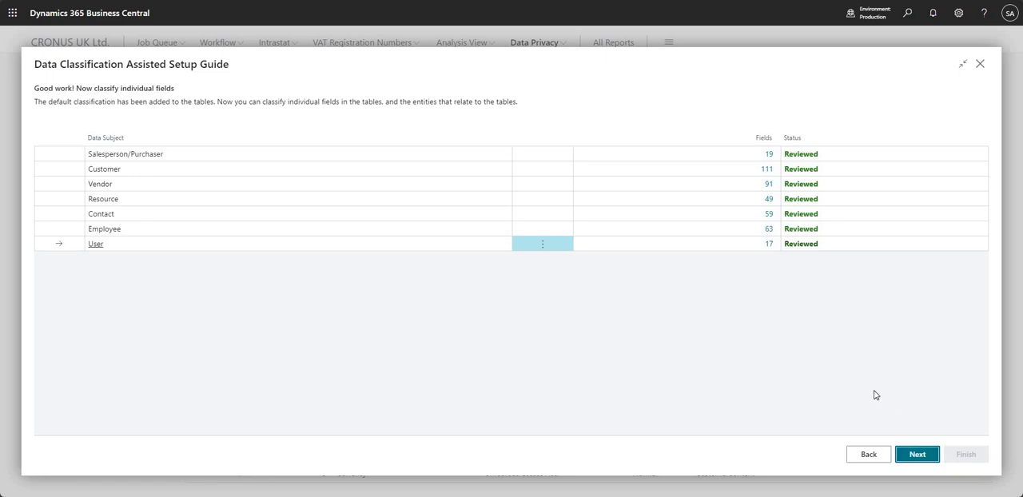
# Mark the Customer, Contact and Employee similar-field entries as Reviewed.
pyautogui.click(918, 454)
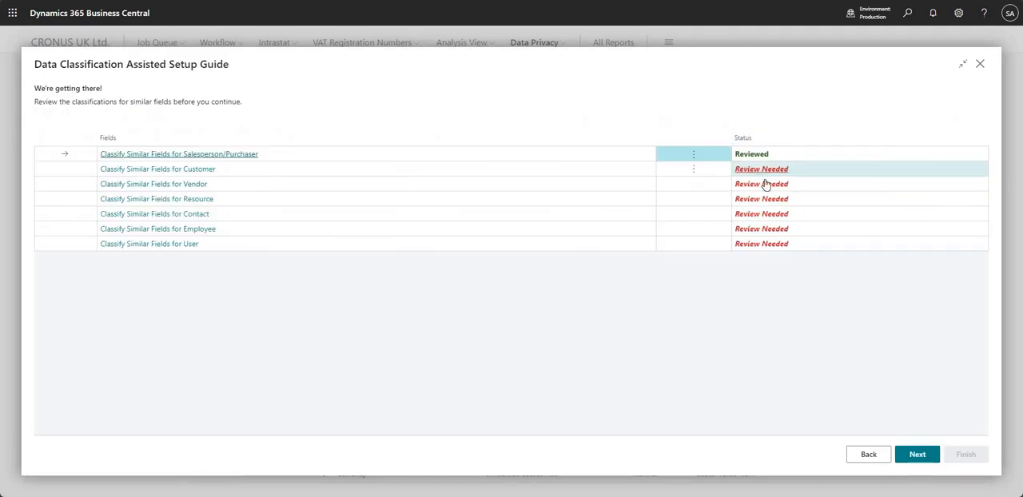
pyautogui.click(760, 184)
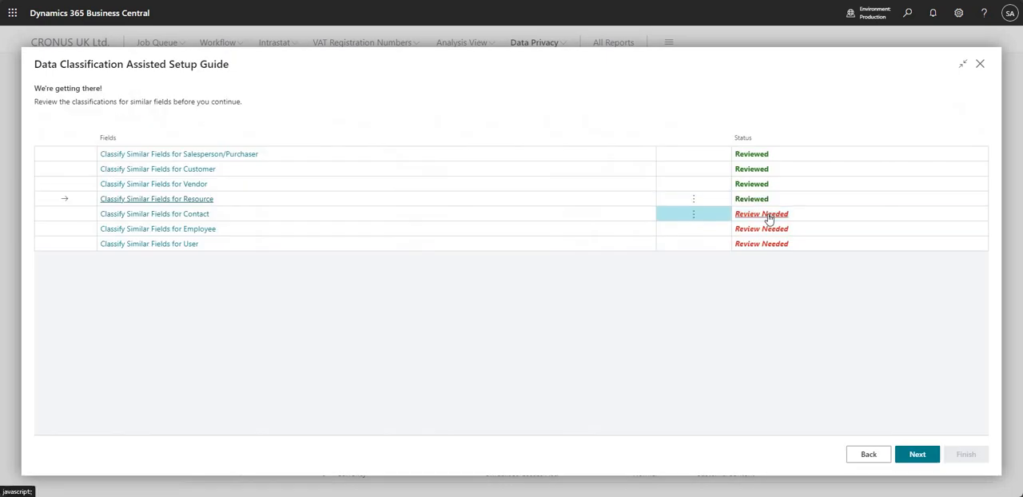
pyautogui.click(761, 214)
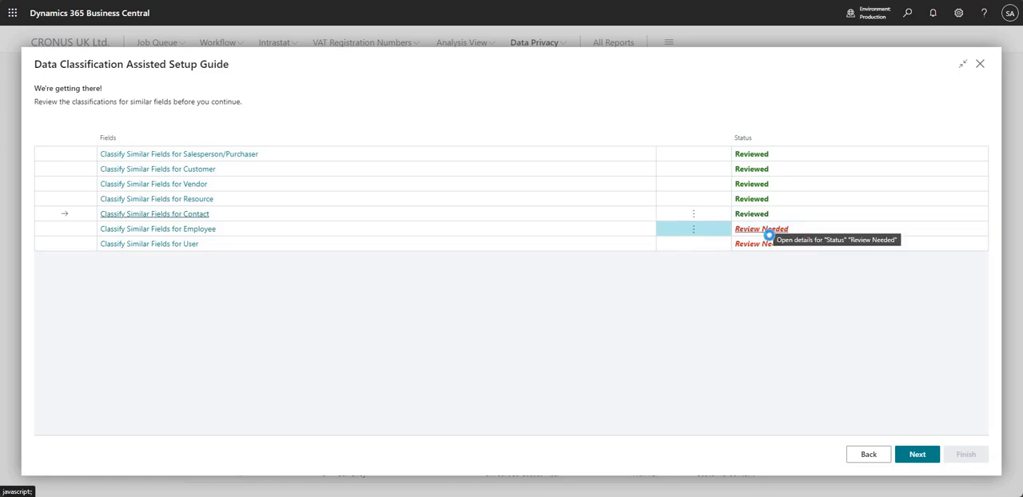
pyautogui.click(760, 230)
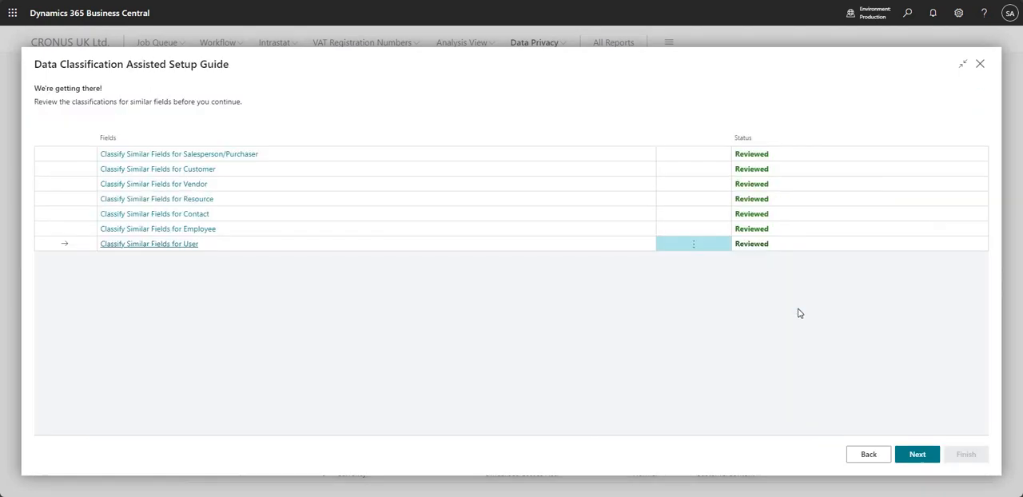
# Advance to the guide's final page, switch off 'Open Data Classification Worksheet', and finish the guide.
pyautogui.click(918, 454)
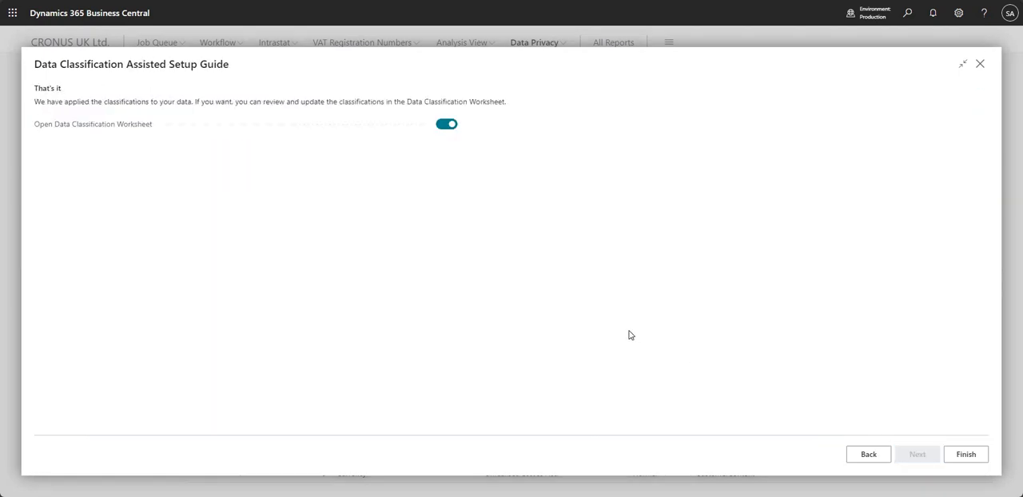
pyautogui.moveTo(611, 307)
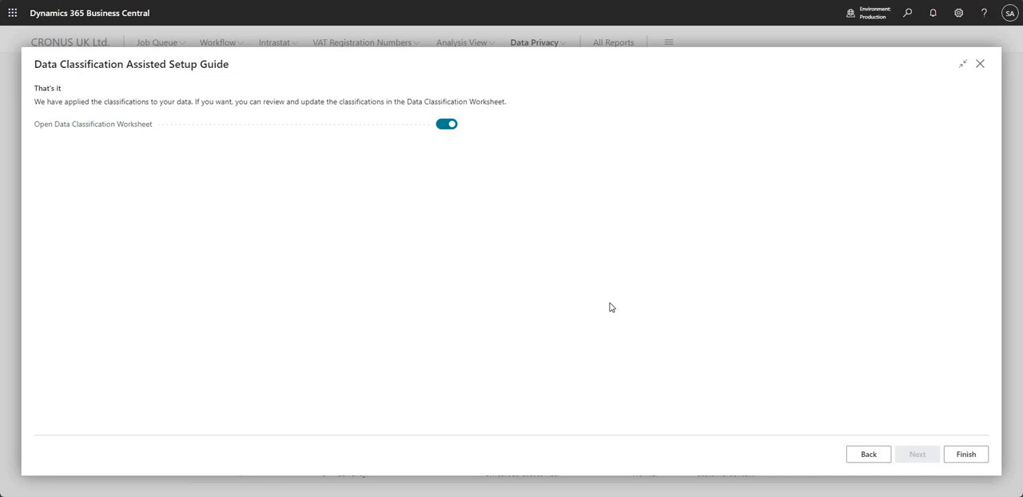
pyautogui.moveTo(38, 90)
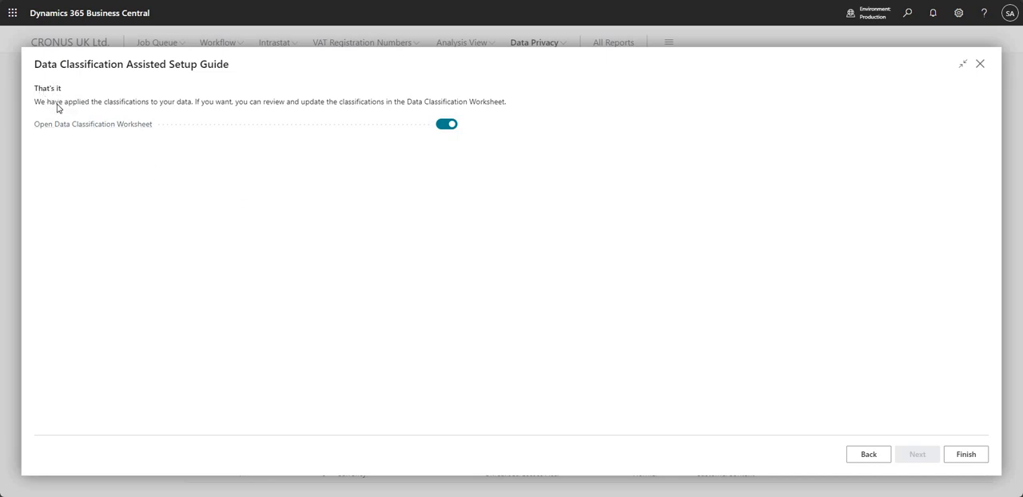
pyautogui.moveTo(235, 117)
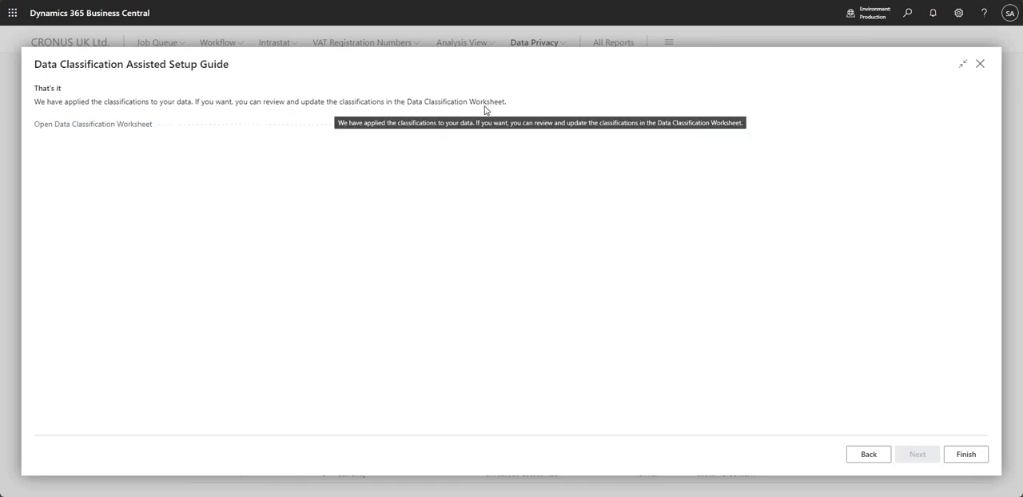
pyautogui.click(445, 125)
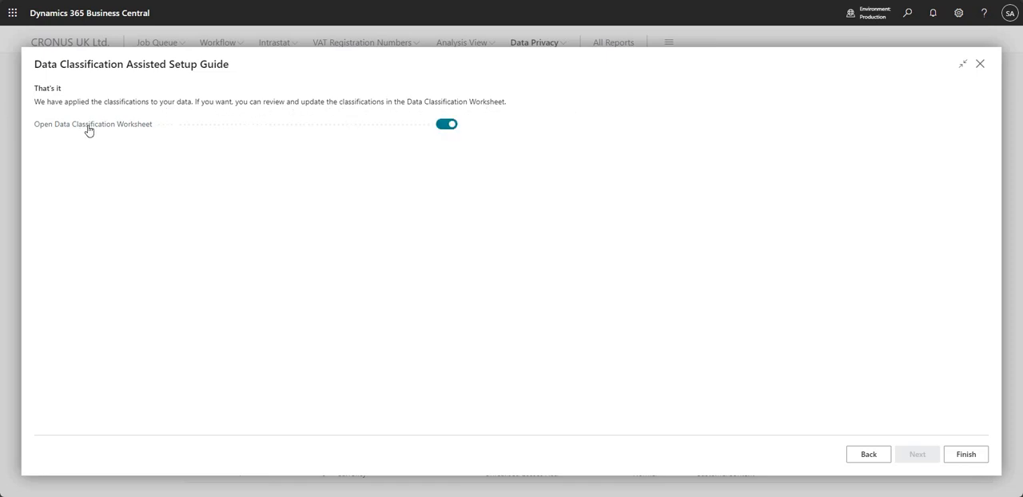
pyautogui.moveTo(92, 124)
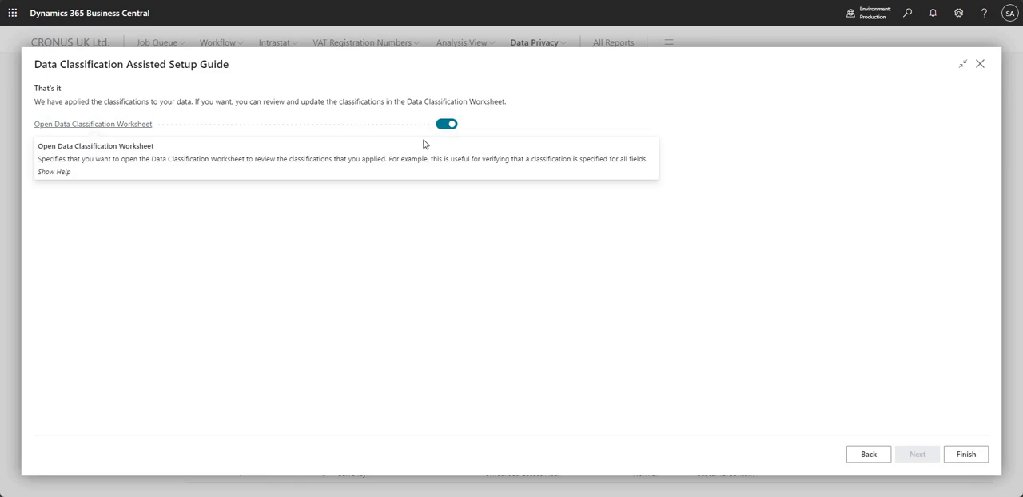
pyautogui.click(446, 124)
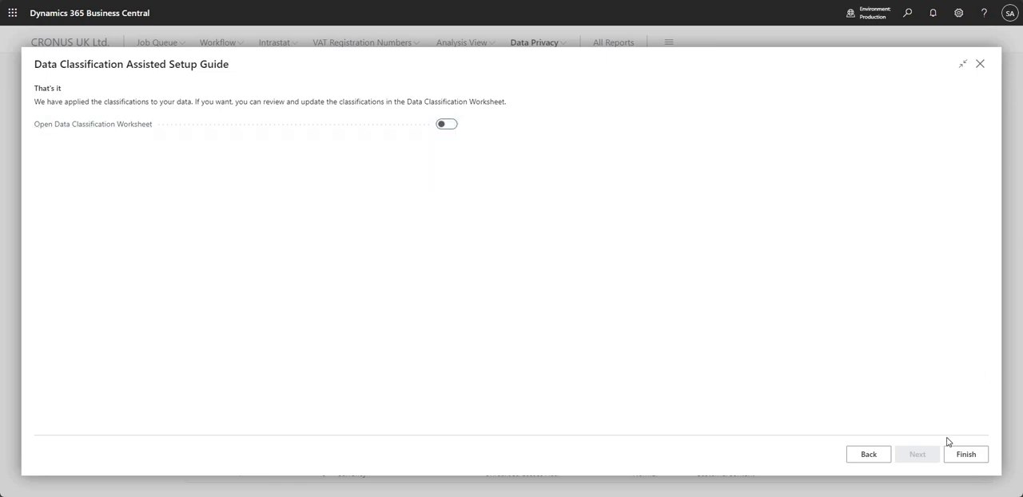
pyautogui.click(965, 453)
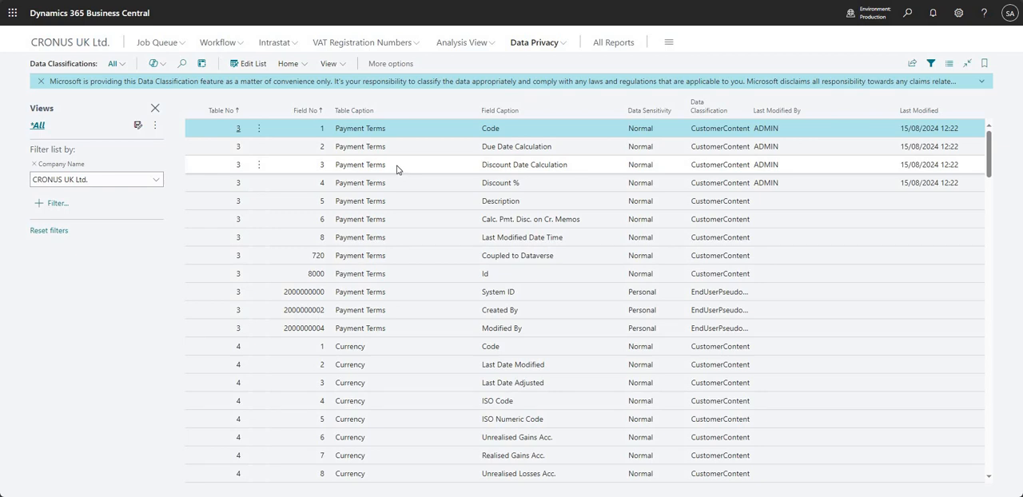
pyautogui.moveTo(384, 160)
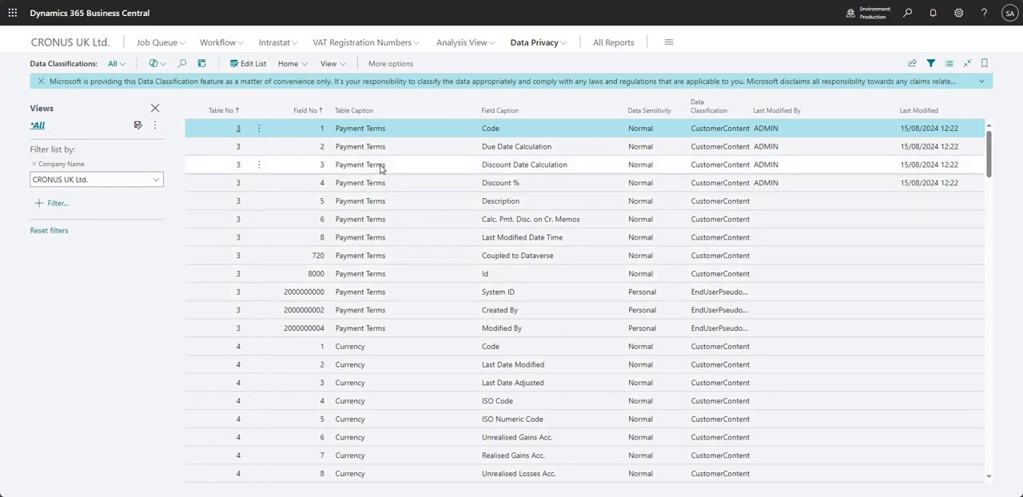
pyautogui.moveTo(425, 224)
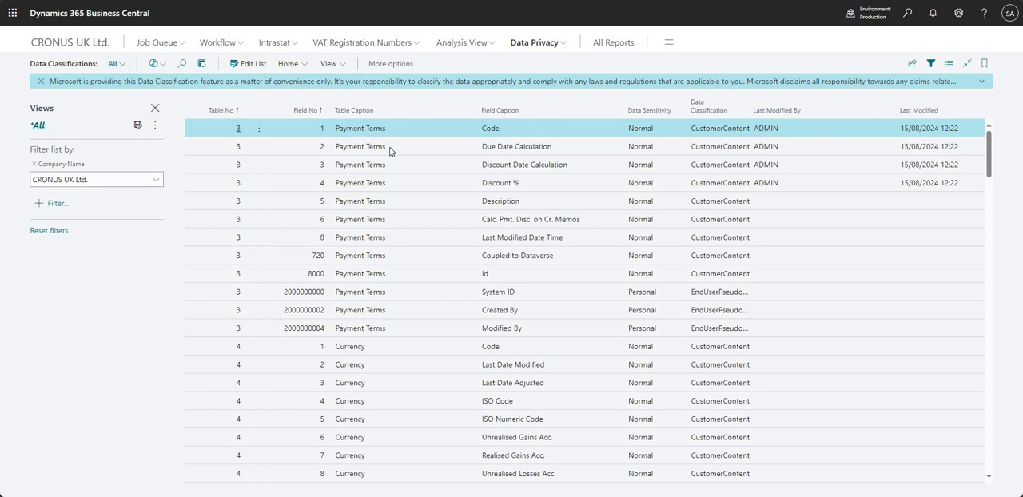
# Search Tell Me for 'data cal' and open the Data Classification Worksheet.
pyautogui.click(524, 164)
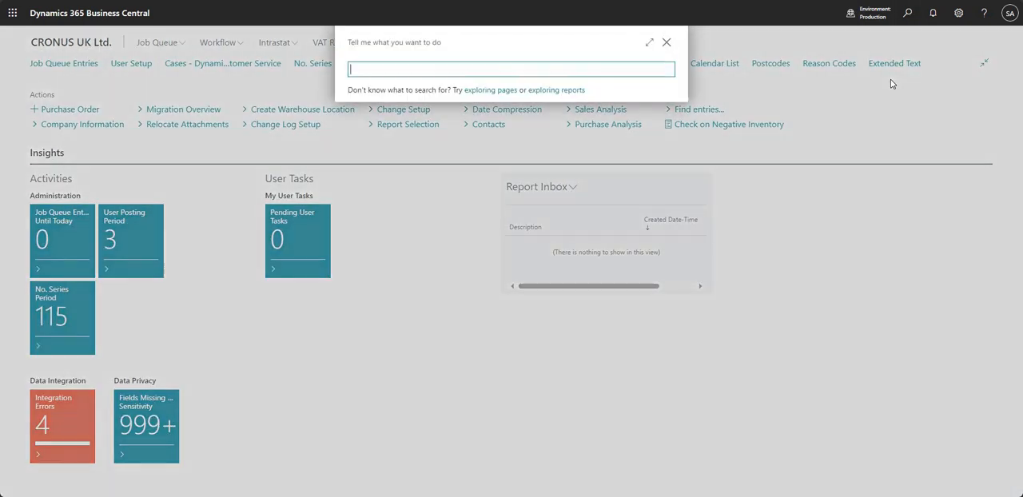
pyautogui.write('data cal')
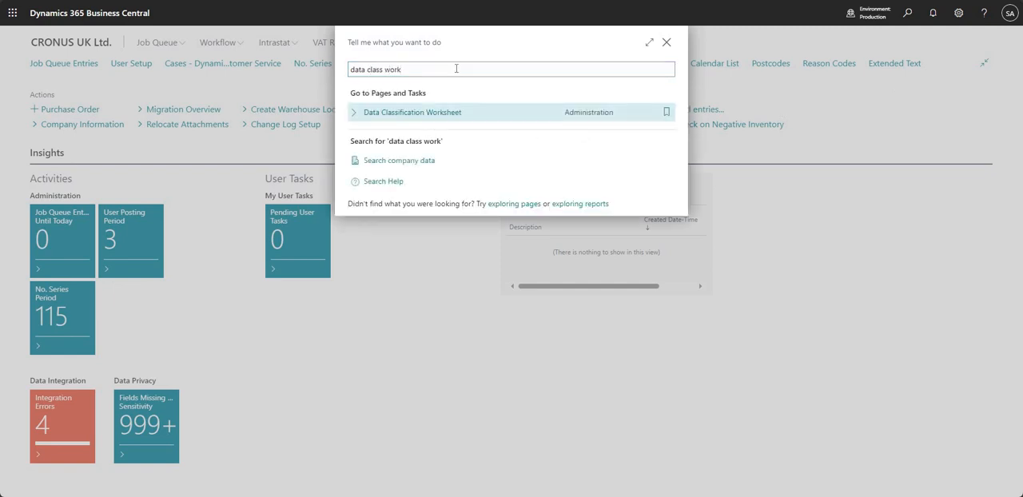
pyautogui.click(412, 111)
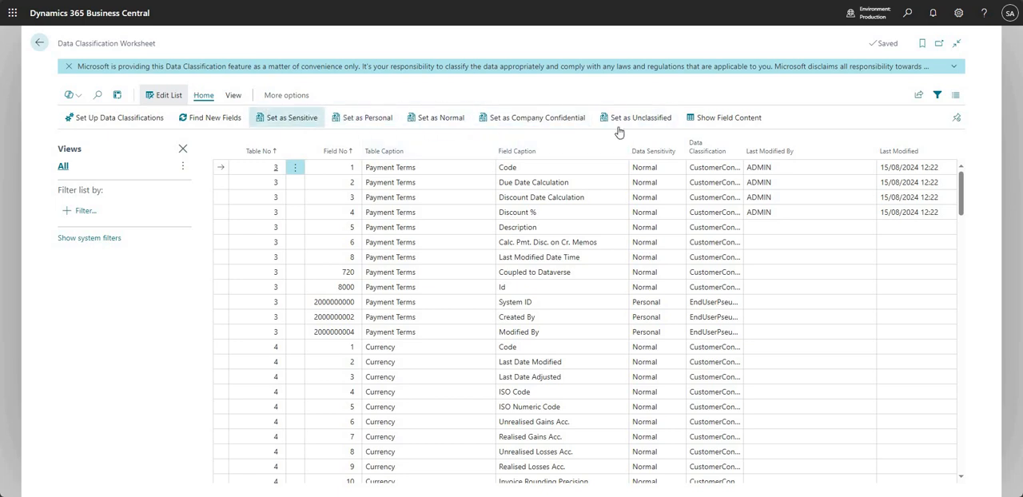
pyautogui.moveTo(234, 96)
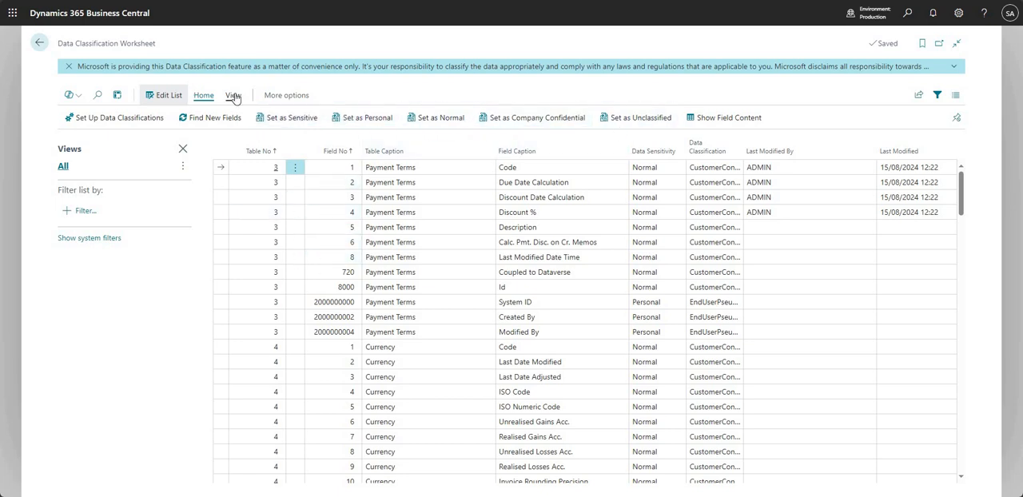
pyautogui.click(234, 96)
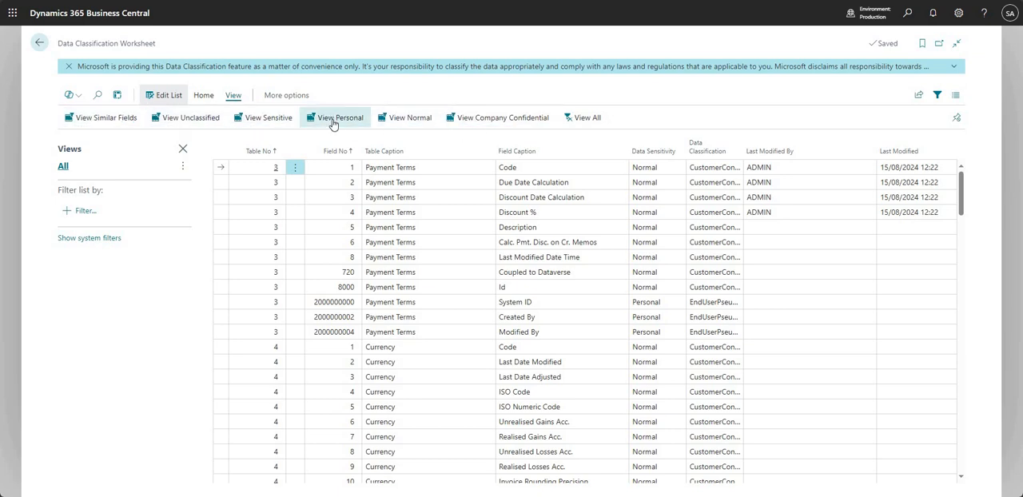
pyautogui.click(339, 119)
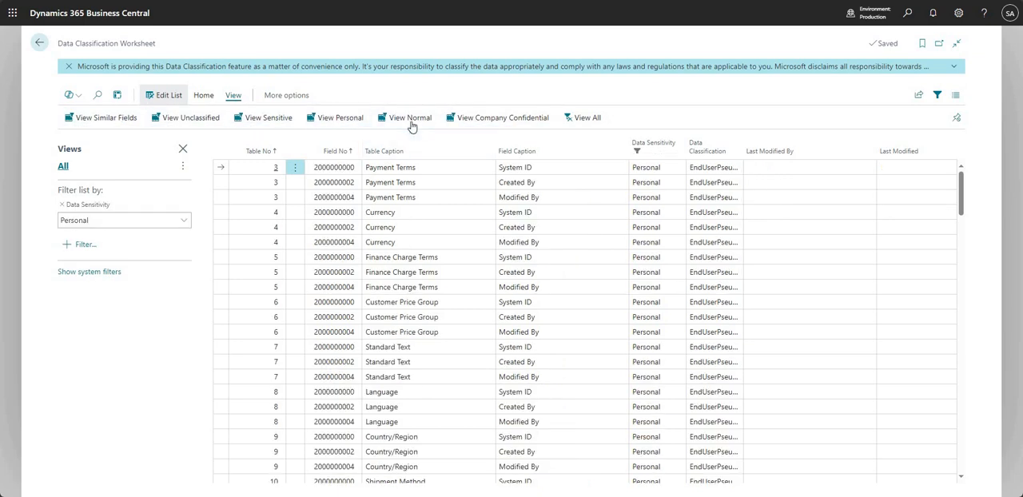
pyautogui.click(499, 116)
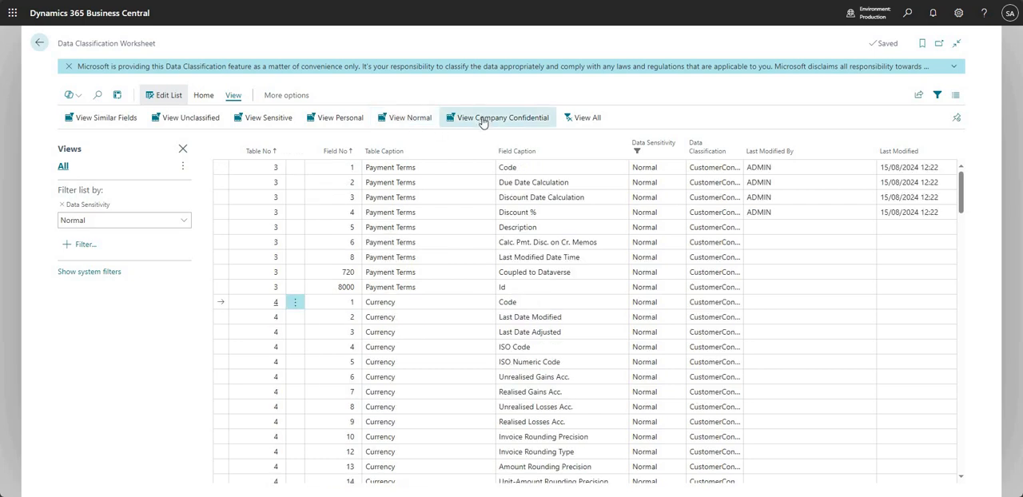
pyautogui.click(497, 116)
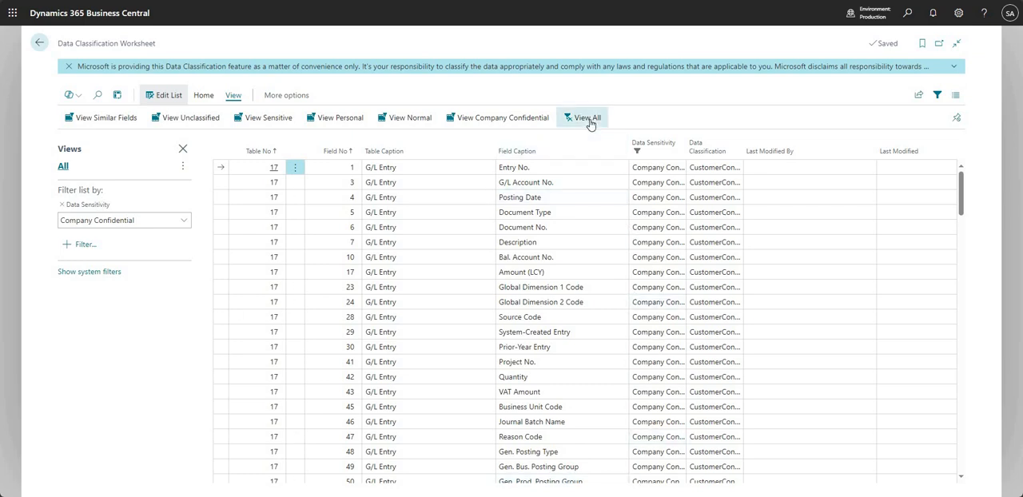
pyautogui.click(581, 116)
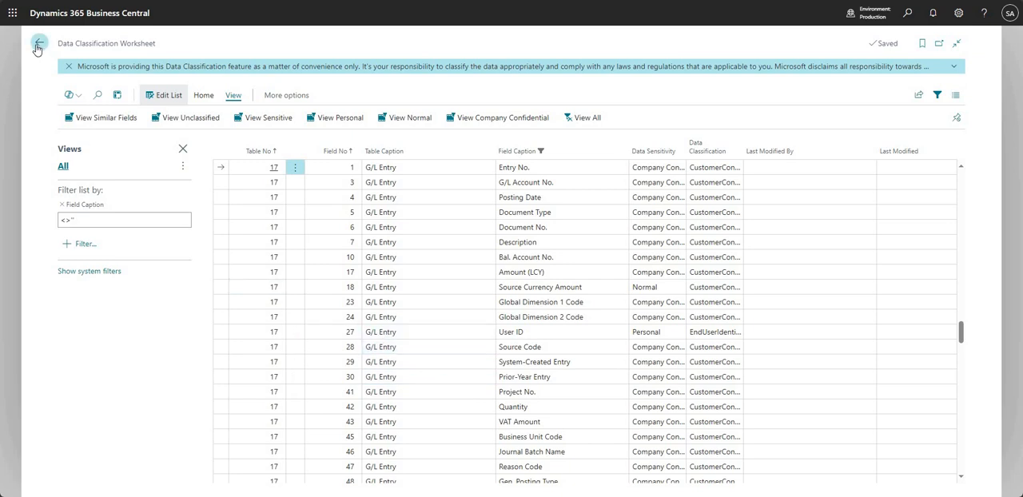
# Return to the home page and expand the Data Privacy menu.
pyautogui.click(38, 44)
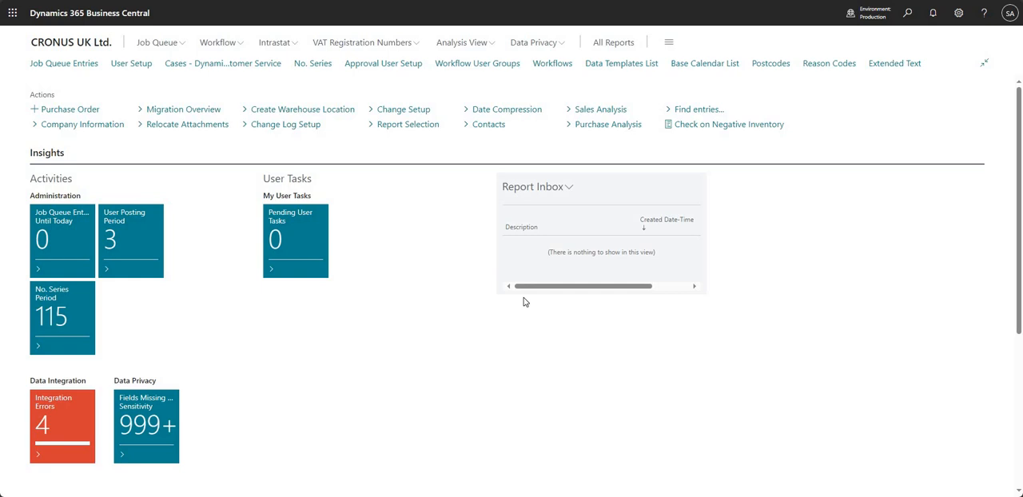
pyautogui.moveTo(460, 201)
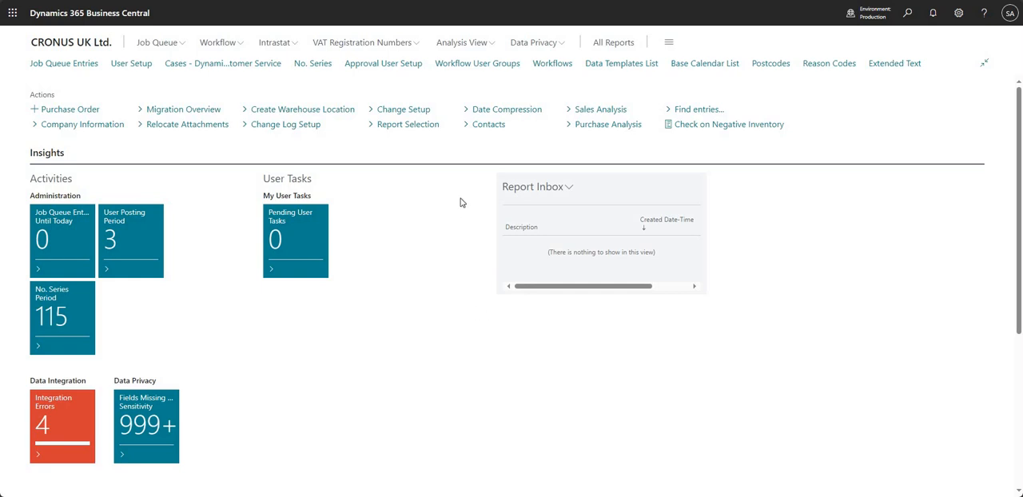
pyautogui.moveTo(423, 231)
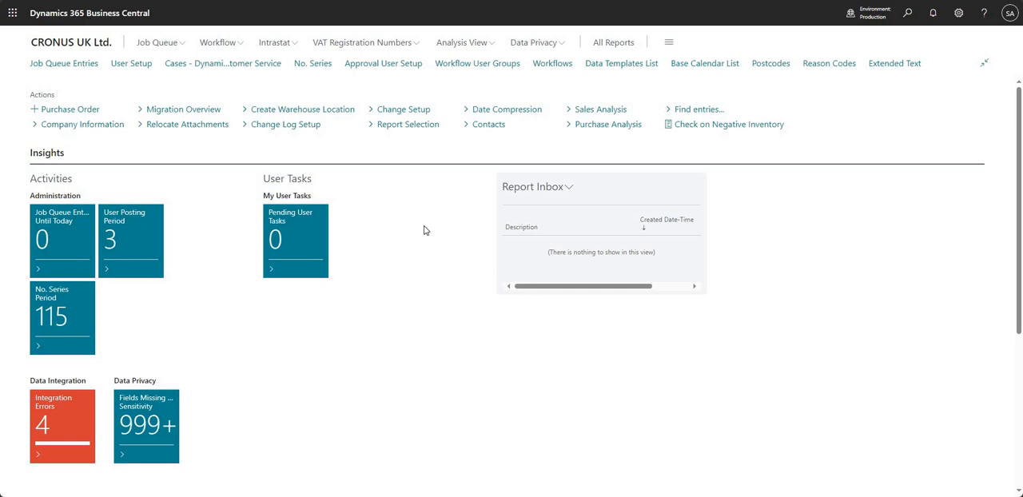
pyautogui.moveTo(554, 45)
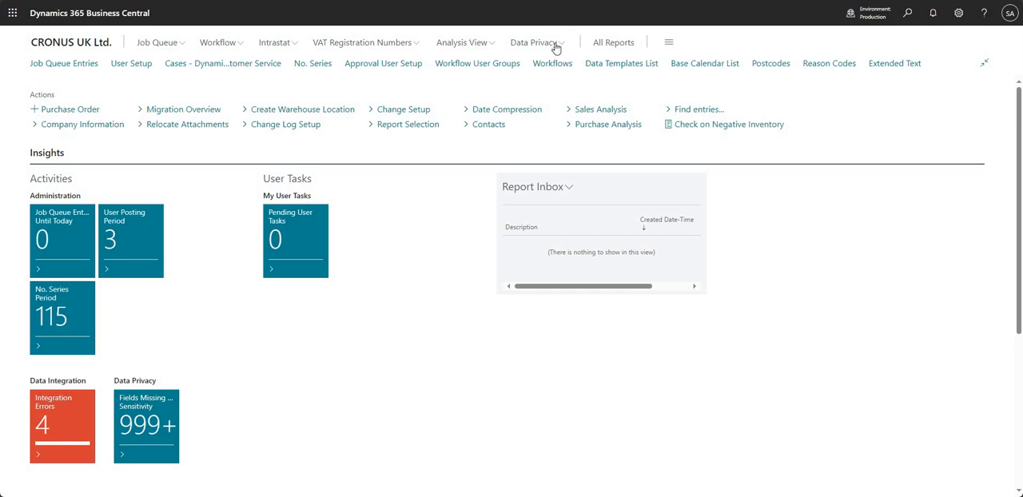
pyautogui.click(534, 42)
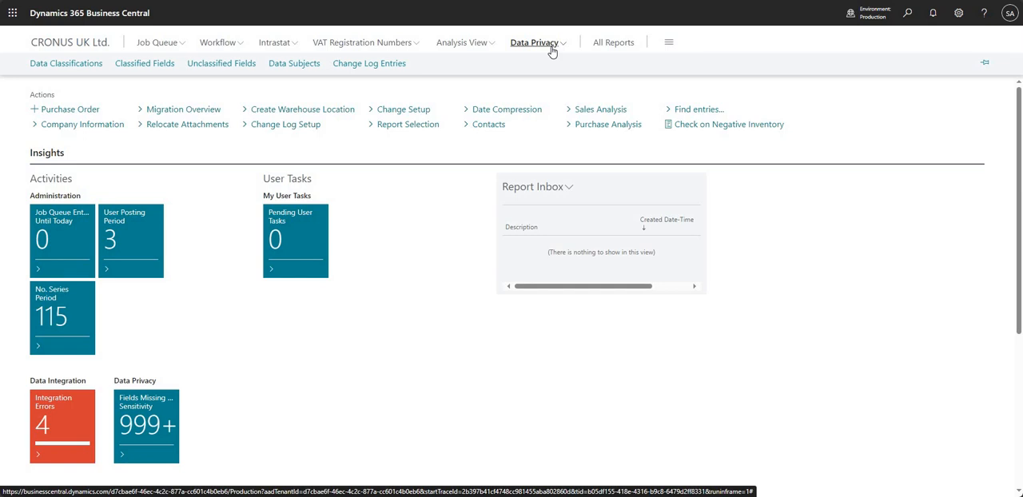
pyautogui.moveTo(549, 72)
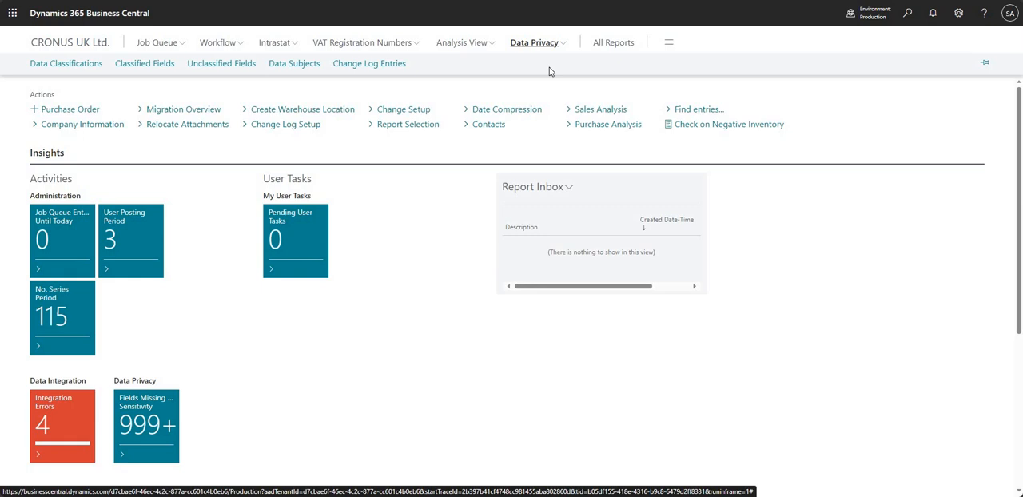
pyautogui.moveTo(217, 83)
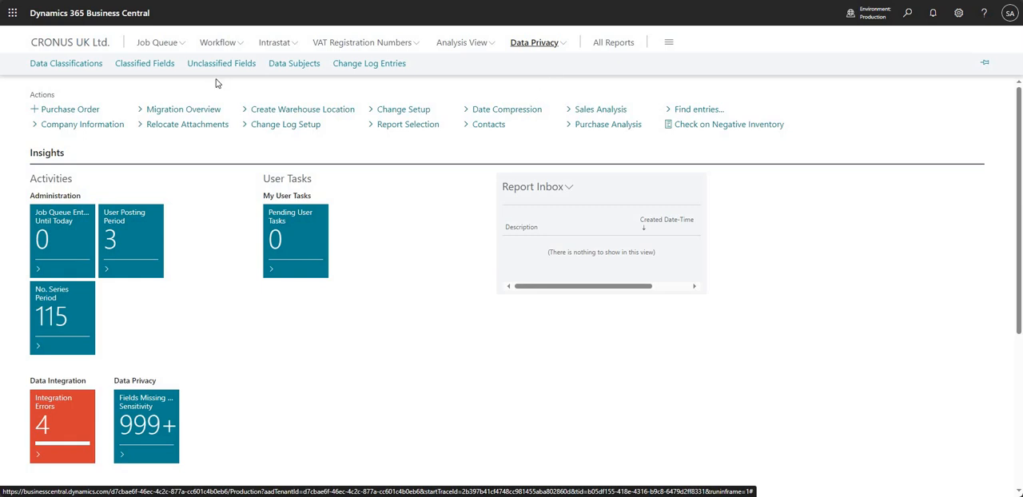
pyautogui.moveTo(537, 61)
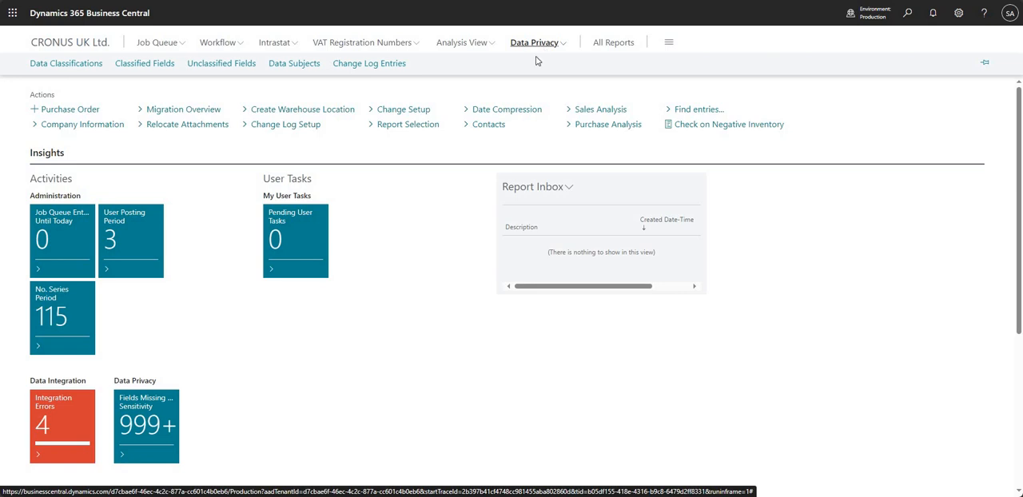
pyautogui.moveTo(294, 64)
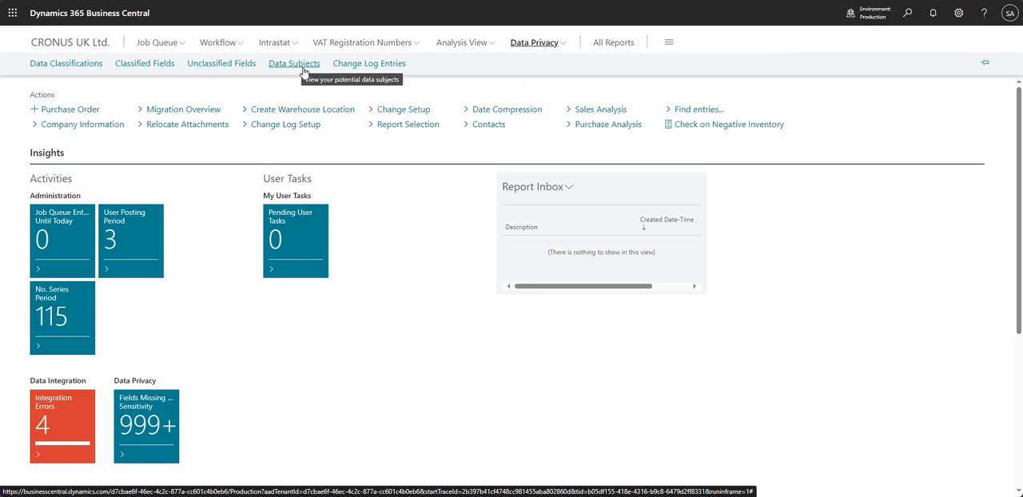
# Open the Data Subjects list and launch the Data Privacy Utility for Customer.
pyautogui.click(294, 64)
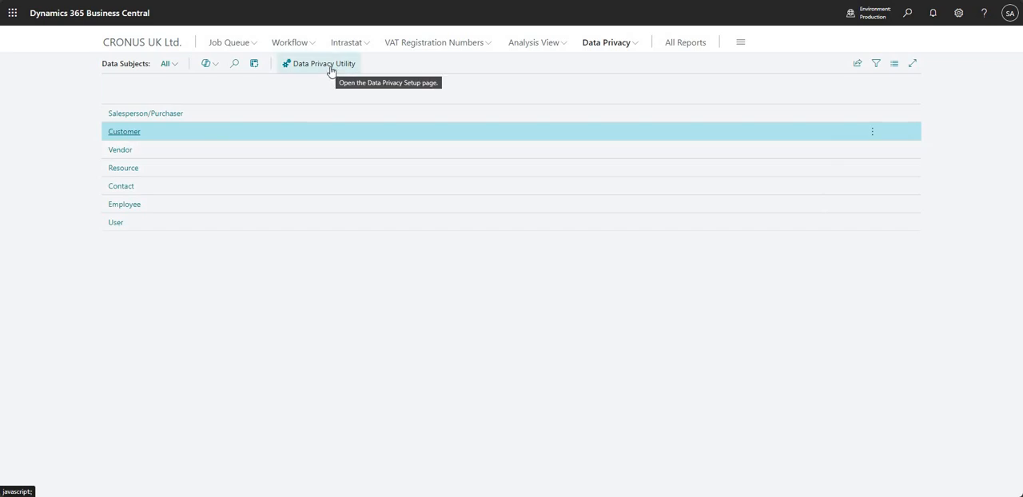
pyautogui.click(318, 64)
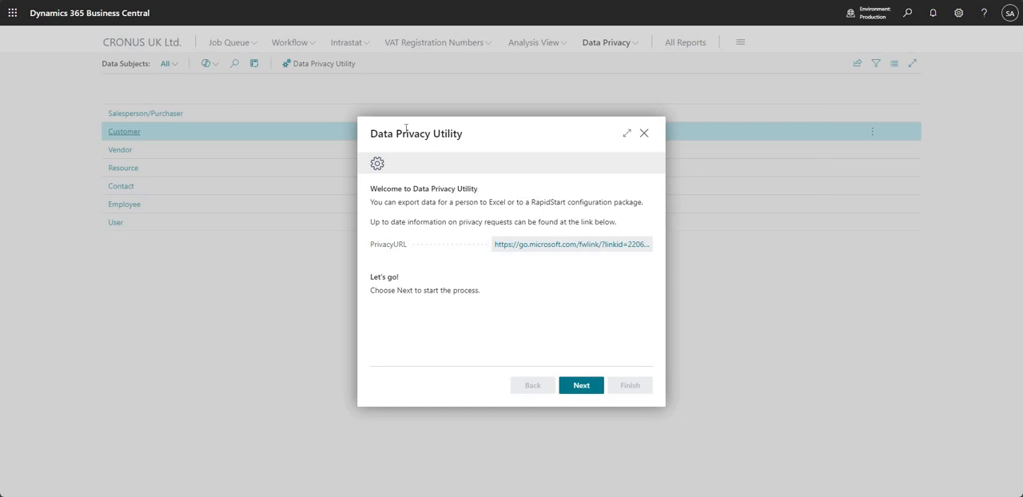
pyautogui.moveTo(430, 245)
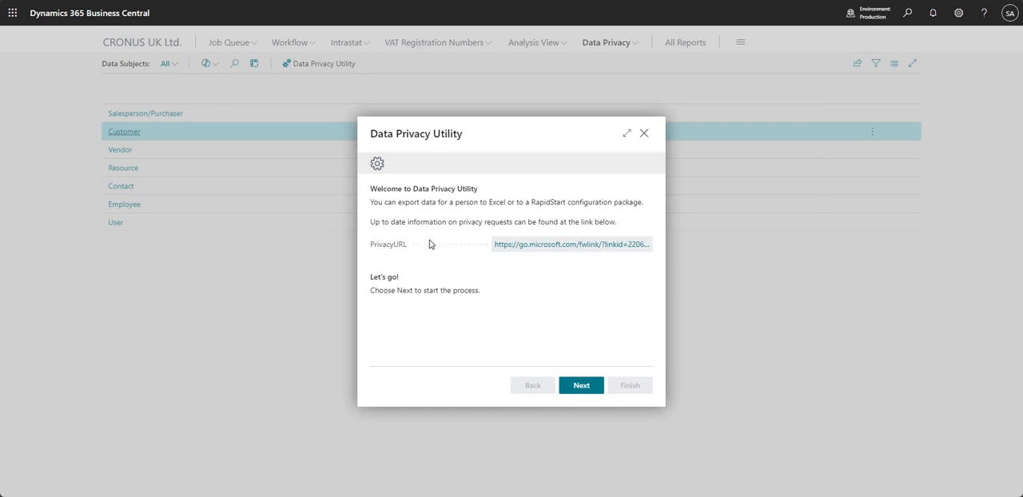
pyautogui.moveTo(451, 220)
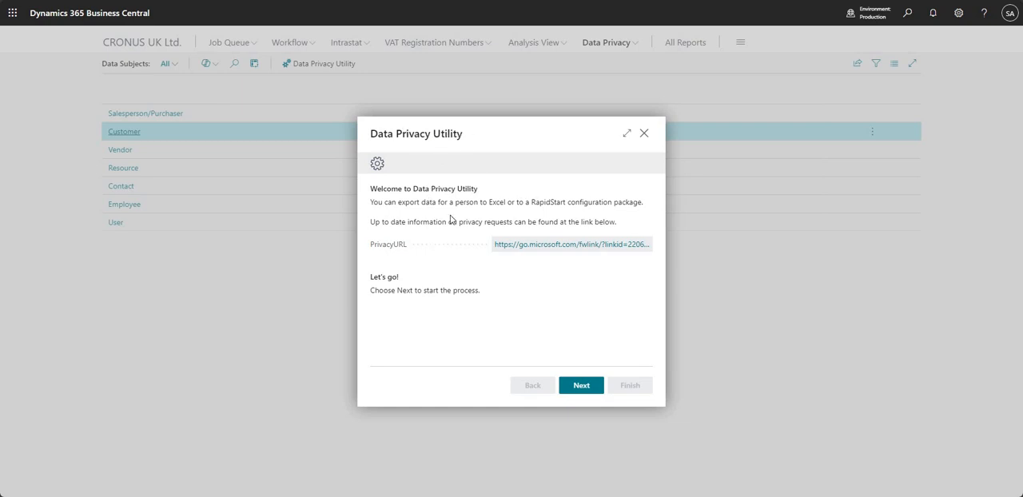
pyautogui.moveTo(570, 207)
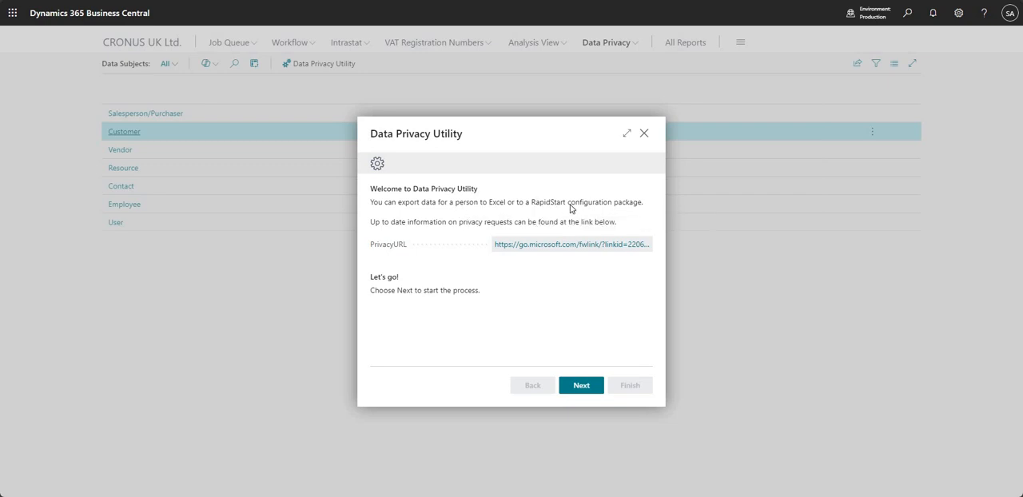
pyautogui.moveTo(562, 341)
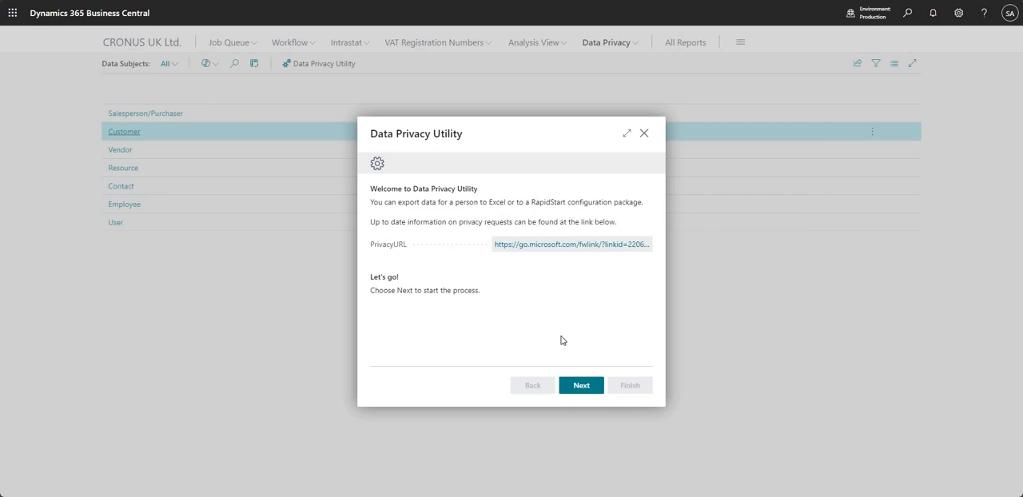
pyautogui.moveTo(556, 246)
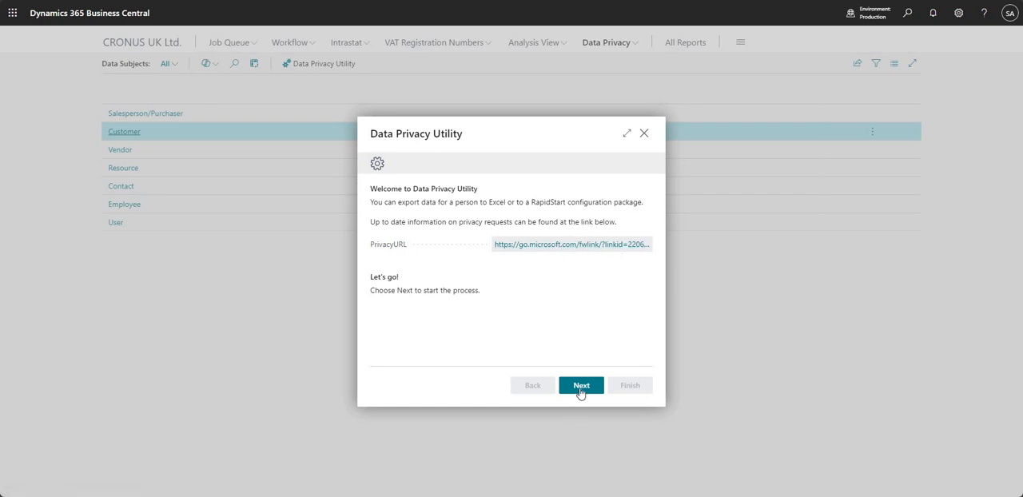
# Choose 'Export a data subject's data' and continue to the export details page.
pyautogui.click(582, 385)
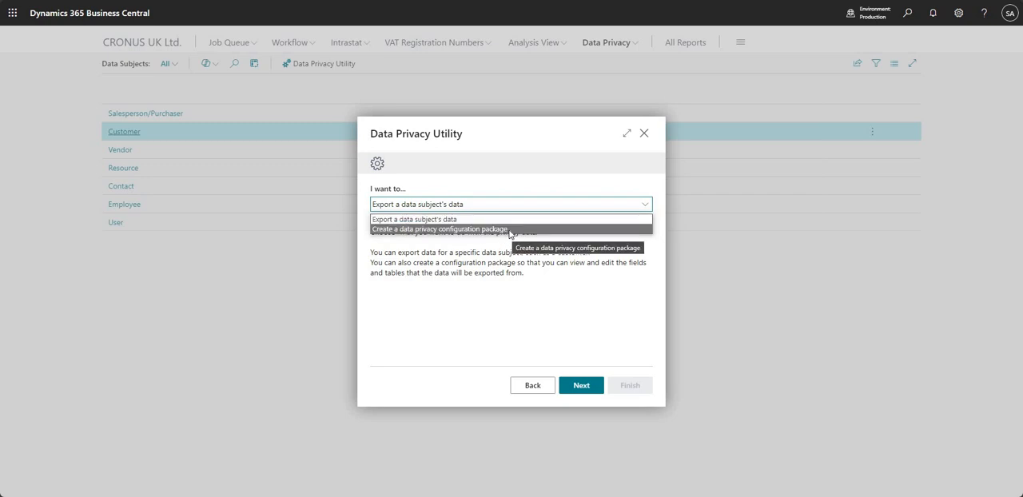
pyautogui.moveTo(412, 221)
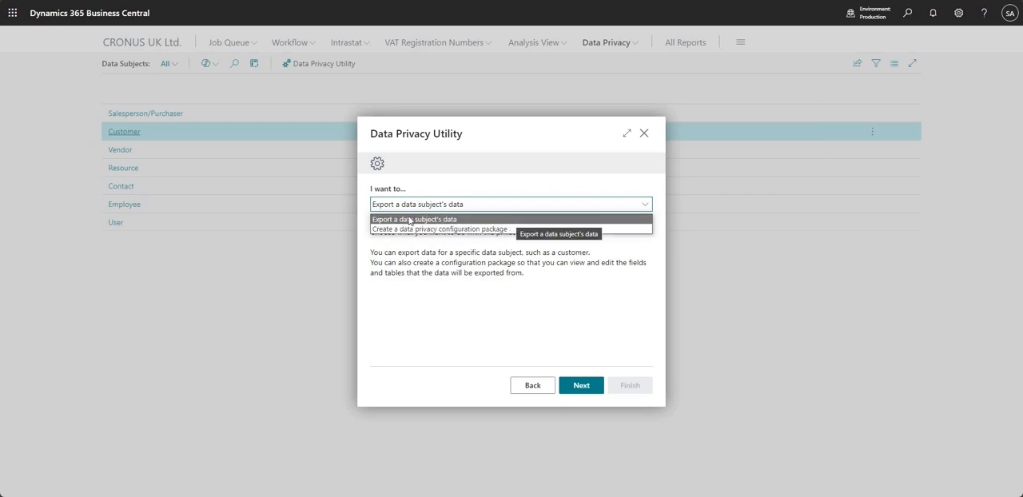
pyautogui.click(416, 219)
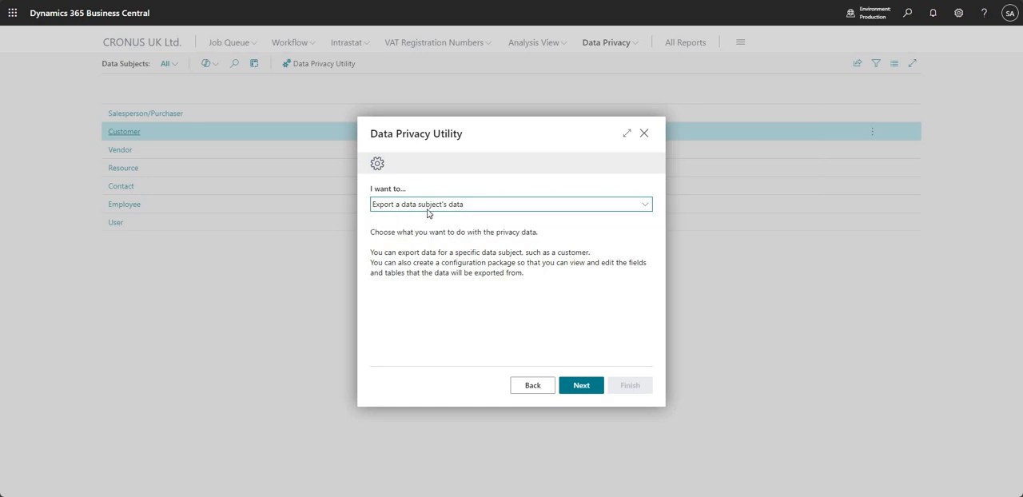
pyautogui.moveTo(550, 448)
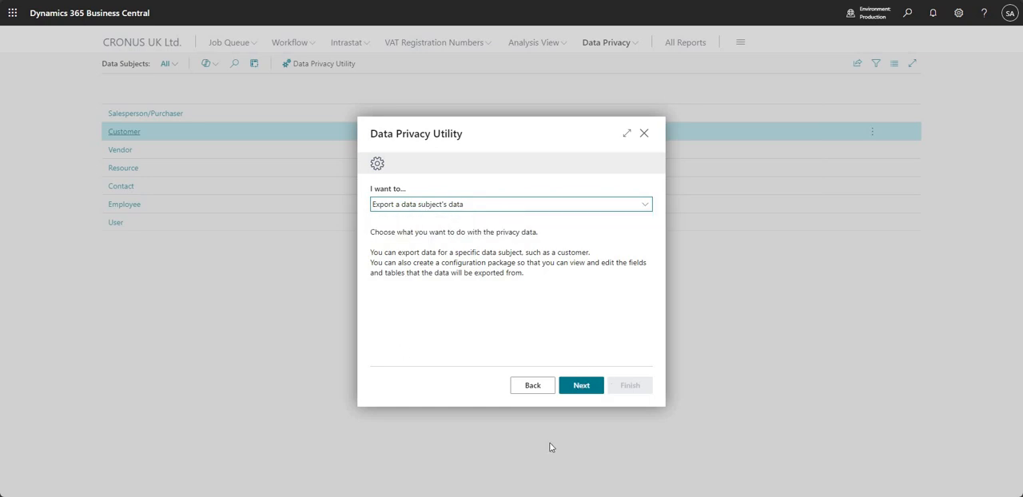
pyautogui.click(581, 385)
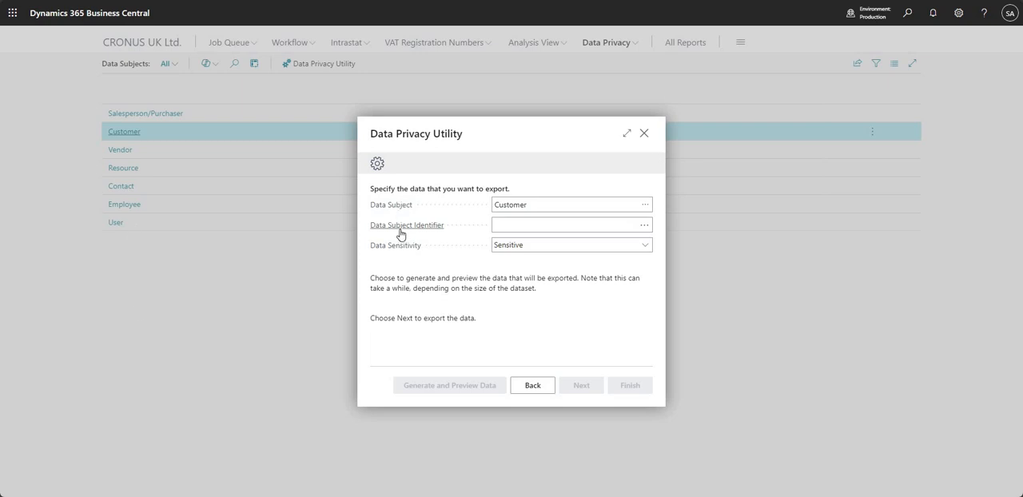
# Pick customer C00010 as data subject identifier, acknowledge the privacy-blocked notice, and keep Sensitive sensitivity.
pyautogui.click(572, 224)
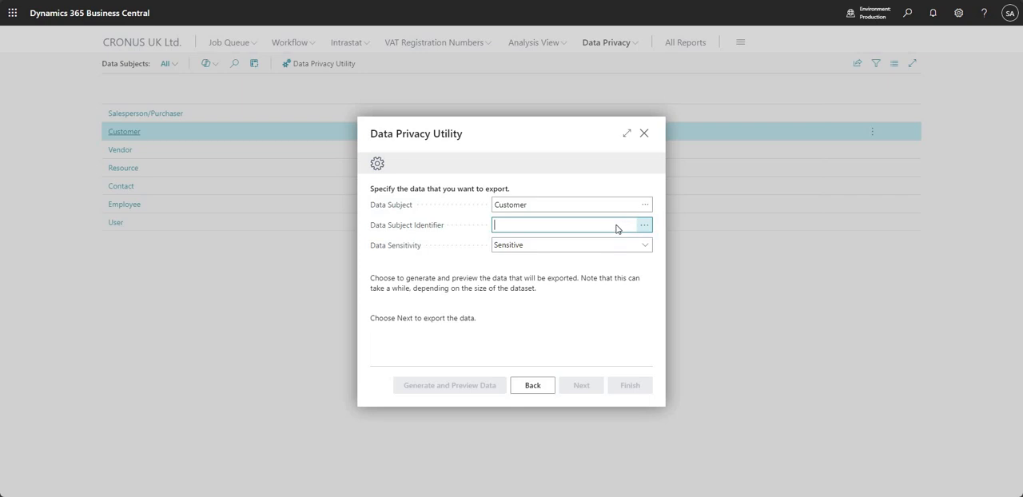
pyautogui.click(644, 224)
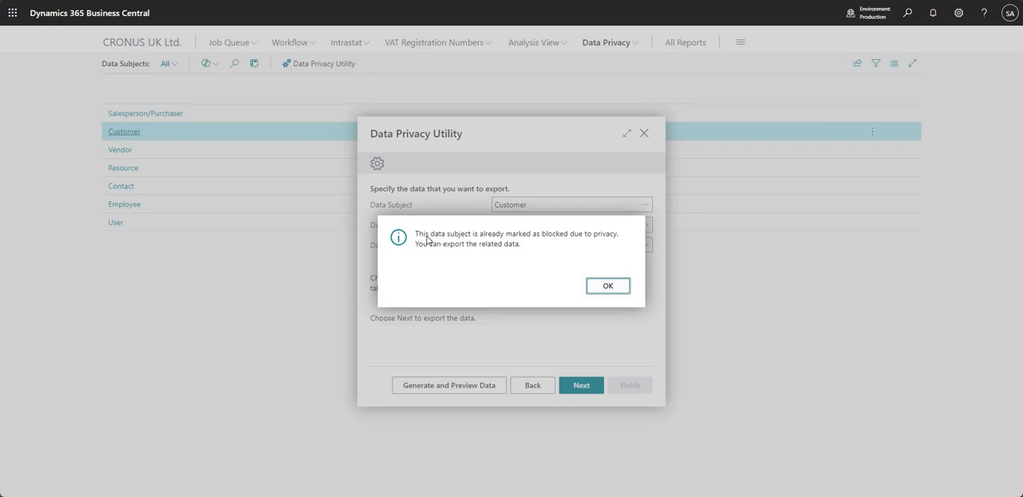
pyautogui.moveTo(417, 233); pyautogui.dragTo(520, 243)
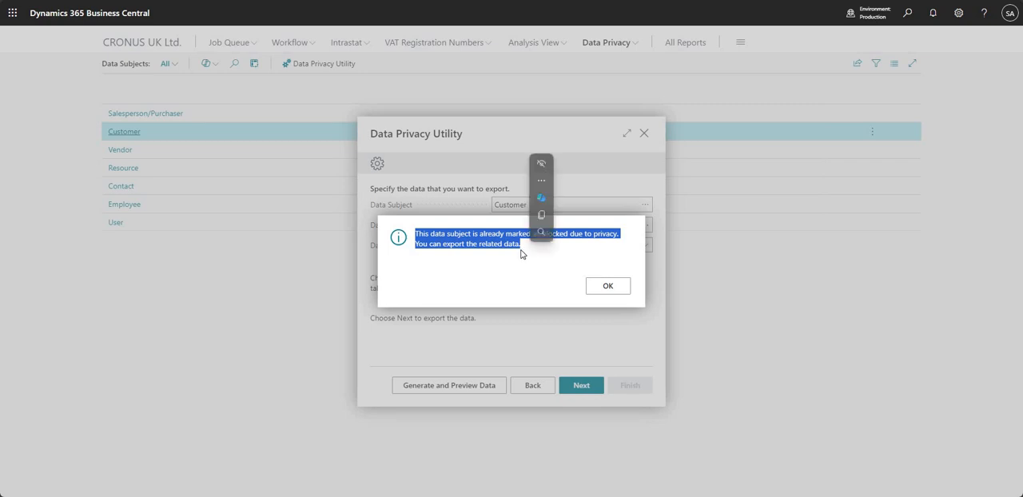
pyautogui.click(607, 285)
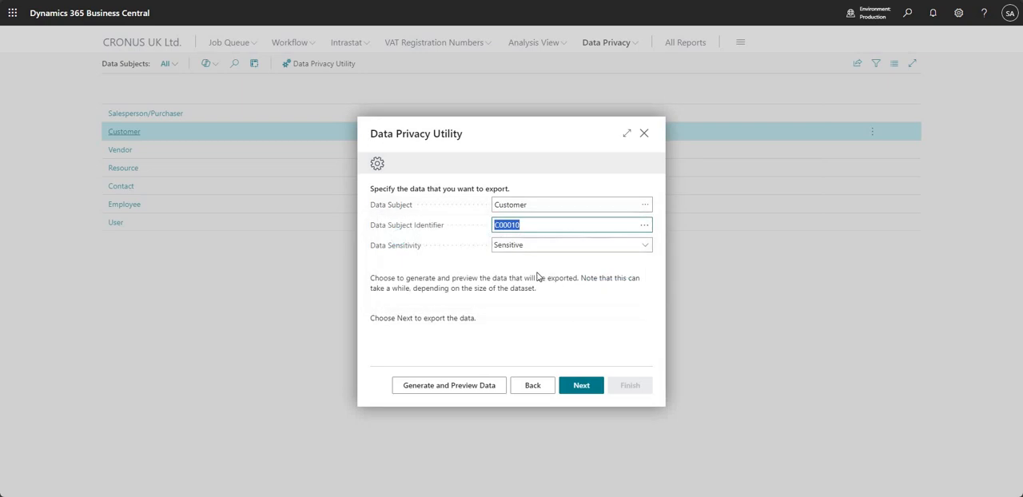
pyautogui.moveTo(561, 246)
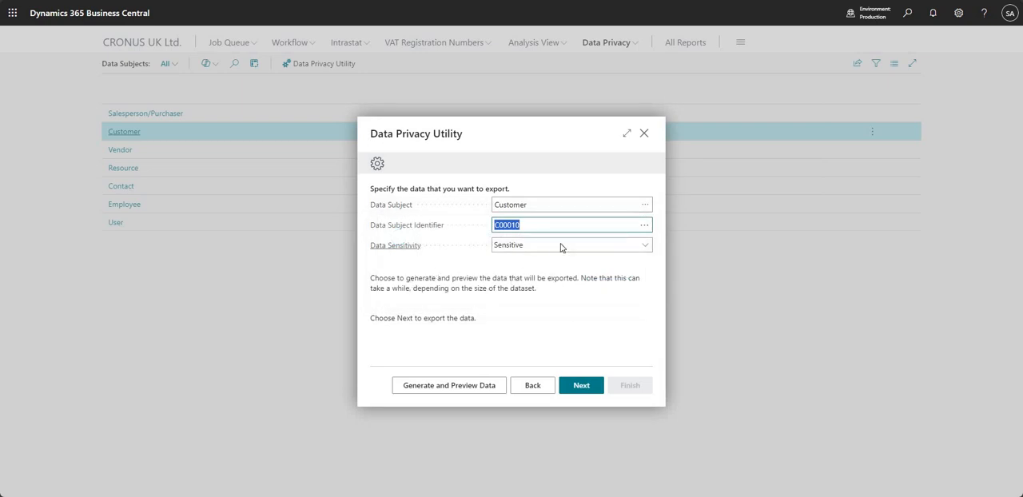
pyautogui.click(644, 244)
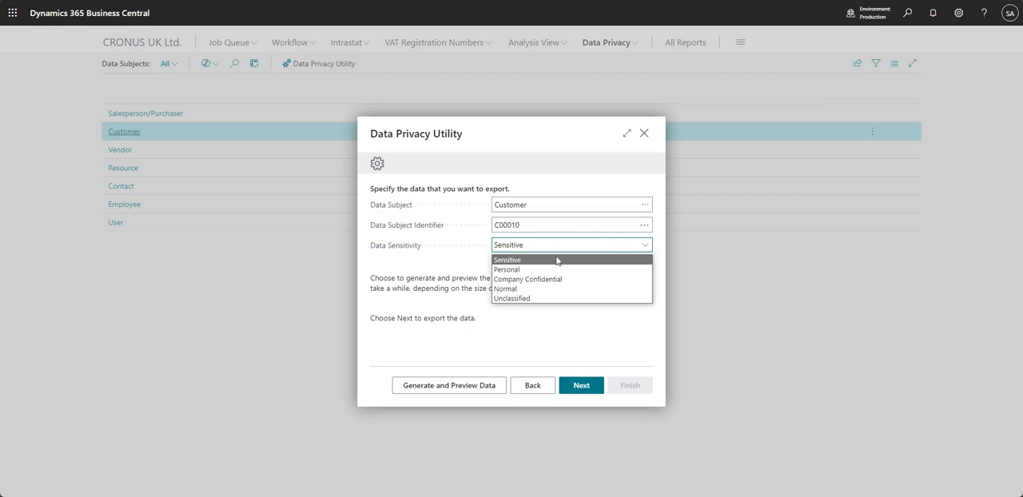
pyautogui.moveTo(544, 268)
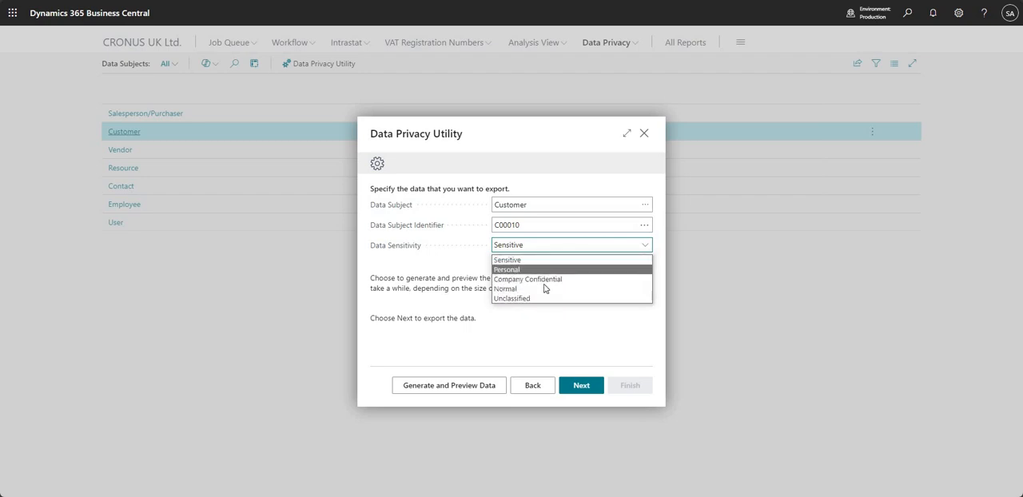
pyautogui.click(507, 259)
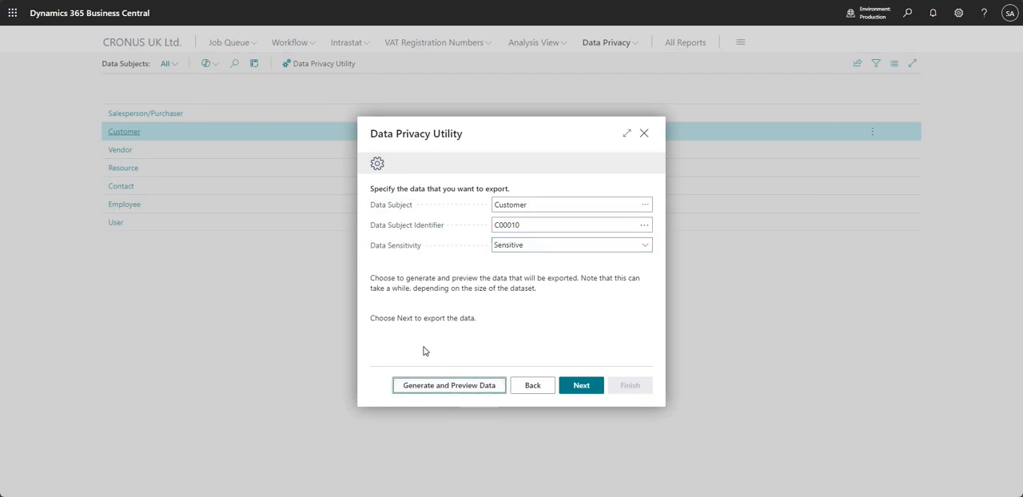
# Generate and review the preview of C00010's data, then start the Excel export.
pyautogui.click(448, 385)
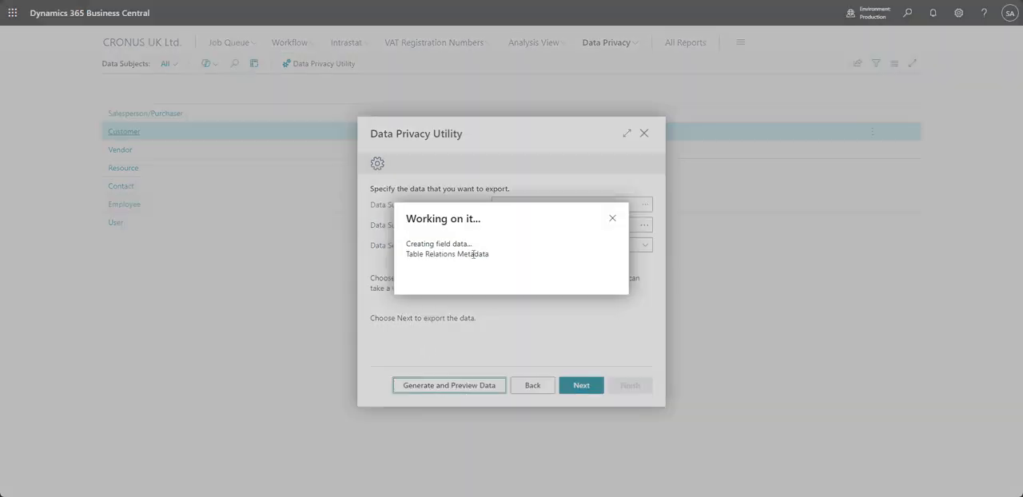
pyautogui.click(447, 385)
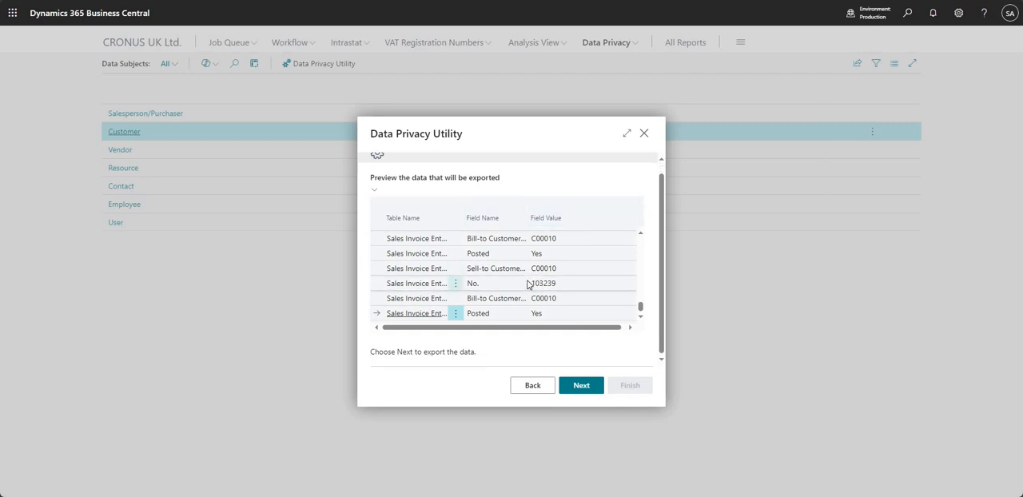
pyautogui.scroll(-3)
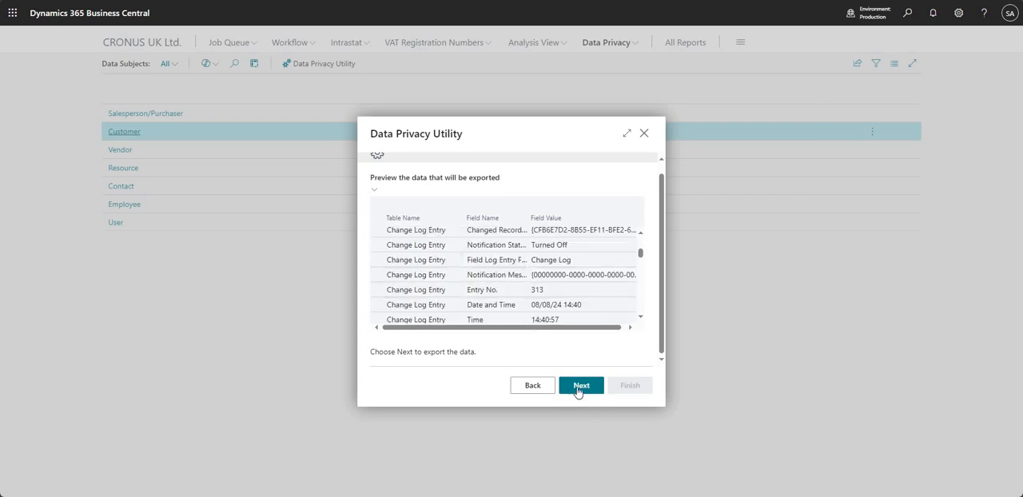
pyautogui.click(582, 385)
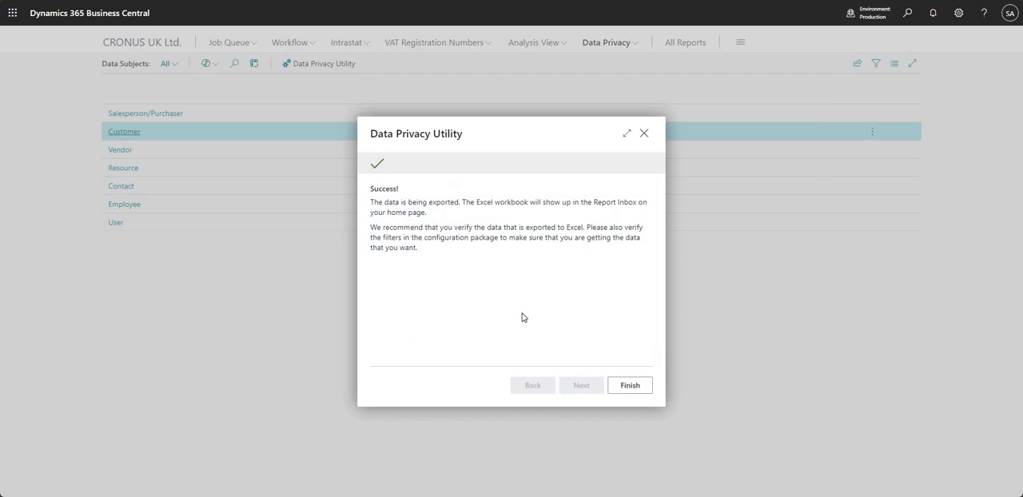
pyautogui.moveTo(370, 206)
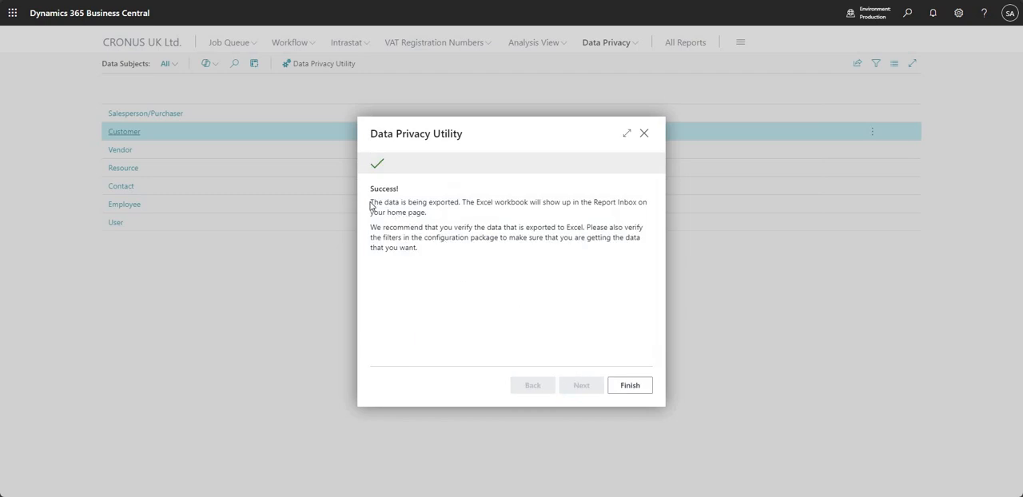
pyautogui.moveTo(477, 227)
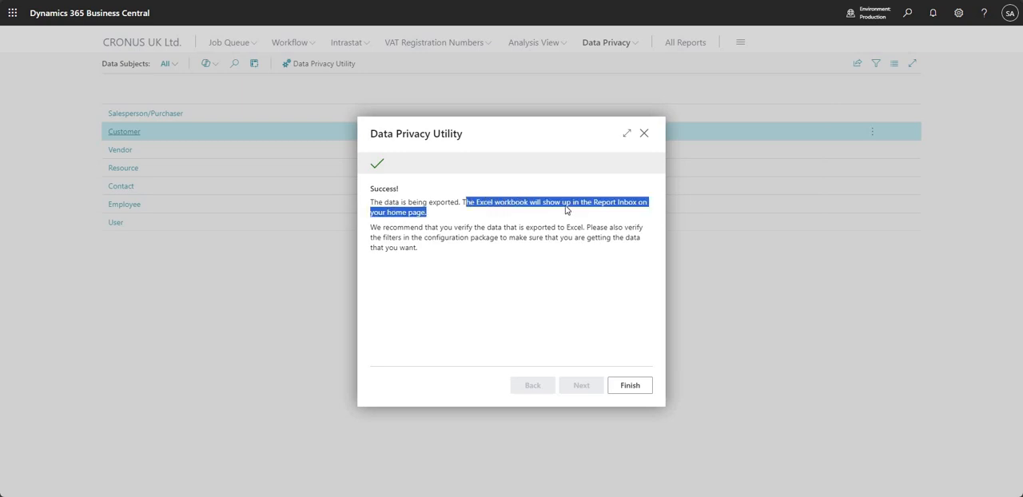
pyautogui.moveTo(432, 217)
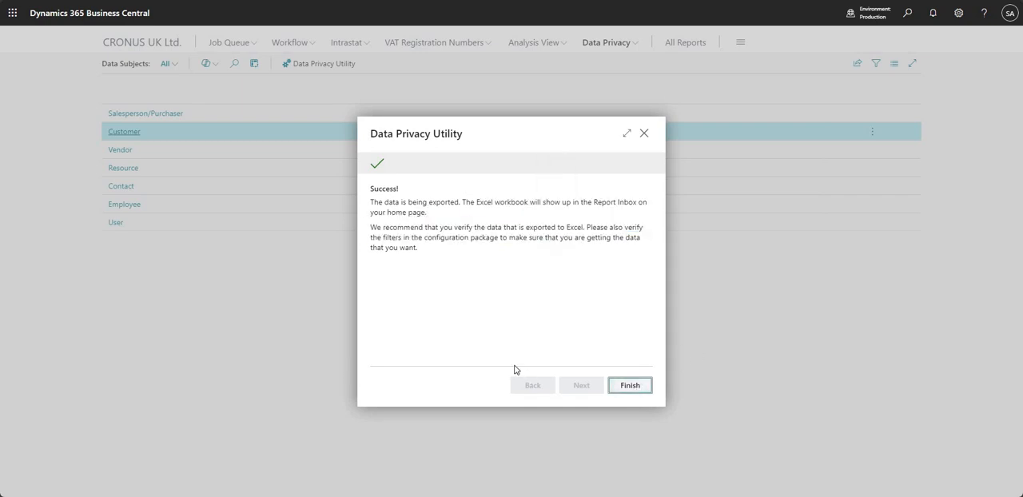
# Finish the privacy wizard and search Tell Me for 'config pa' to reach Configuration Packages.
pyautogui.click(629, 385)
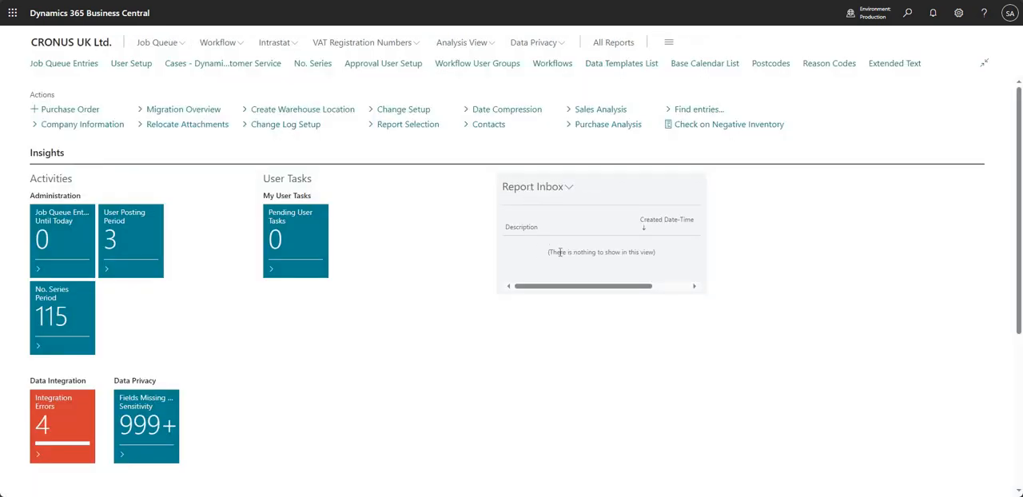
pyautogui.moveTo(835, 346)
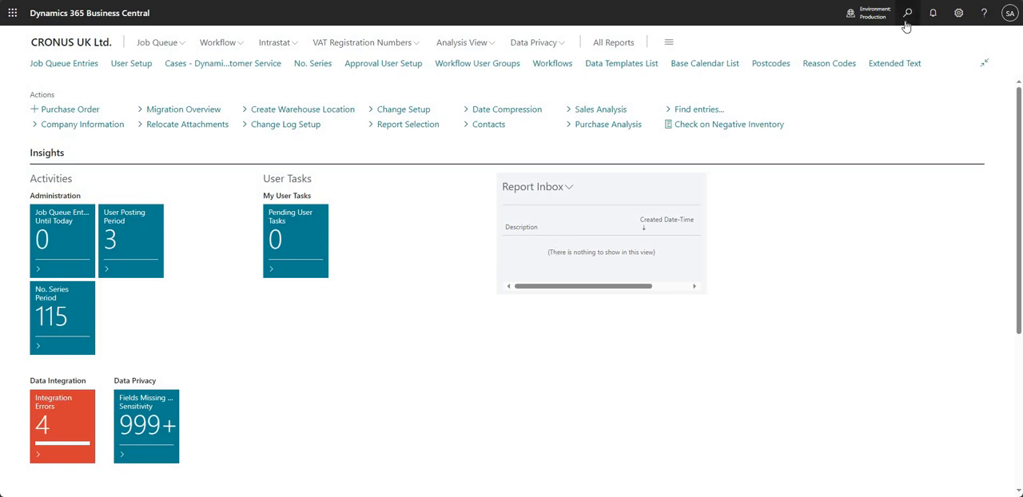
pyautogui.write('config pa')
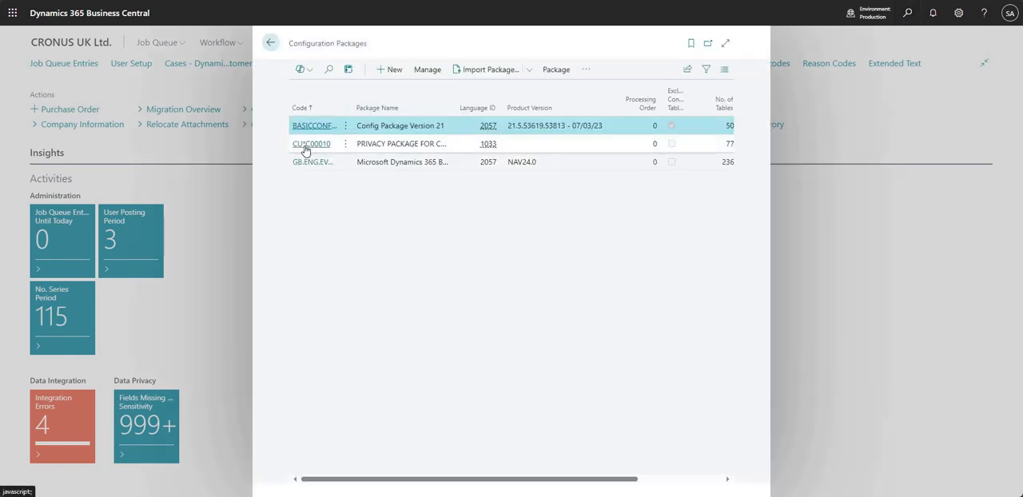
pyautogui.moveTo(310, 144)
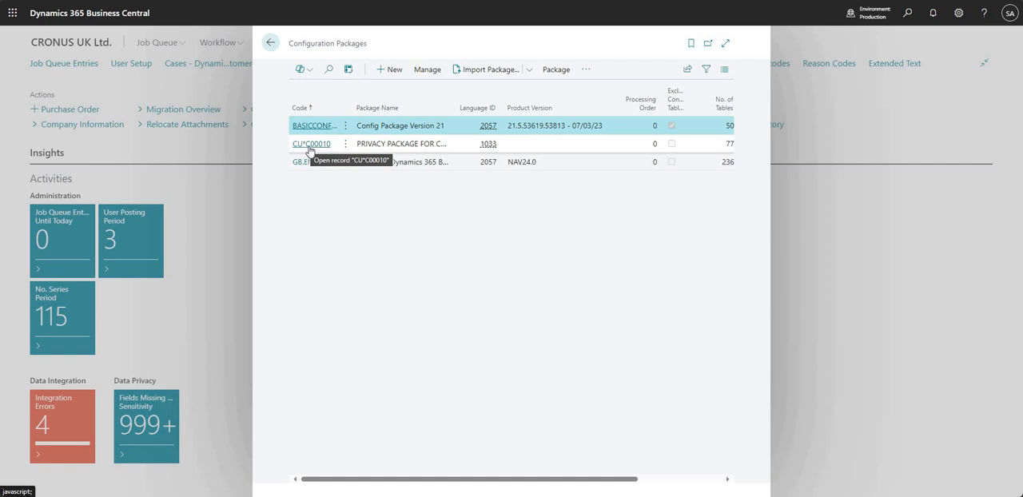
pyautogui.click(310, 144)
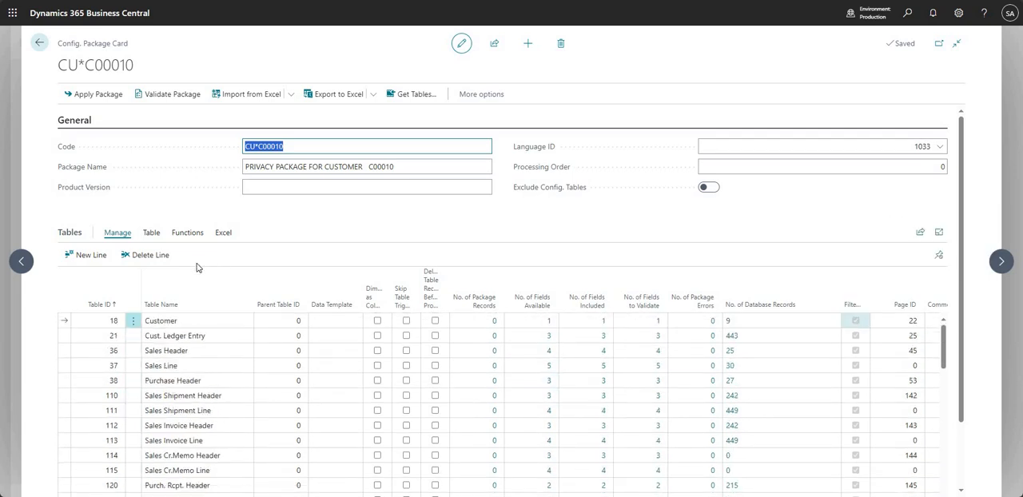
pyautogui.click(150, 234)
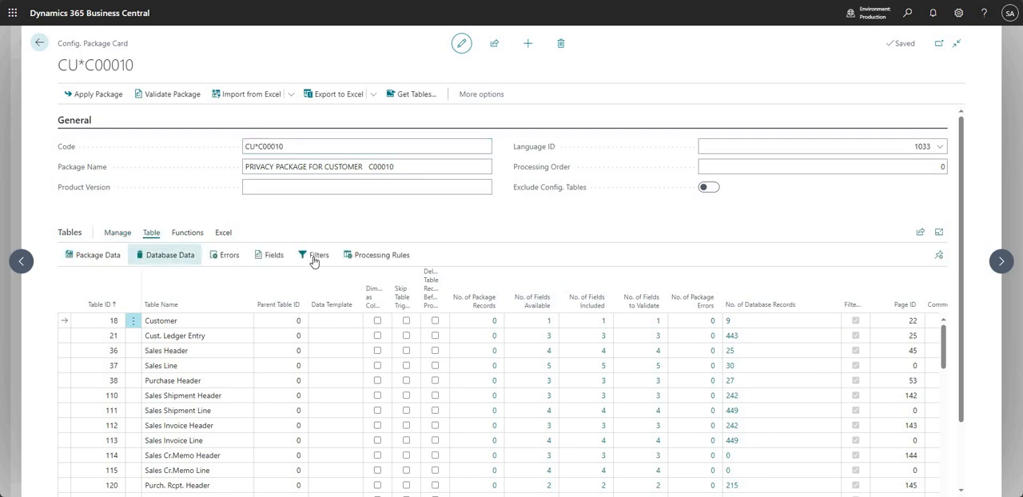
pyautogui.click(313, 254)
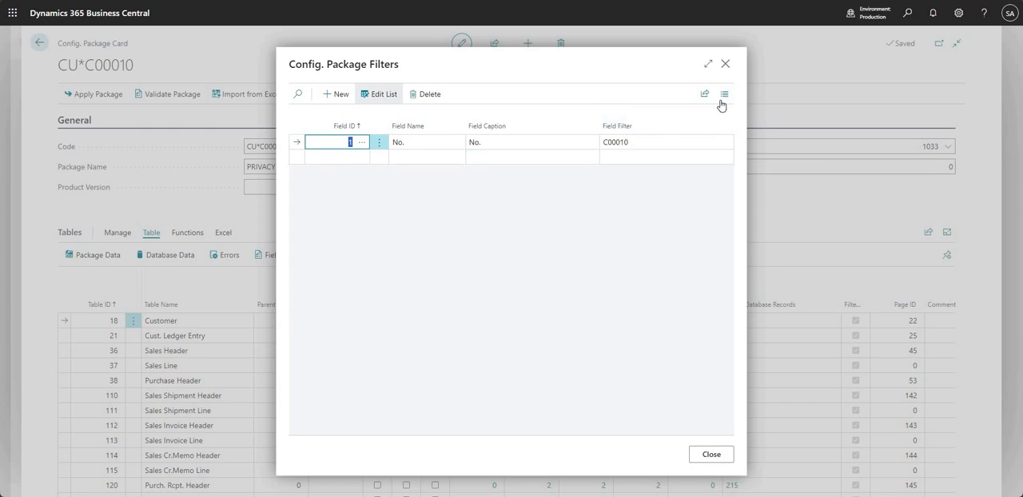
pyautogui.moveTo(726, 64)
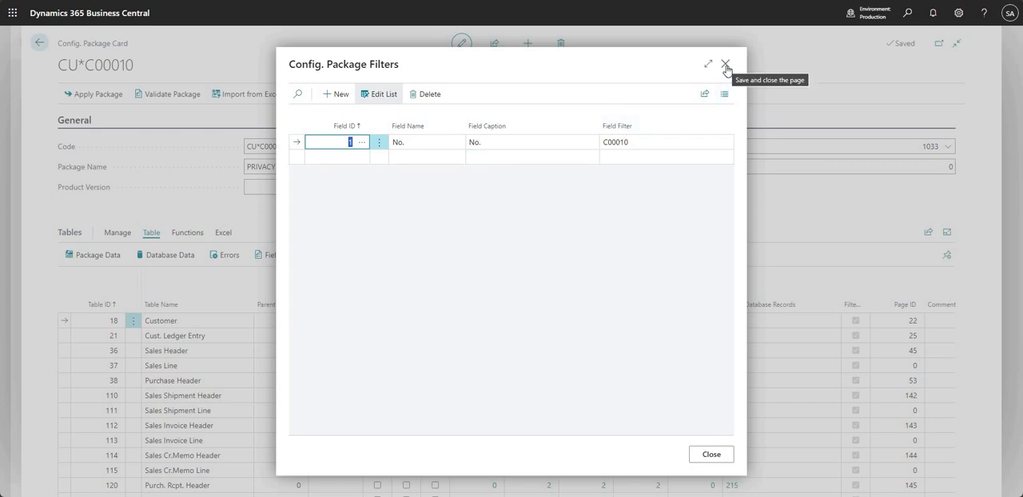
pyautogui.click(725, 64)
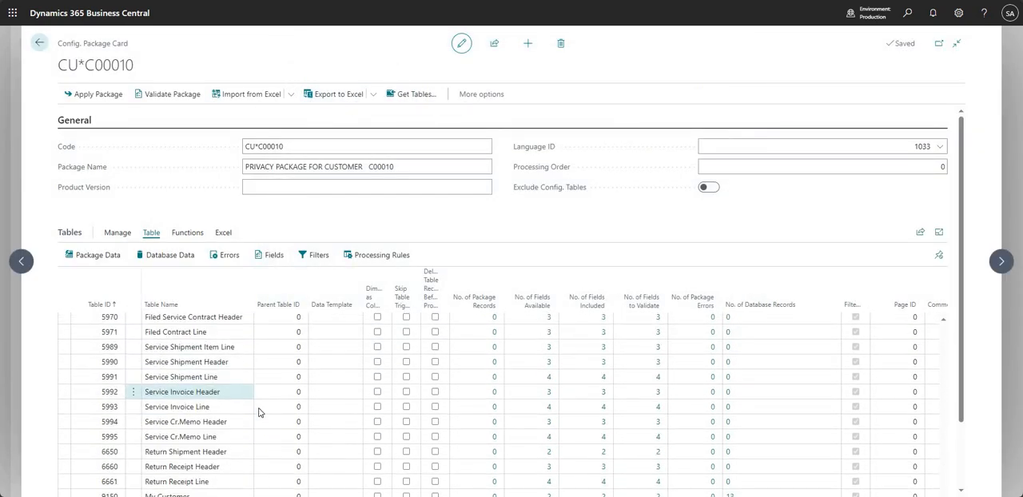
pyautogui.scroll(-3)
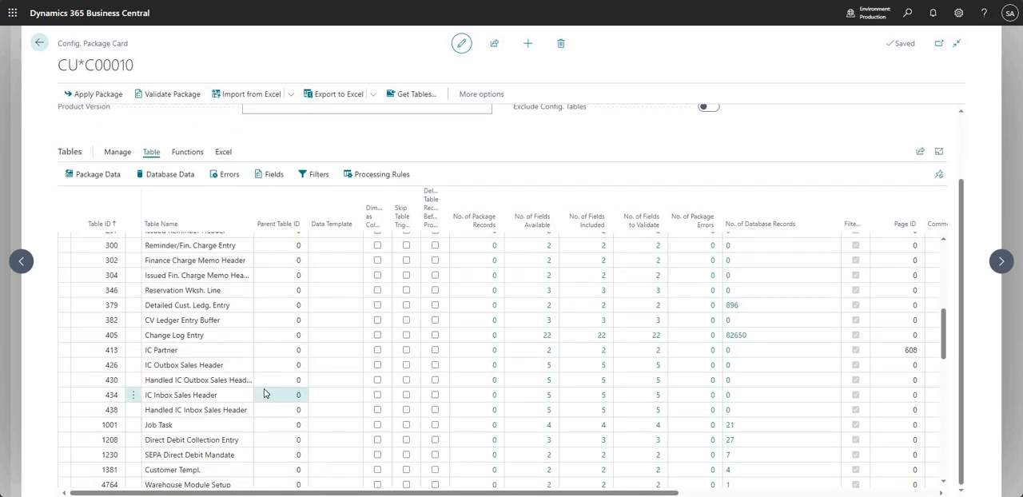
pyautogui.click(38, 43)
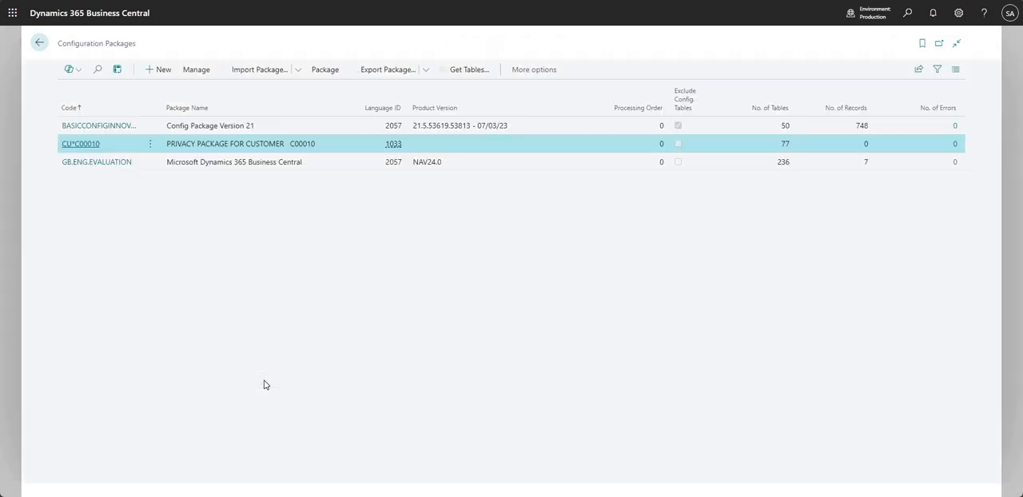